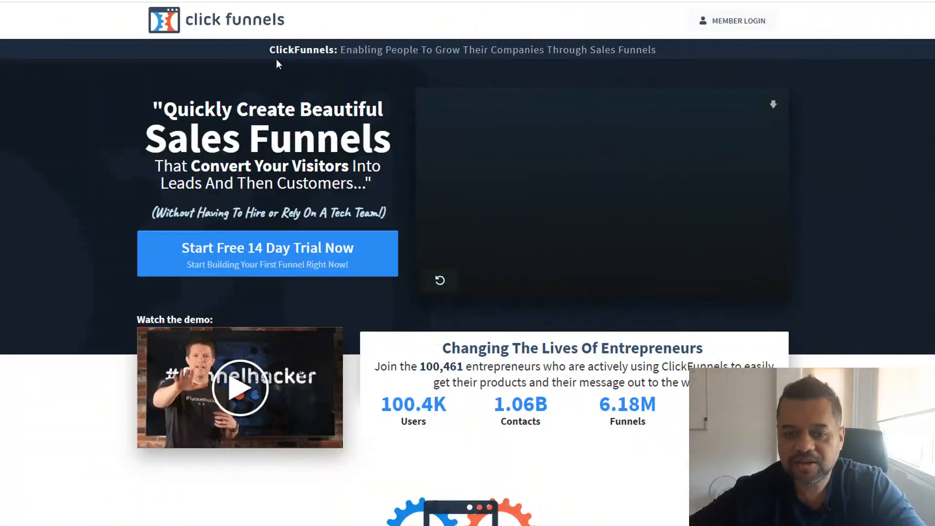
- Remove the placeholder 'Your page title' text from the site's header
scroll("down", 3)
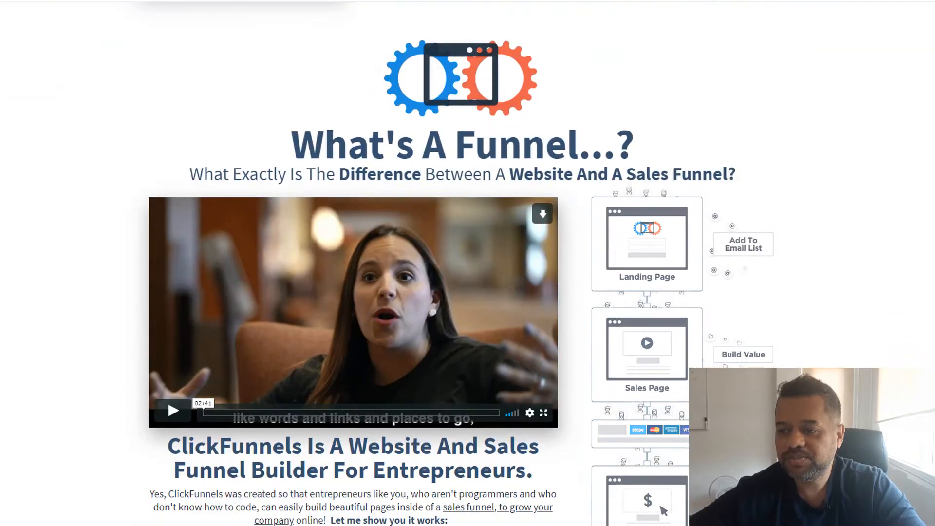
scroll("down", 3)
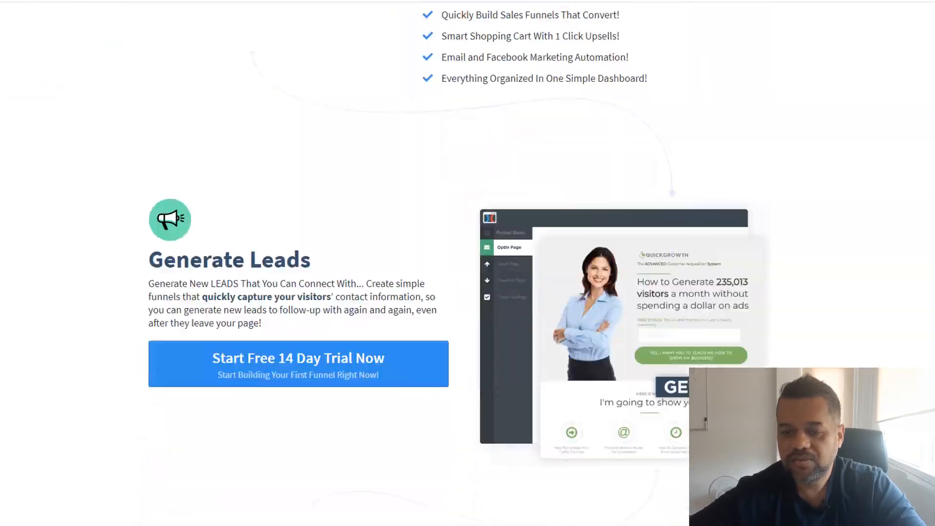
scroll("down", 3)
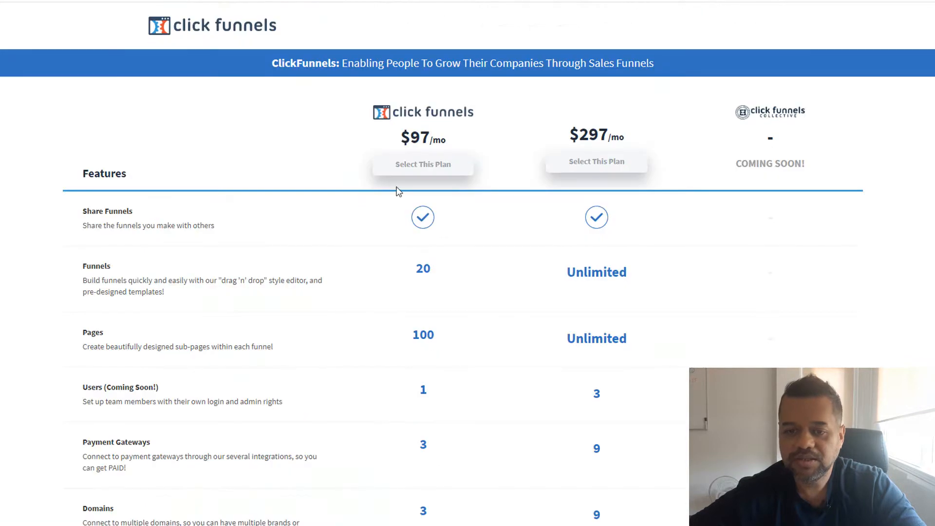
scroll("down", 3)
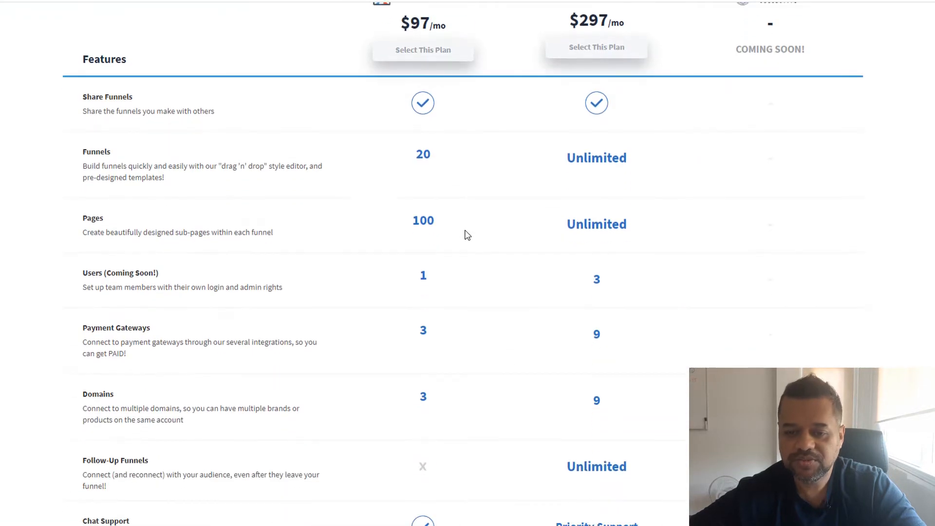
scroll("down", 3)
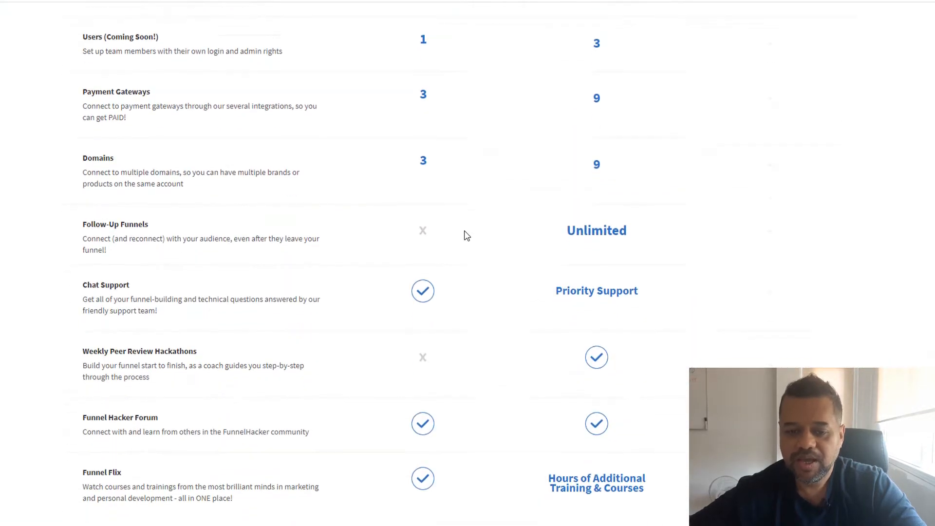
scroll("up", 3)
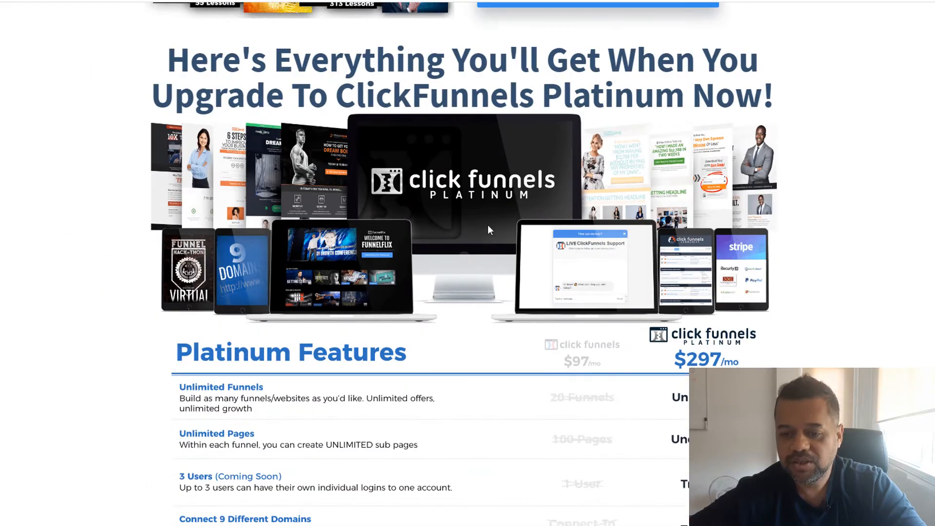
scroll("down", 3)
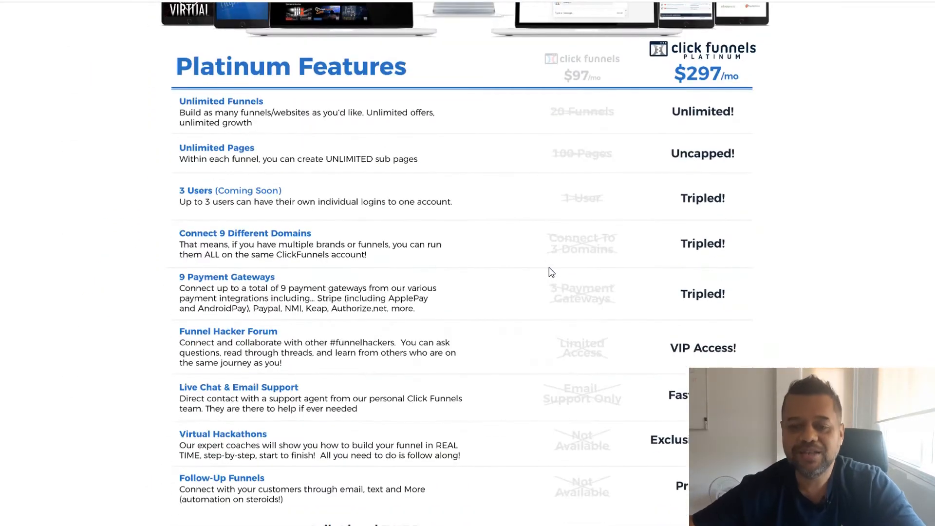
scroll("up", 3)
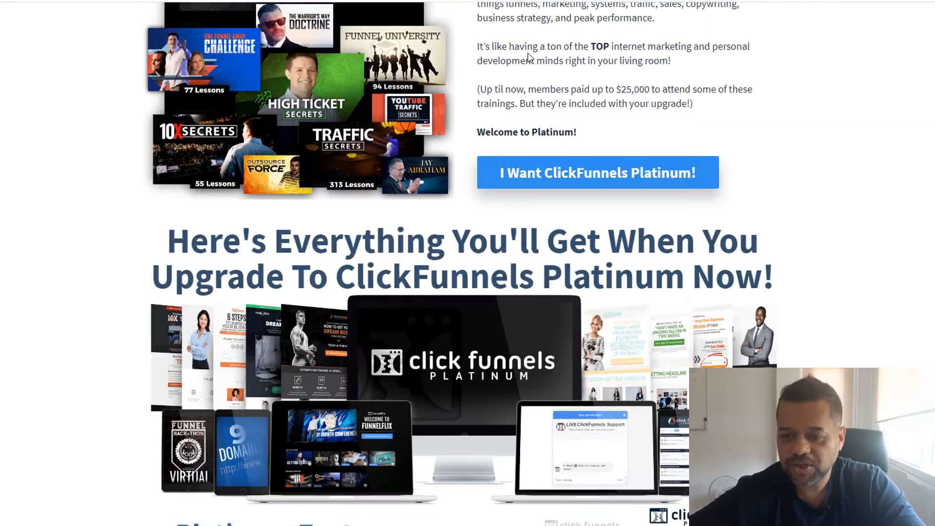
left_click(598, 173)
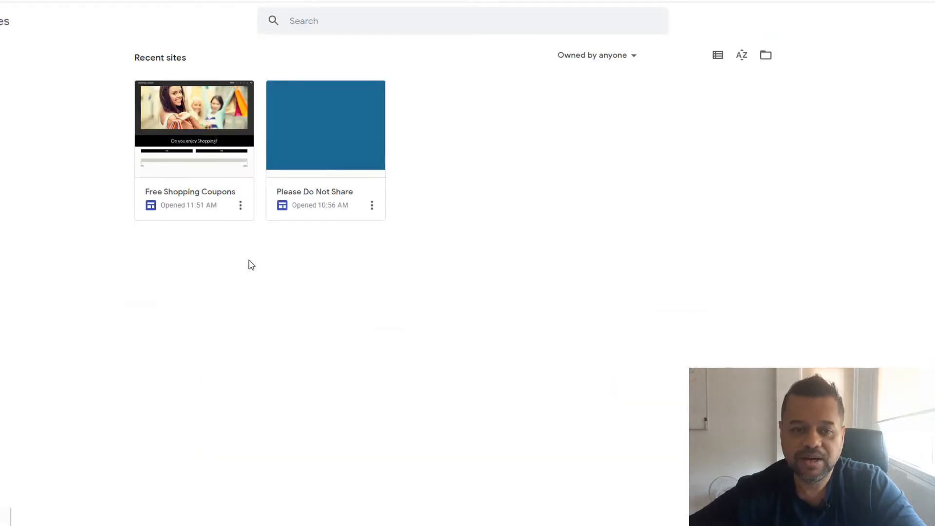
mouse_move(516, 127)
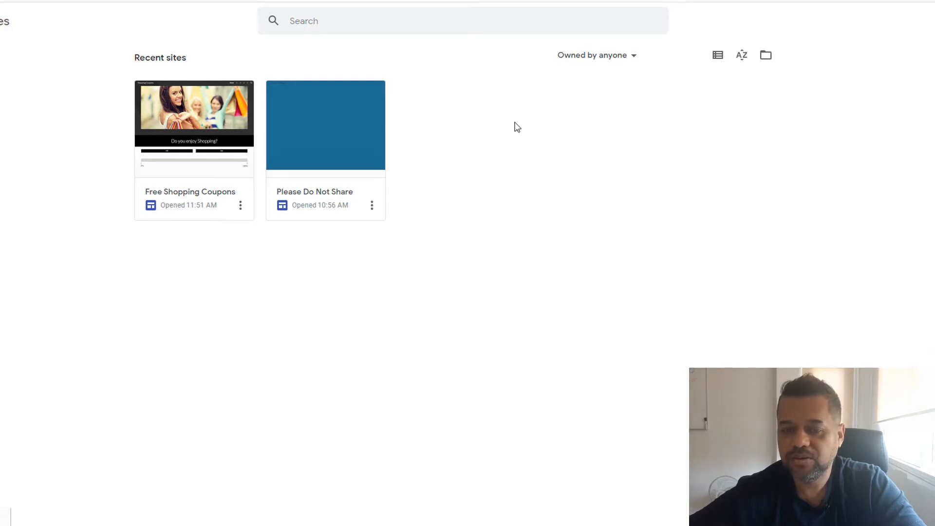
mouse_move(636, 129)
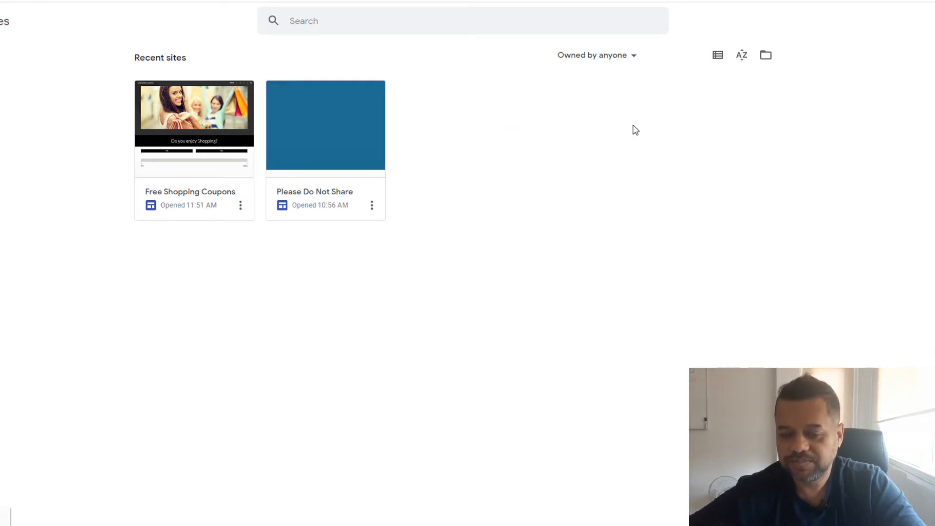
mouse_move(539, 114)
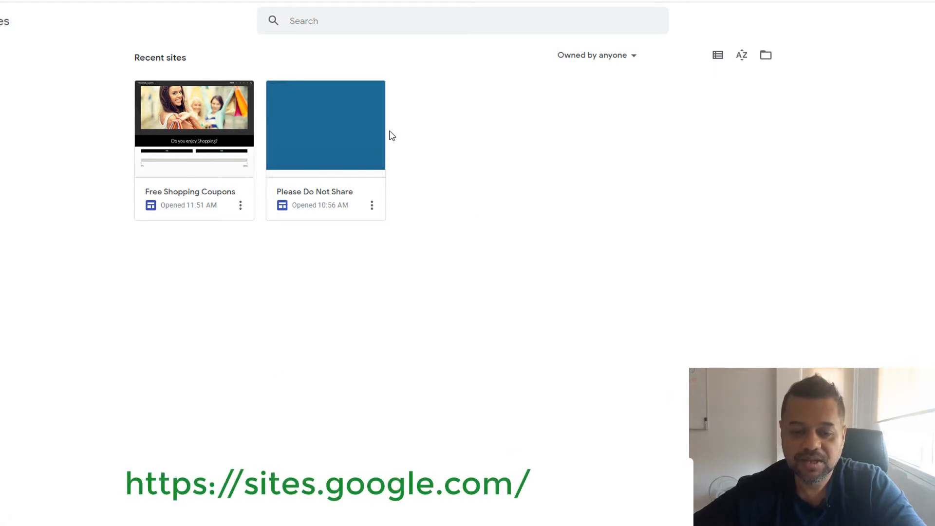
mouse_move(59, 59)
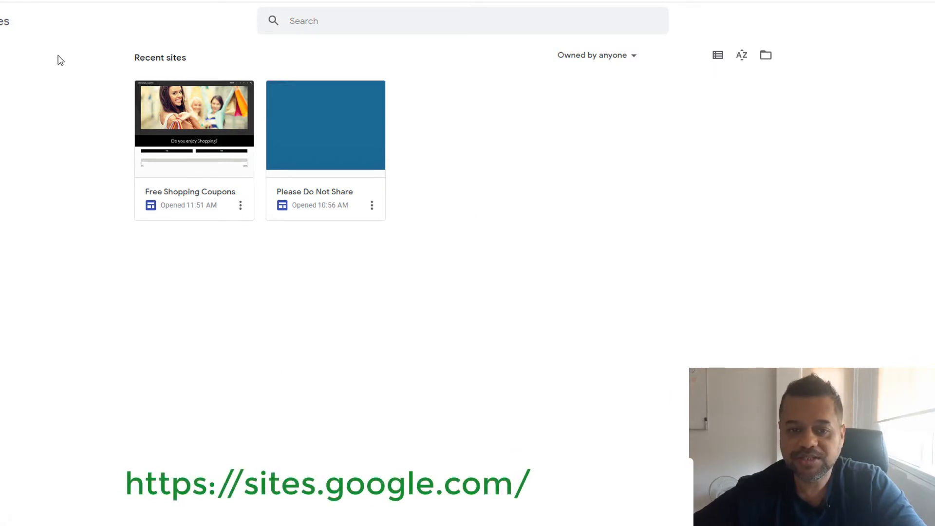
mouse_move(852, 209)
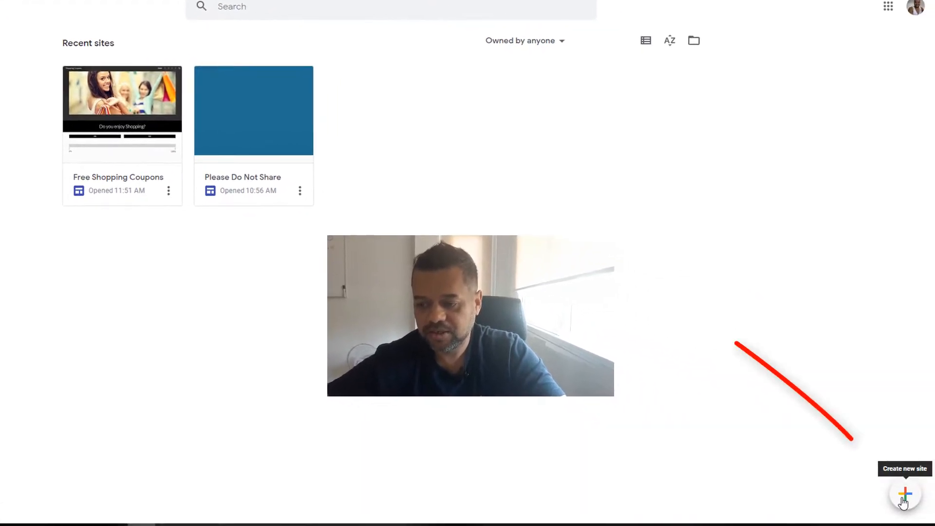
mouse_move(508, 216)
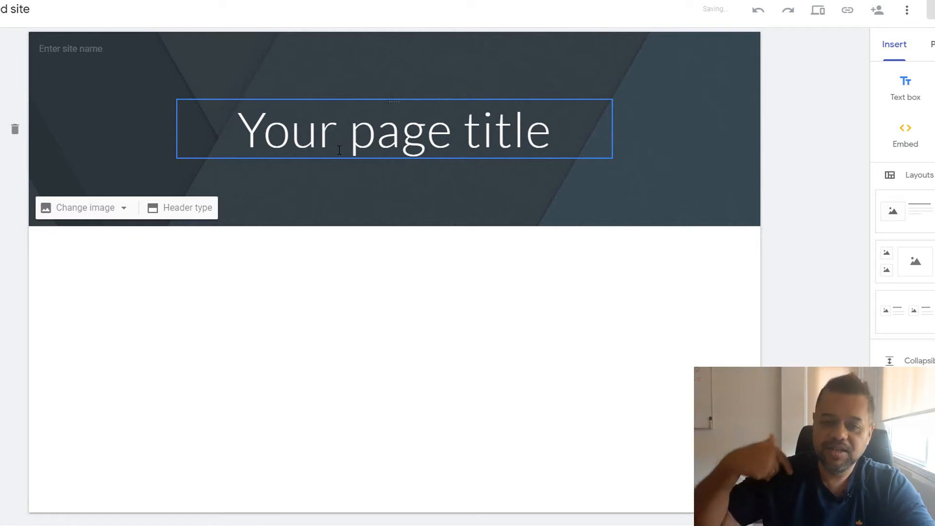
mouse_move(286, 81)
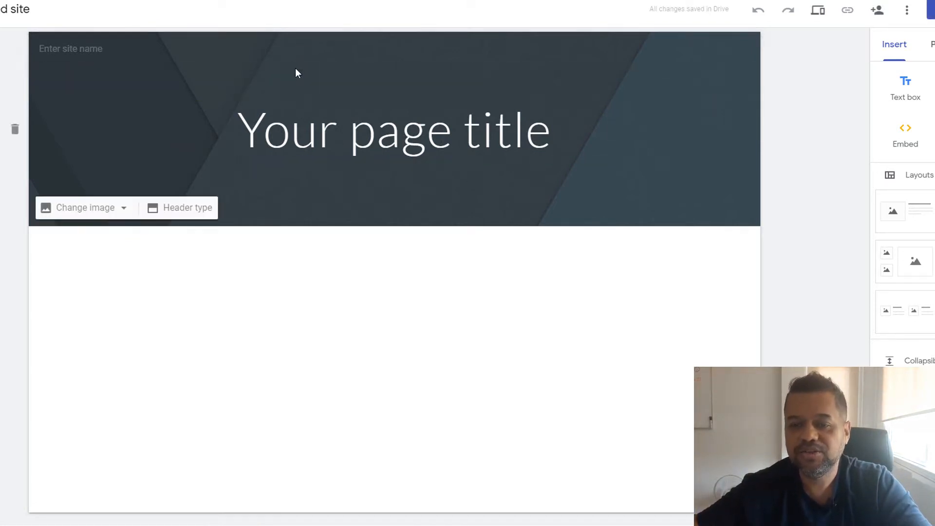
left_click(394, 129)
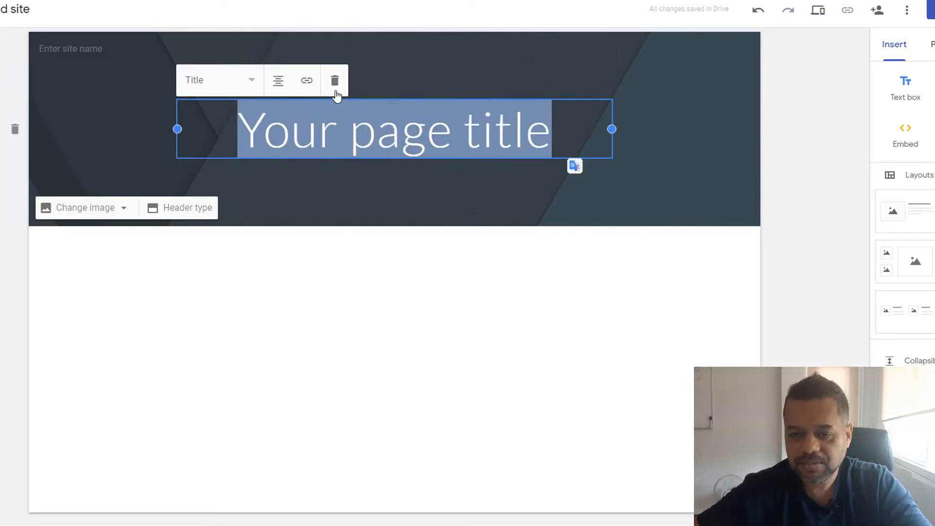
left_click(335, 80)
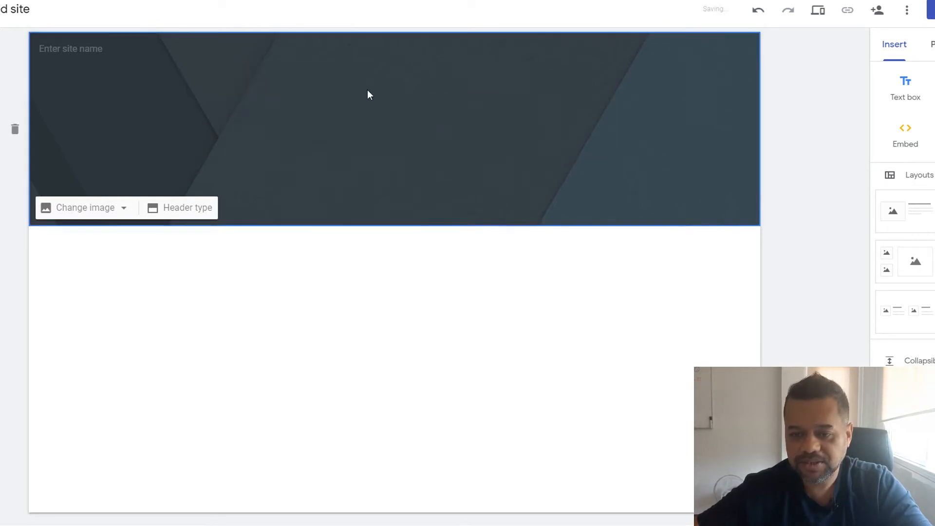
- Name the site 'Shopping Survey'
left_click(83, 49)
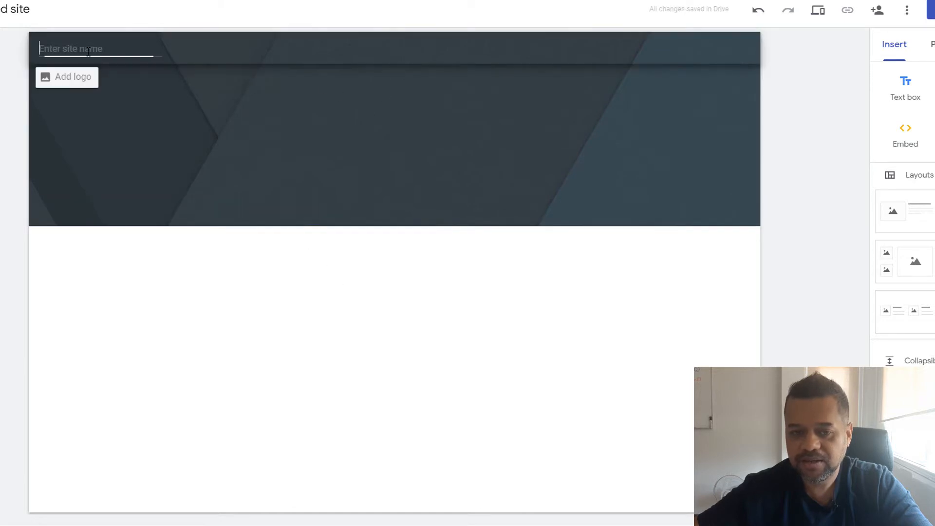
type("Sp")
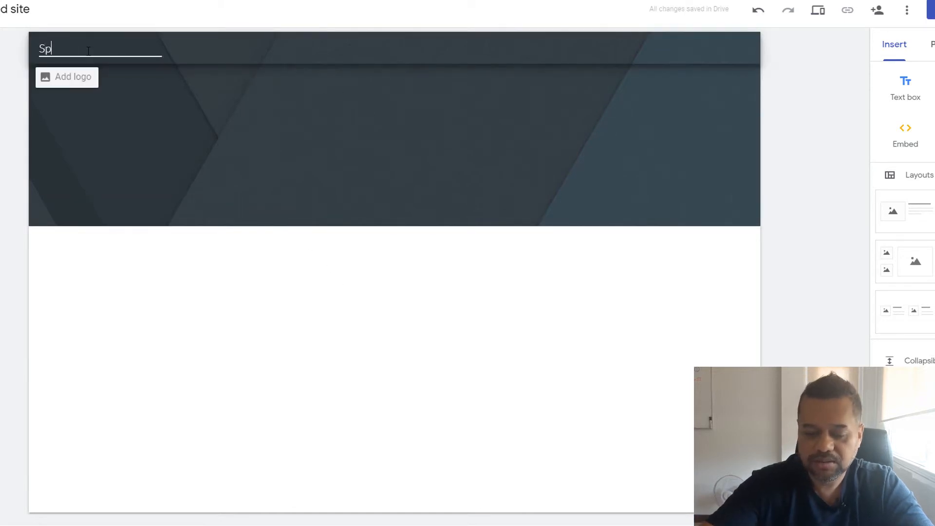
type("hoo")
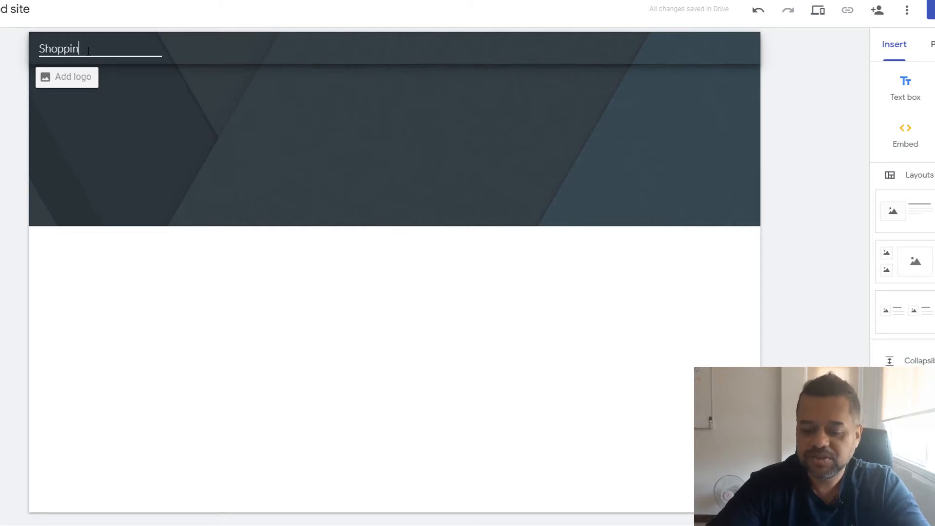
type("g Sur")
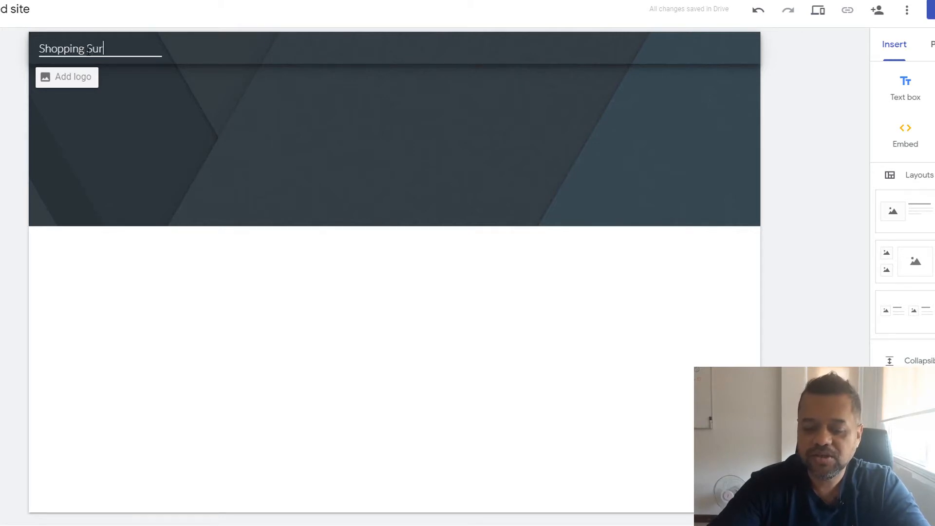
type("vey")
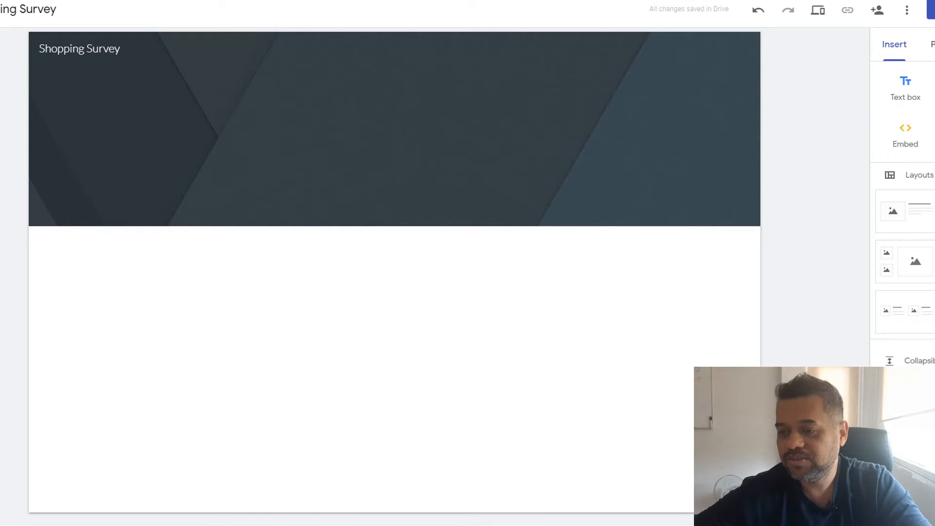
- Start replacing the header image using the Select image dialog's By URL option
left_click(394, 132)
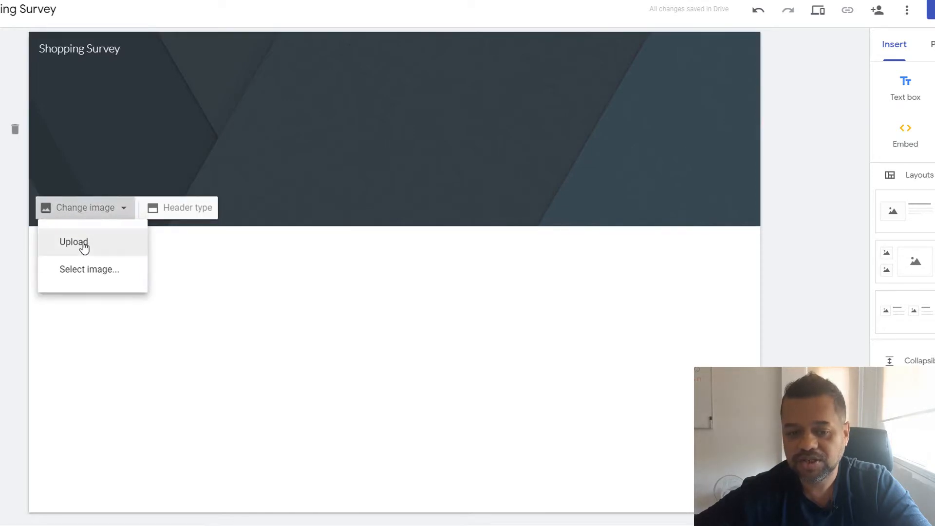
left_click(73, 241)
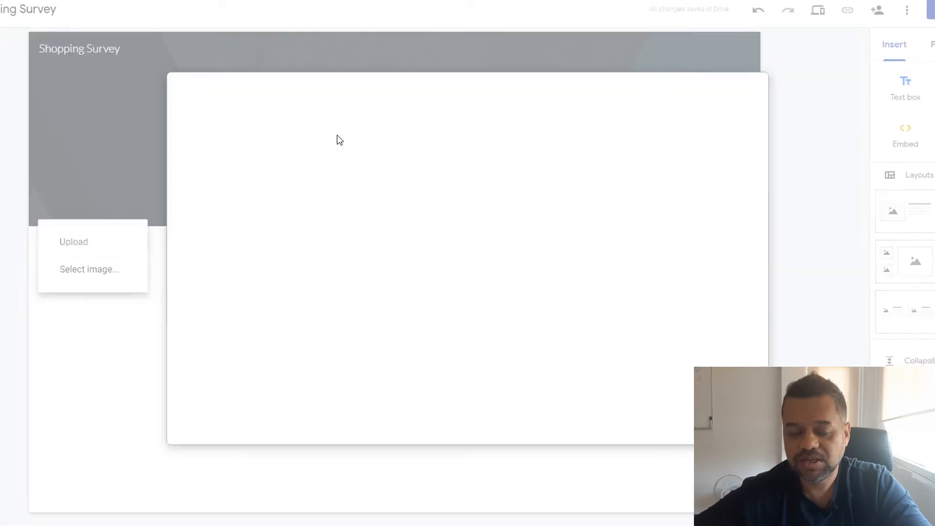
left_click(89, 269)
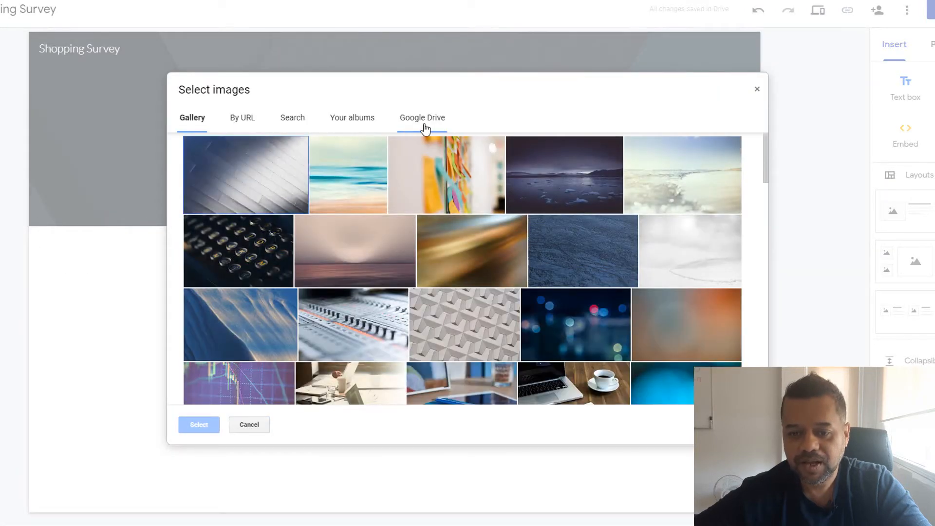
mouse_move(243, 123)
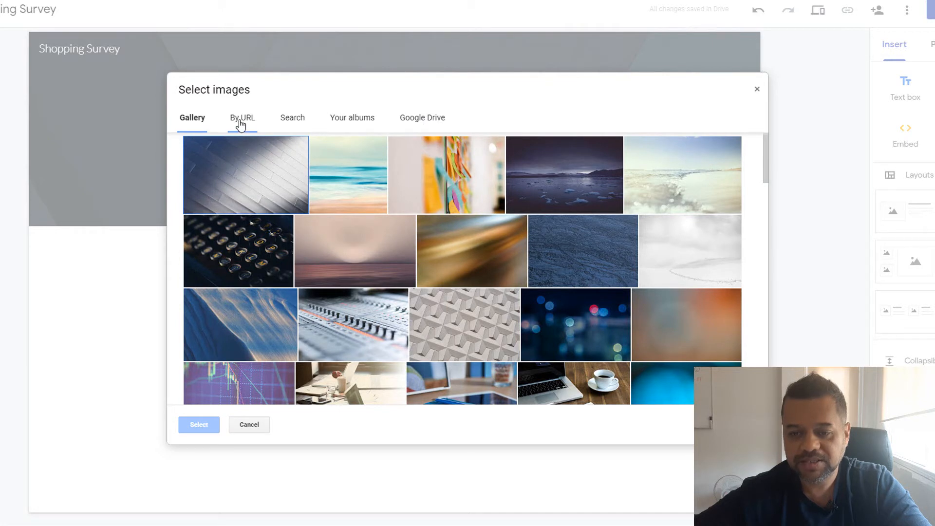
left_click(242, 118)
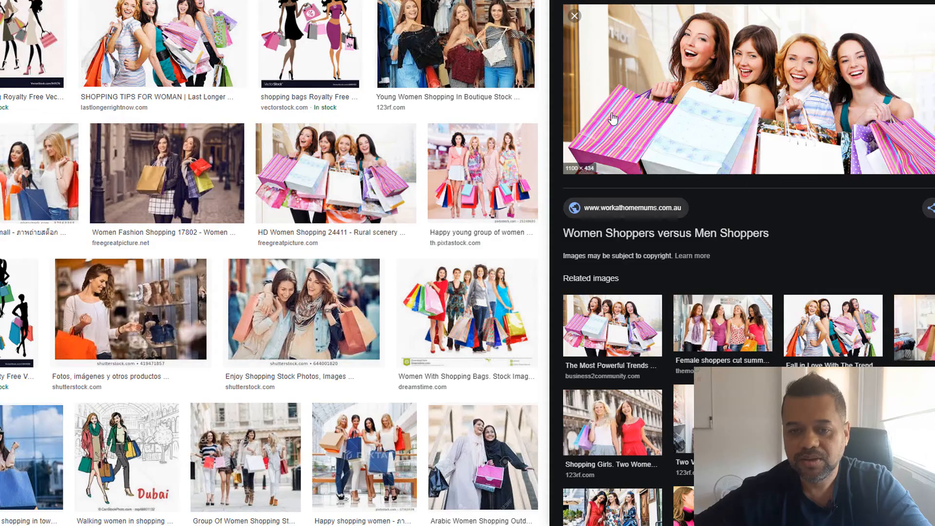
mouse_move(340, 286)
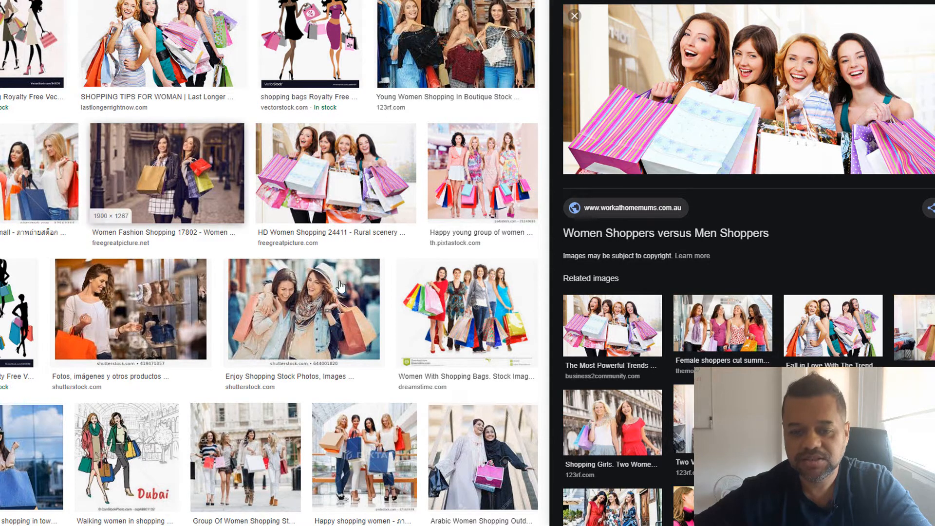
mouse_move(764, 145)
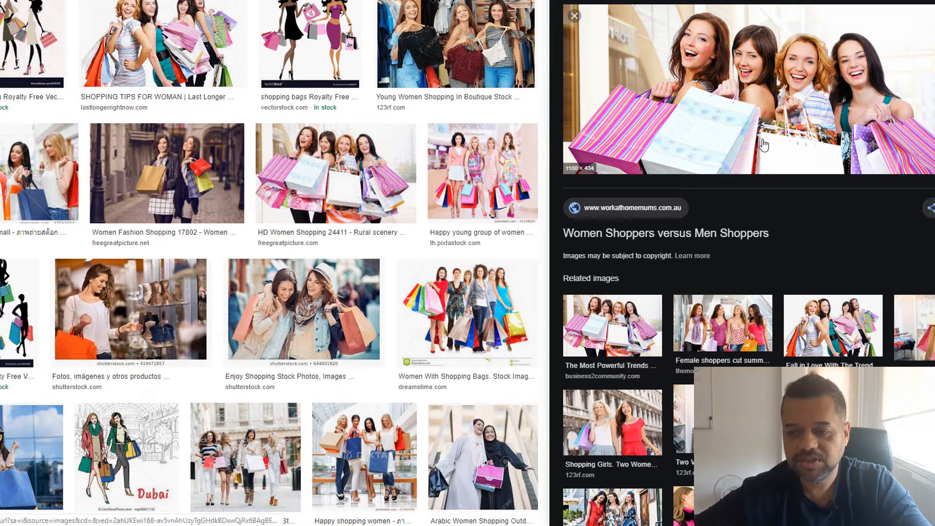
mouse_move(754, 122)
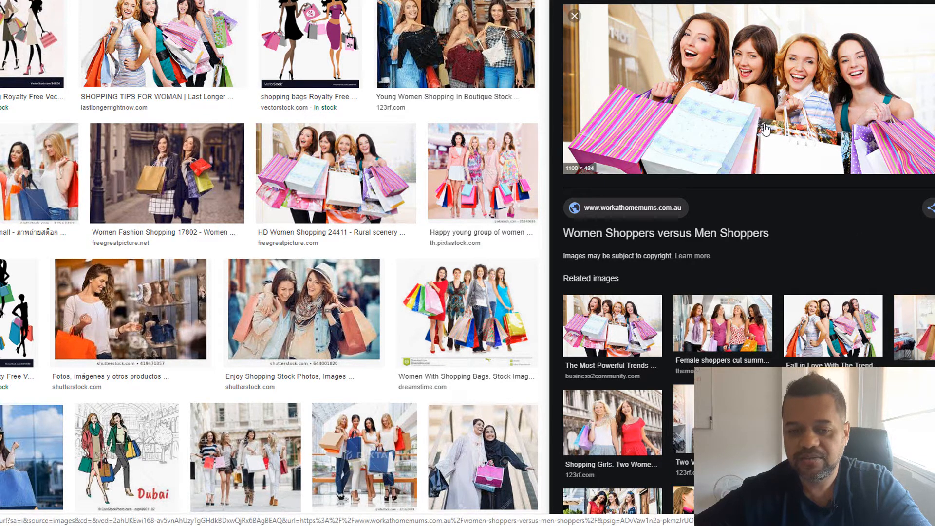
mouse_move(779, 118)
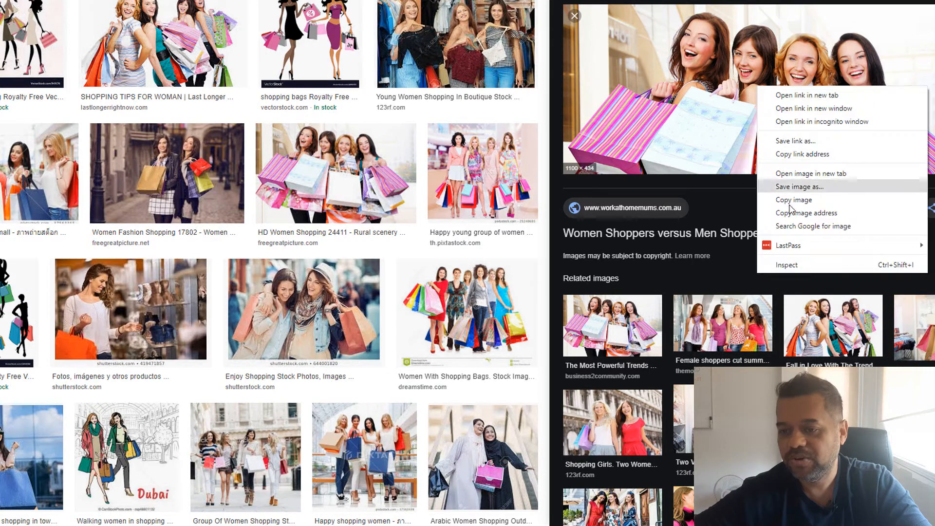
mouse_move(794, 200)
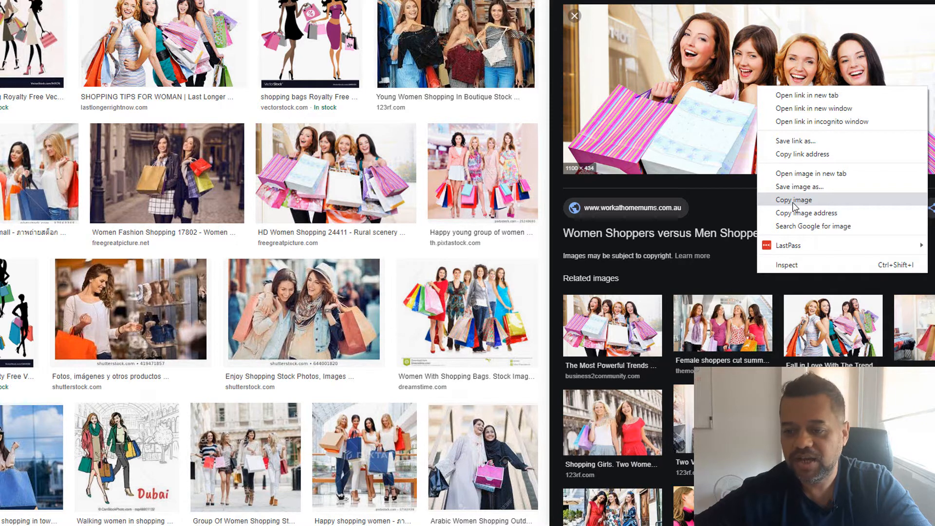
mouse_move(806, 214)
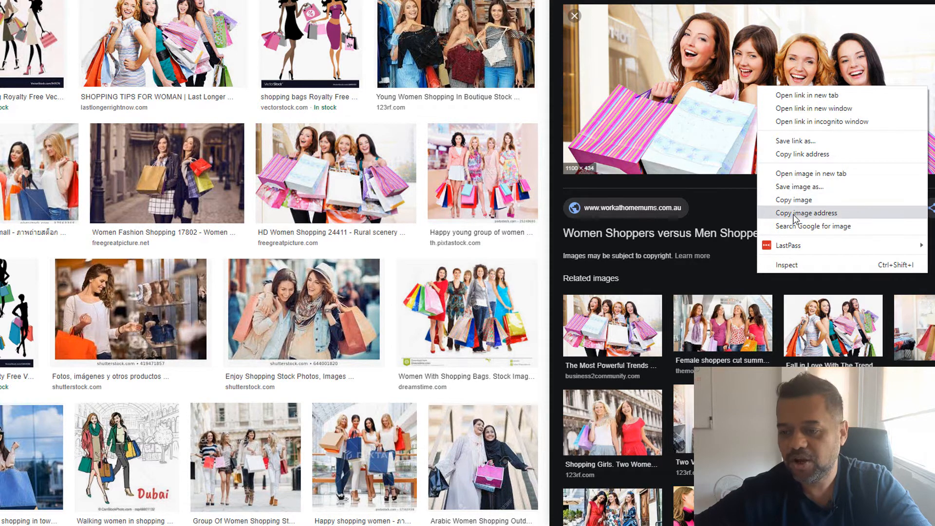
- Copy the web address of the photo of four women with shopping bags
left_click(808, 214)
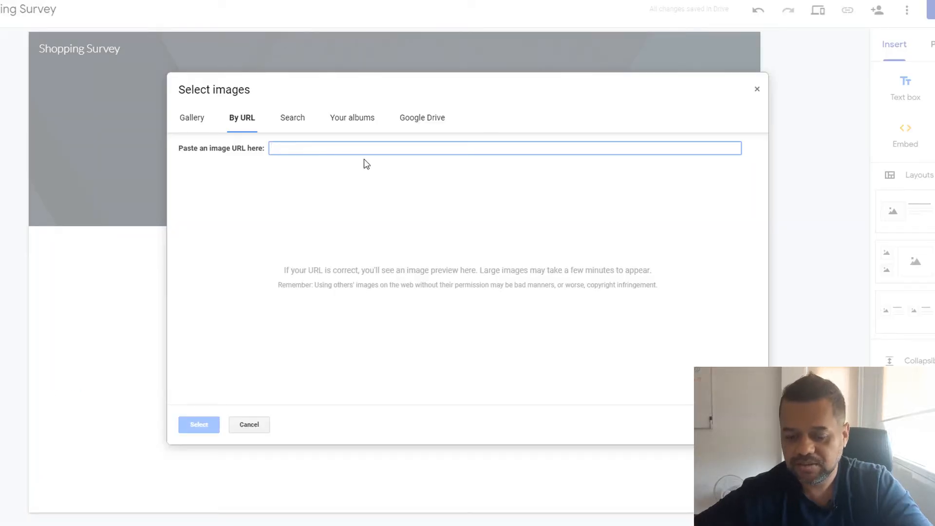
- Set the header image to the shopping-wahm.jpg photo from workathomemums.com.au
type("https://www.workathomemums.com.au/wp-content/uploads/2017/01/shopping-wahm.jpg")
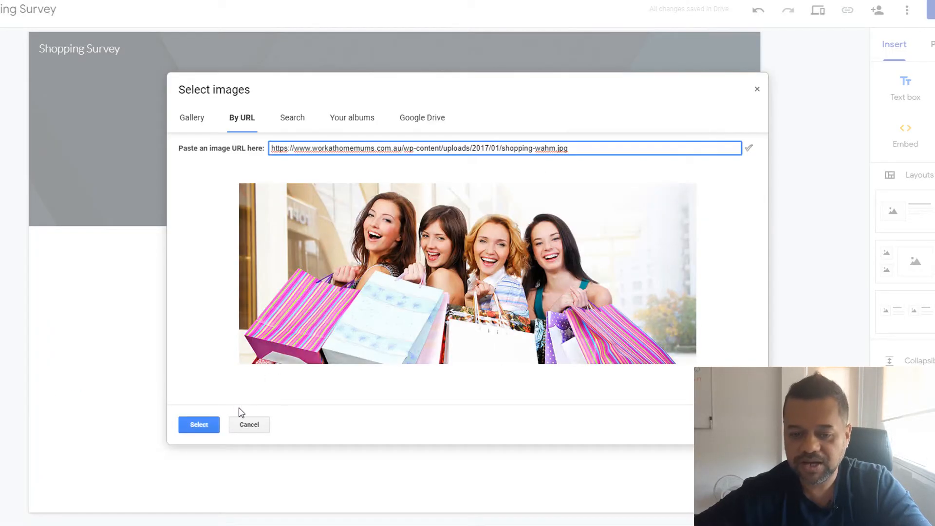
left_click(199, 425)
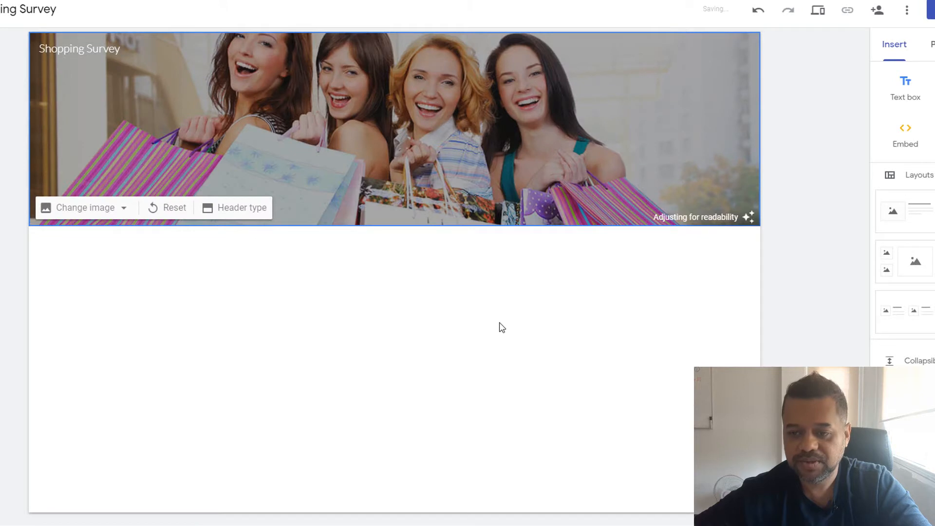
mouse_move(549, 365)
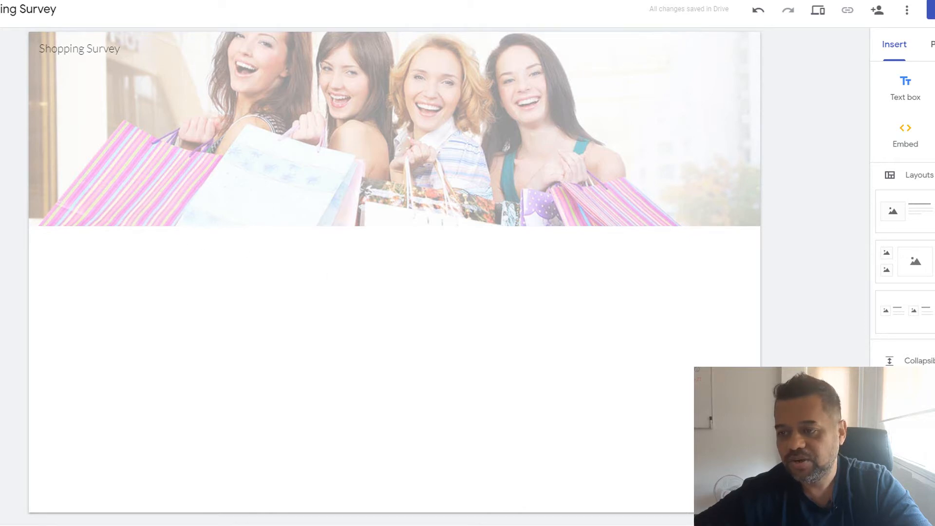
left_click(870, 55)
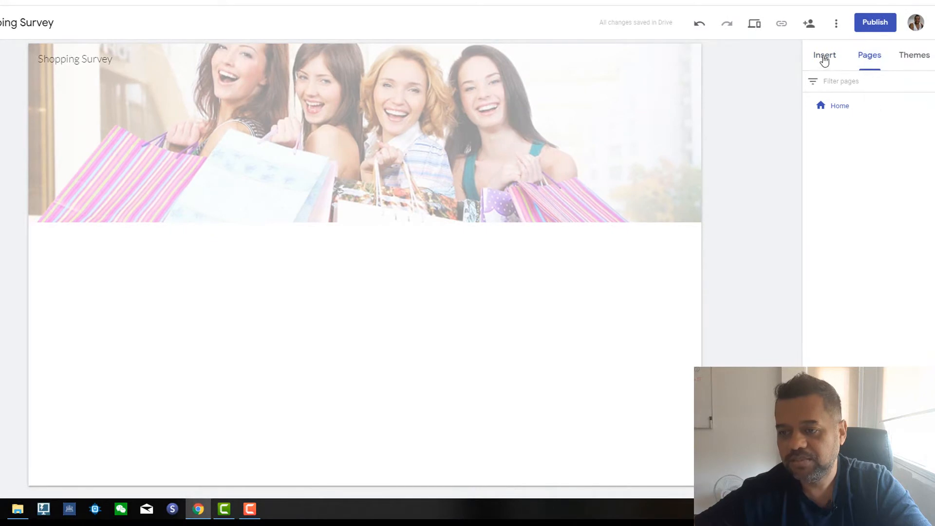
- Add a text box reading 'How Often Do You Shop Per Week?' below the header
left_click(825, 55)
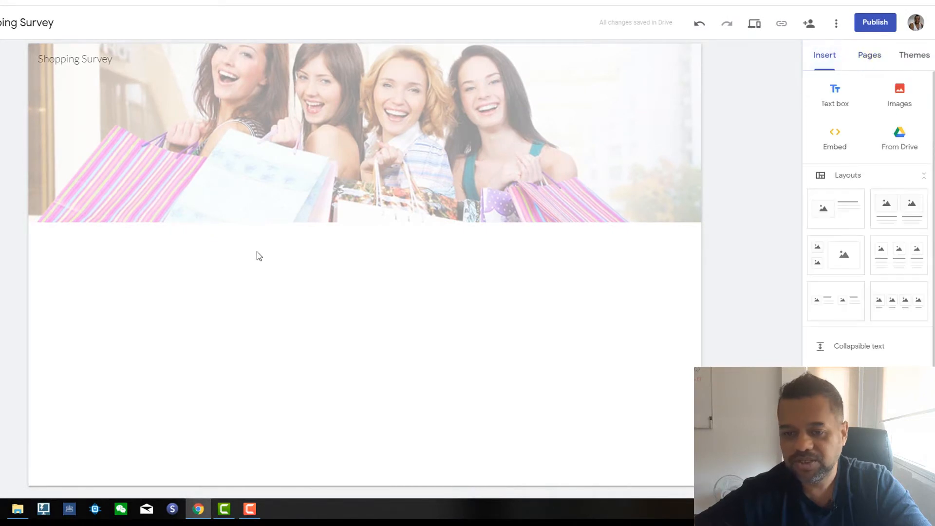
mouse_move(835, 90)
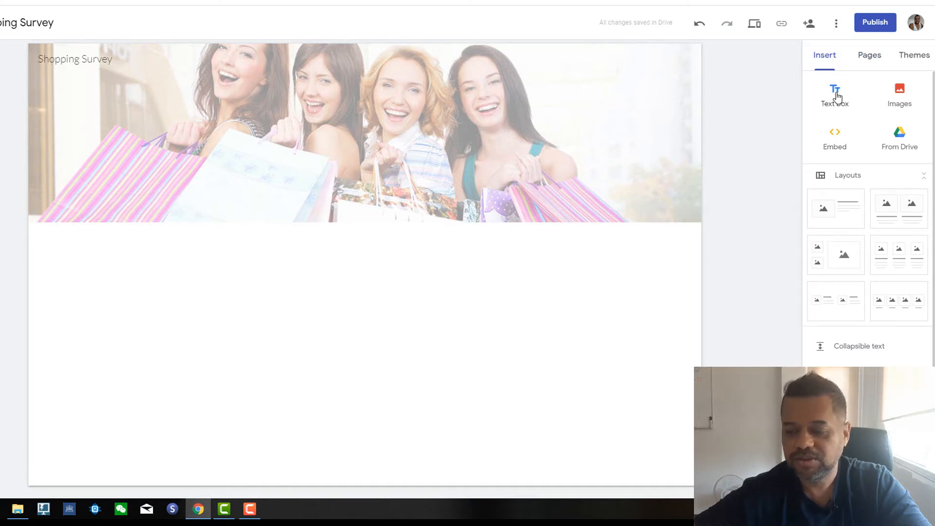
left_click(835, 95)
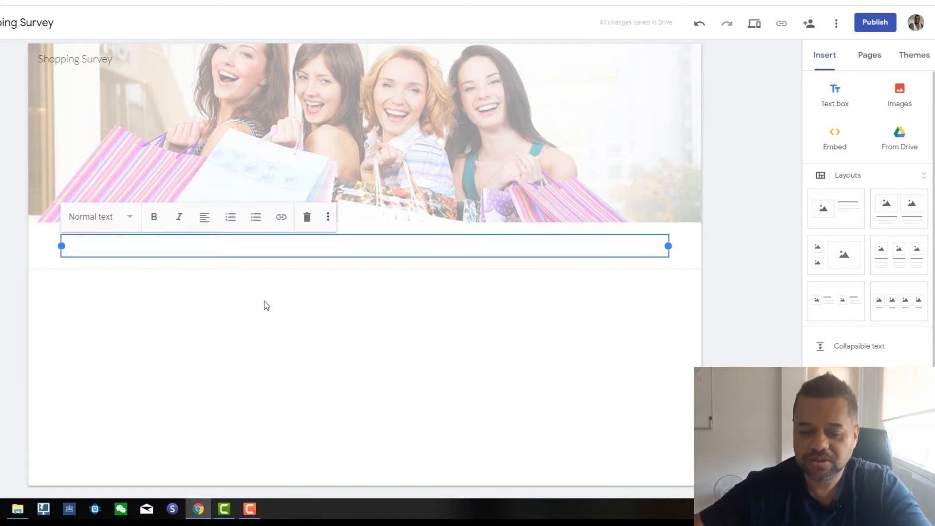
type("H")
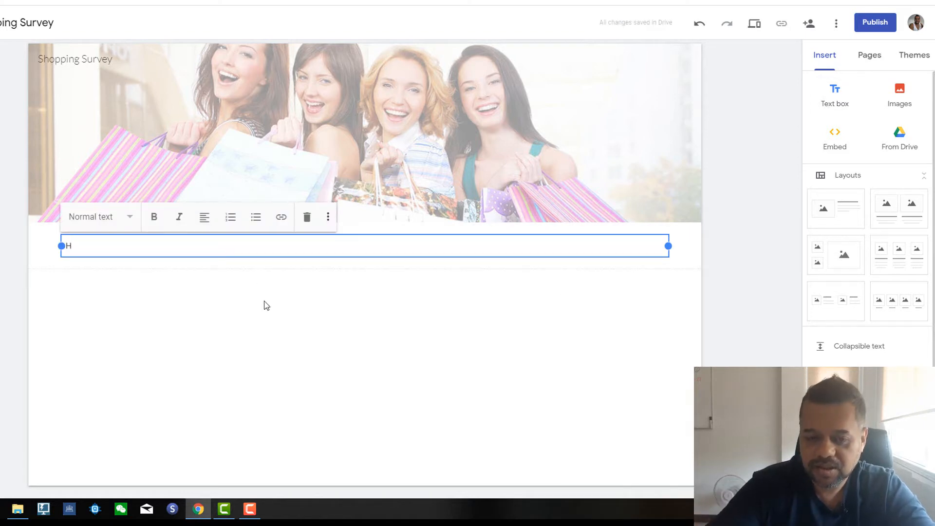
type("ow Often")
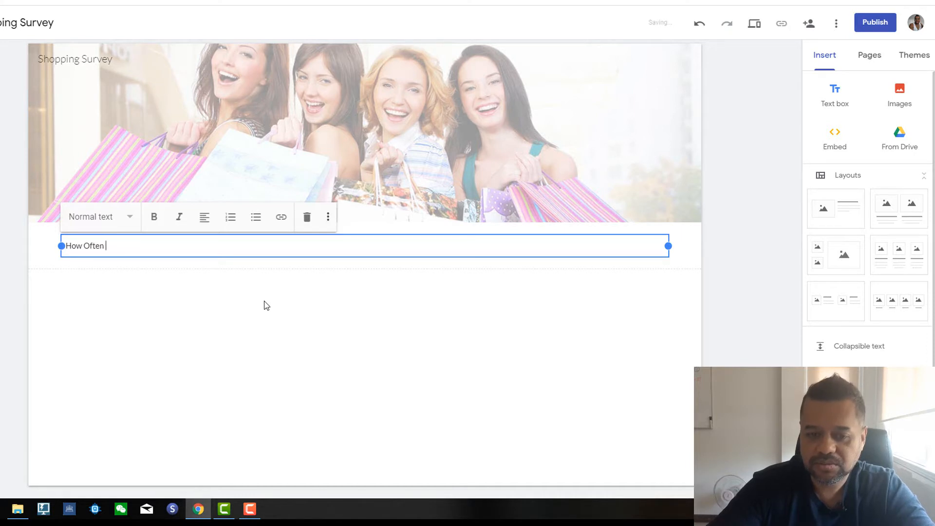
type("Do You")
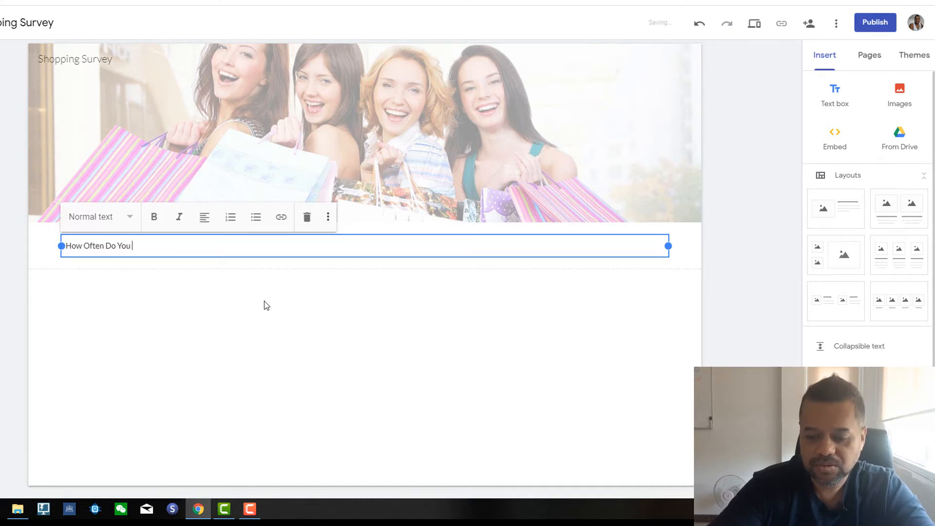
type("Shoper")
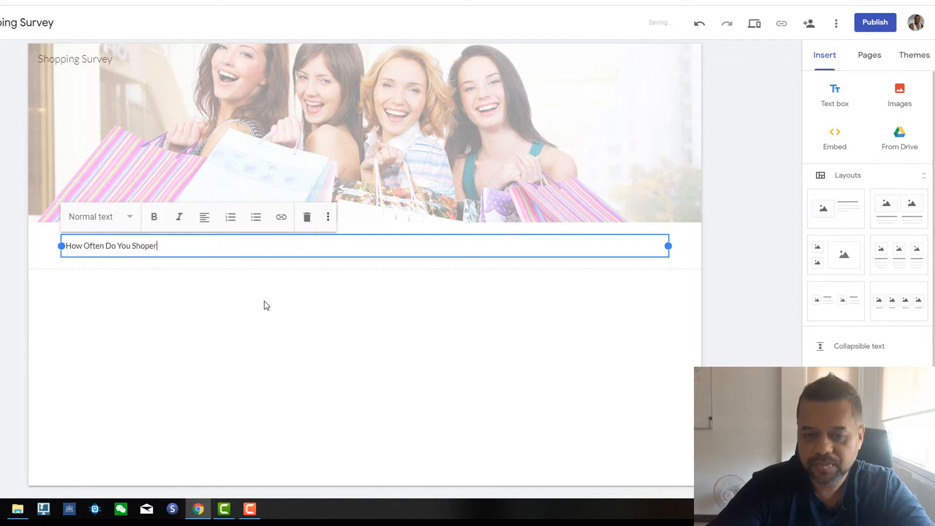
type("Per Week?")
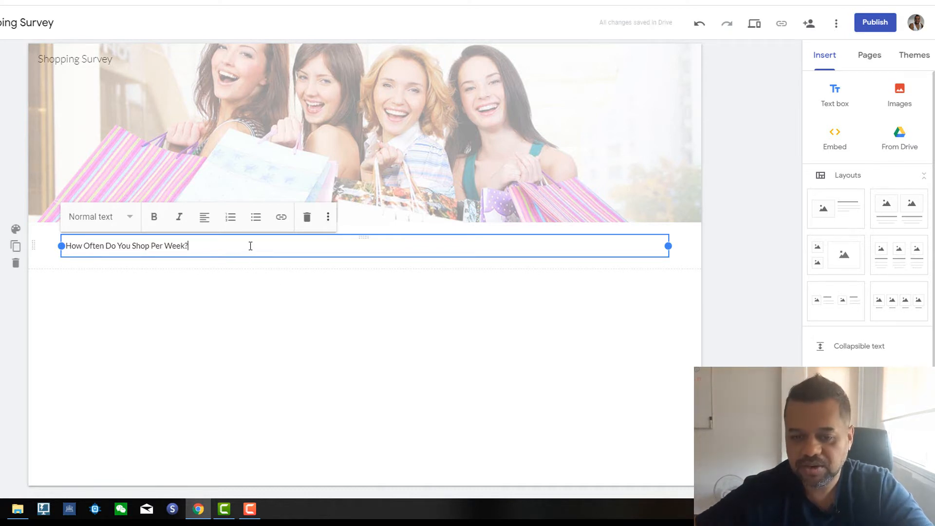
mouse_move(230, 216)
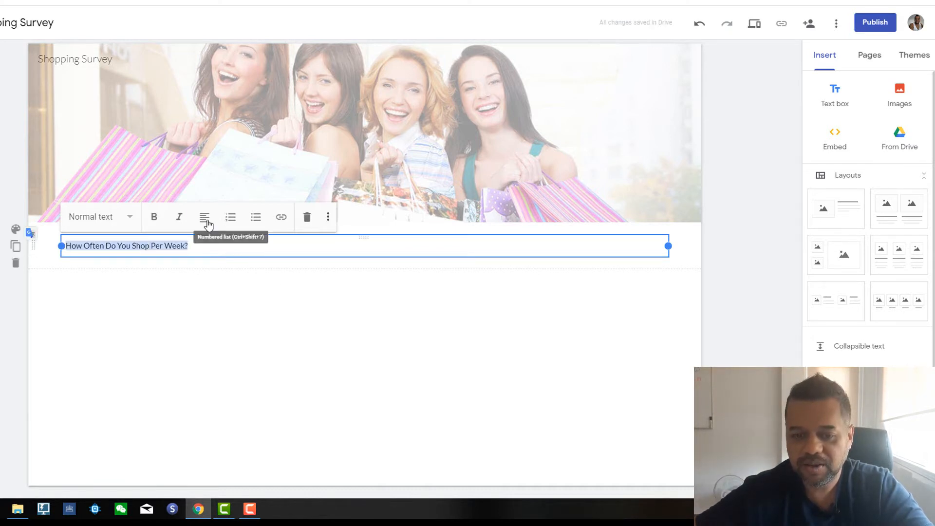
- Centre the question and give it the Title text style
left_click(204, 217)
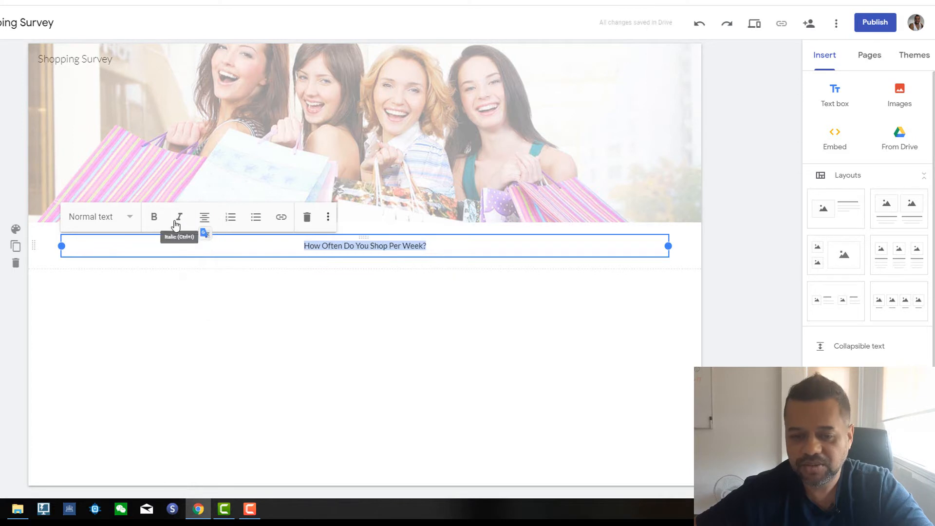
left_click(99, 216)
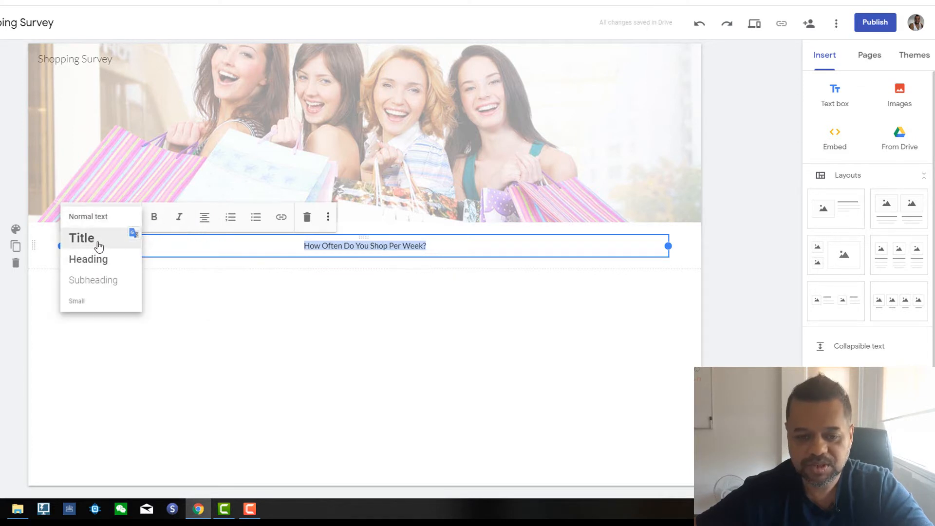
left_click(82, 238)
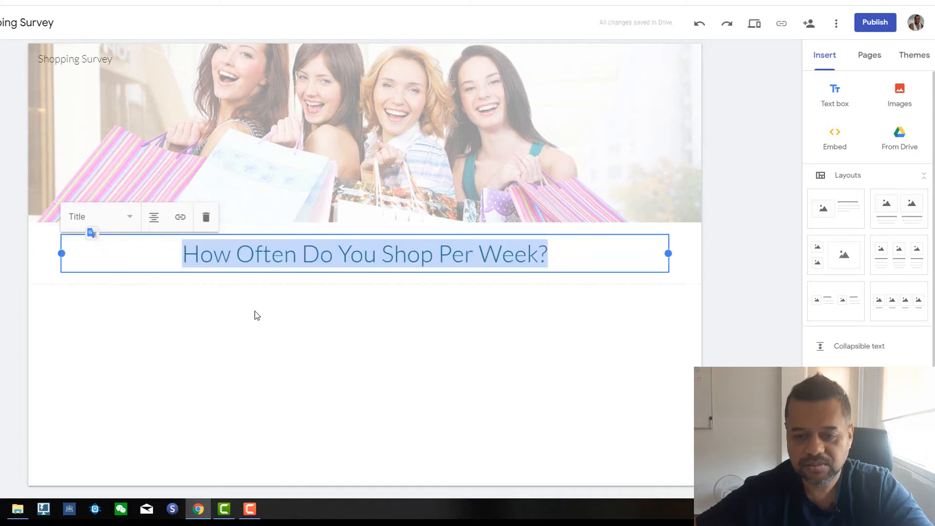
left_click(616, 334)
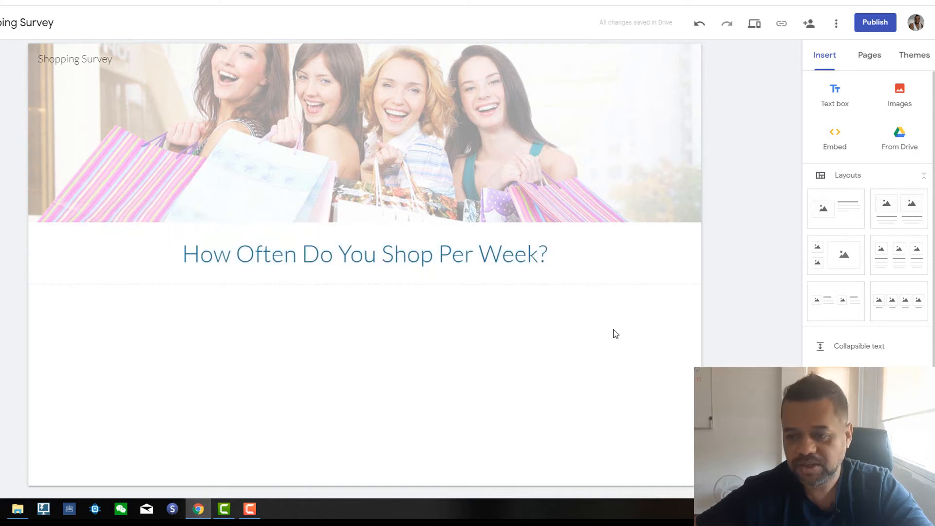
mouse_move(190, 304)
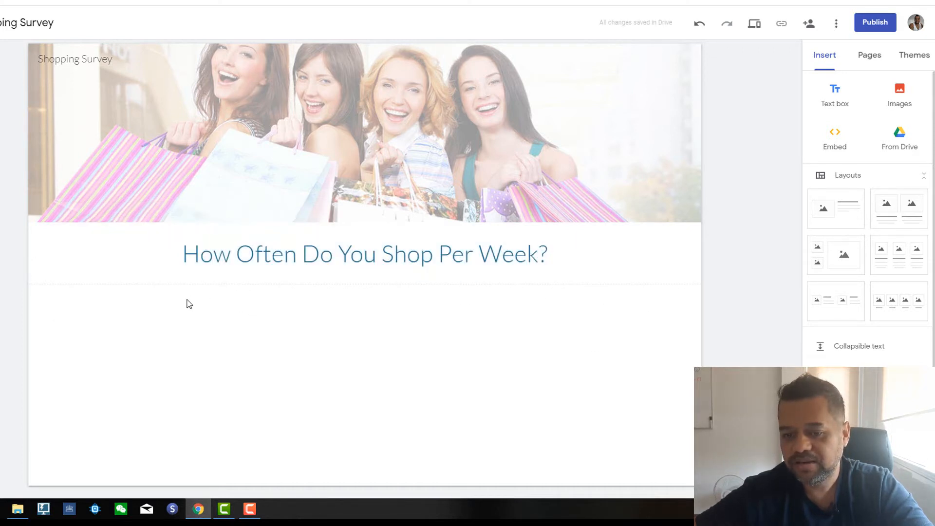
- Change the Simple theme's colour from purple to pink
left_click(914, 55)
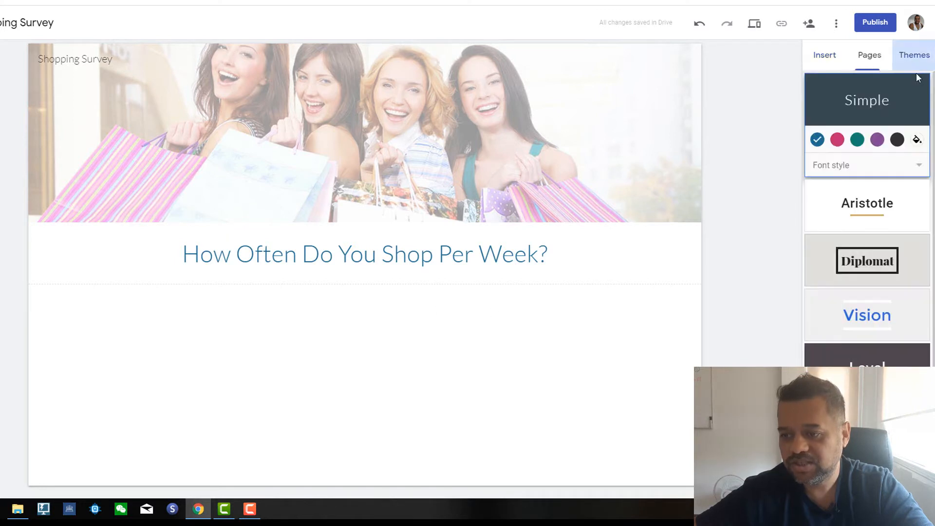
left_click(877, 139)
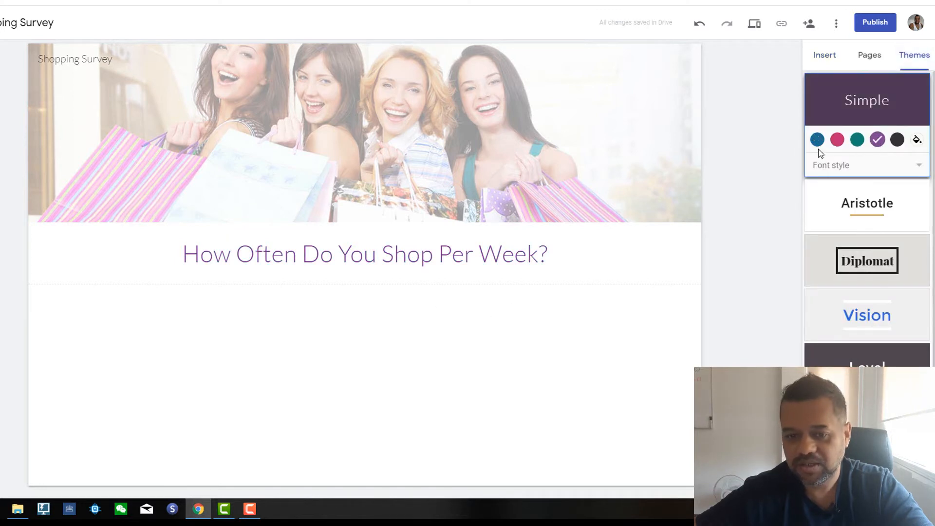
left_click(837, 139)
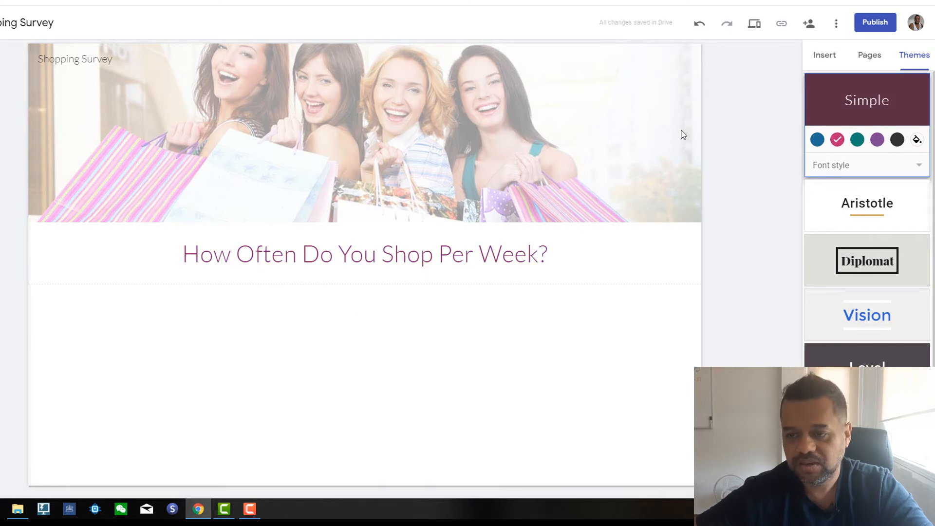
left_click(364, 132)
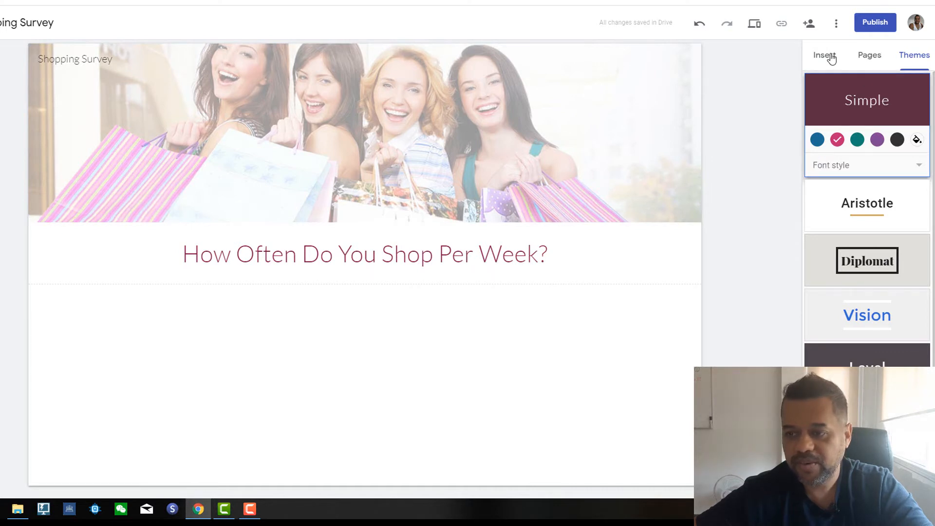
- Insert a 'Once Per Week' button linking to google.com below the question
left_click(824, 55)
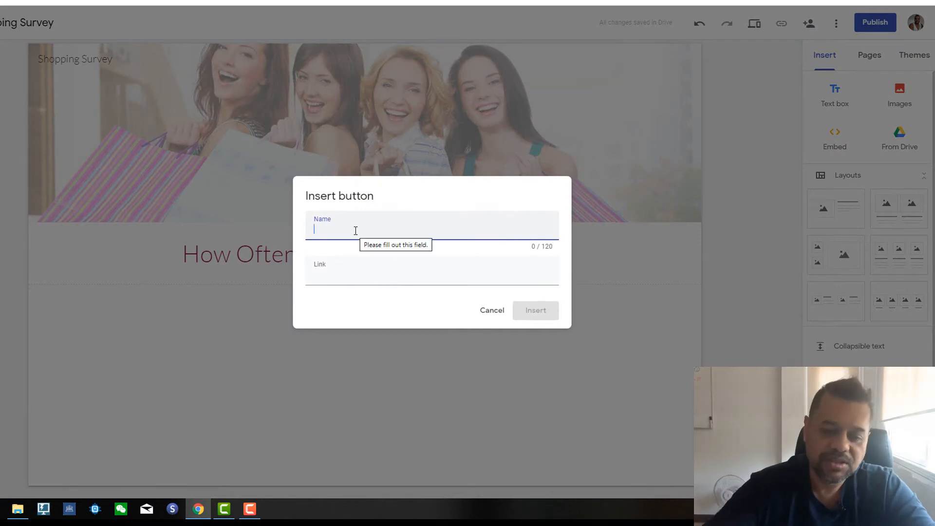
type("One")
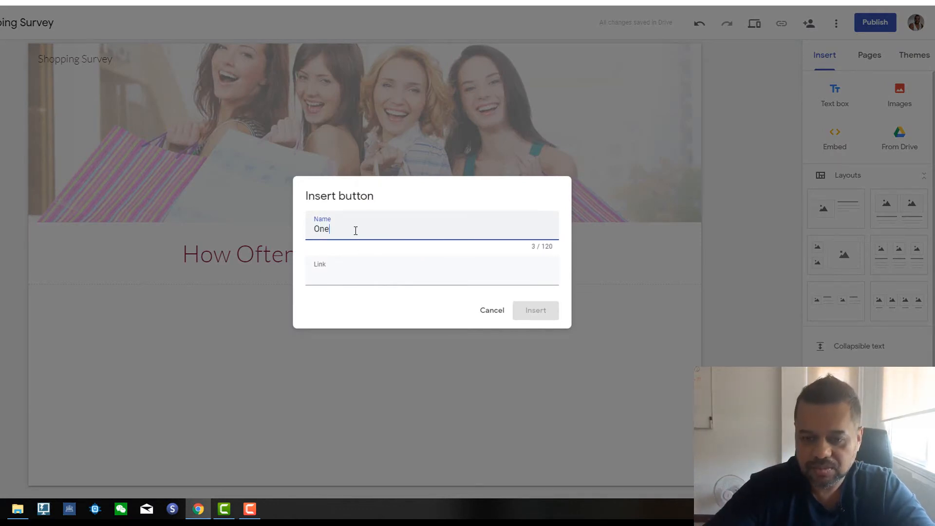
type("ce P")
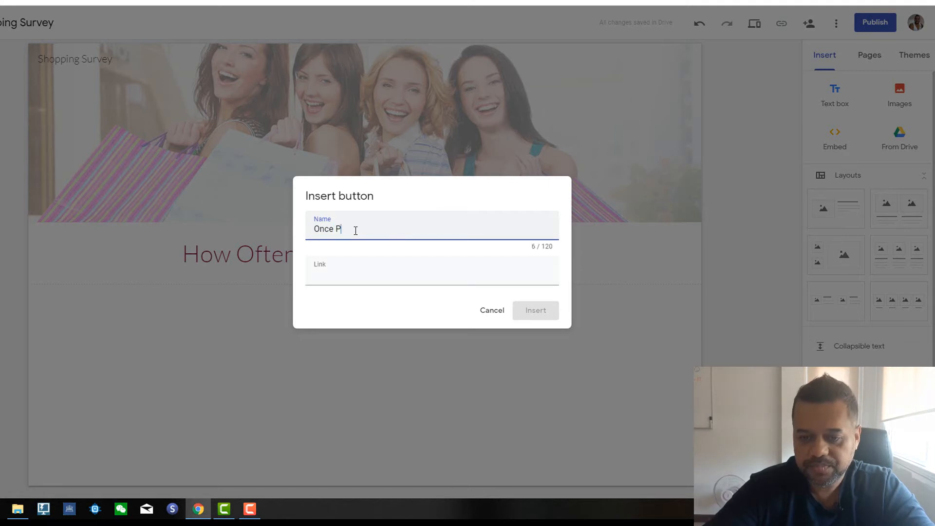
type("er Week")
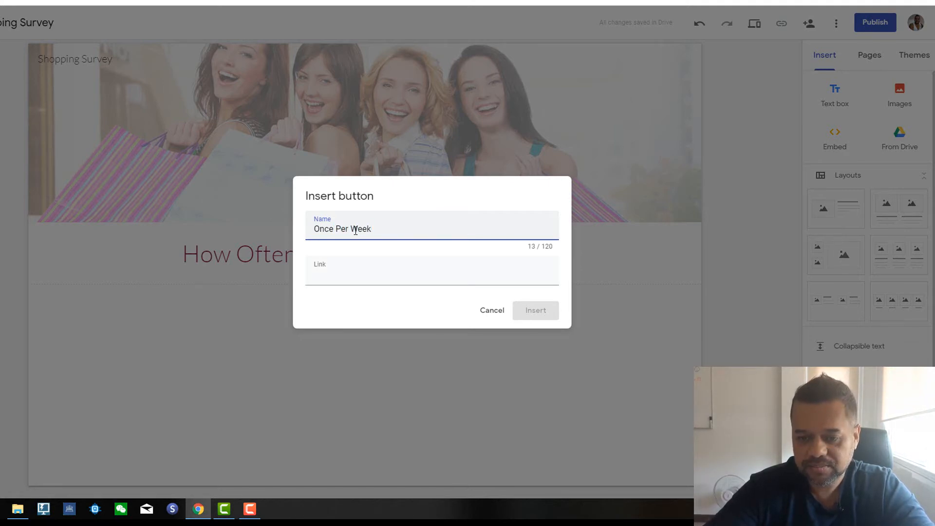
left_click(431, 275)
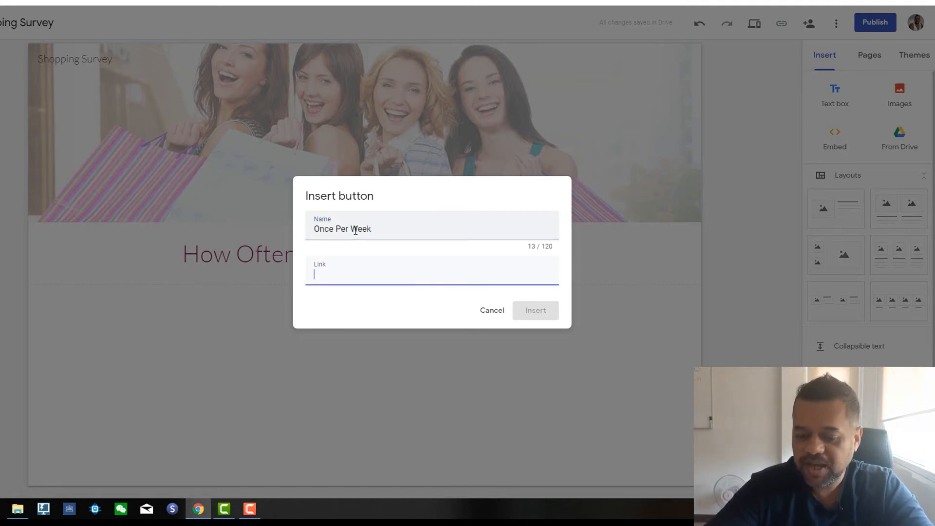
type("google.com")
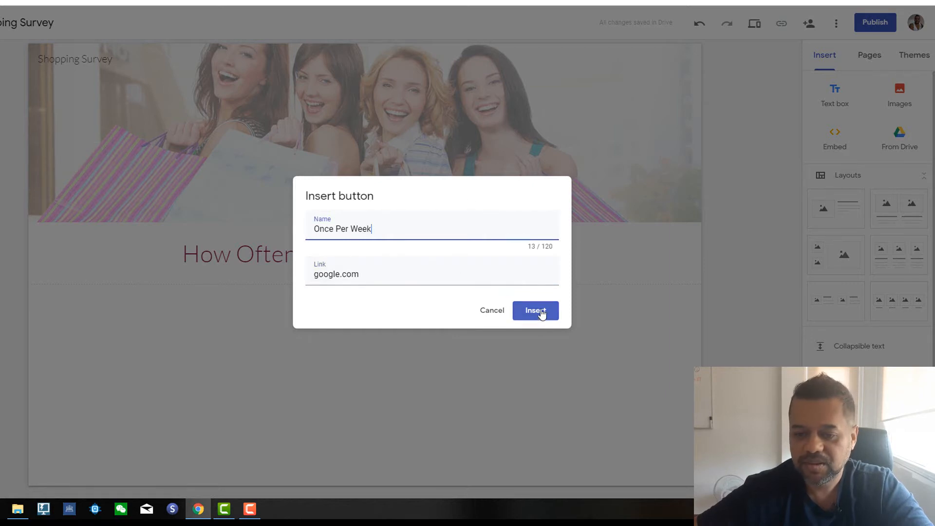
left_click(535, 310)
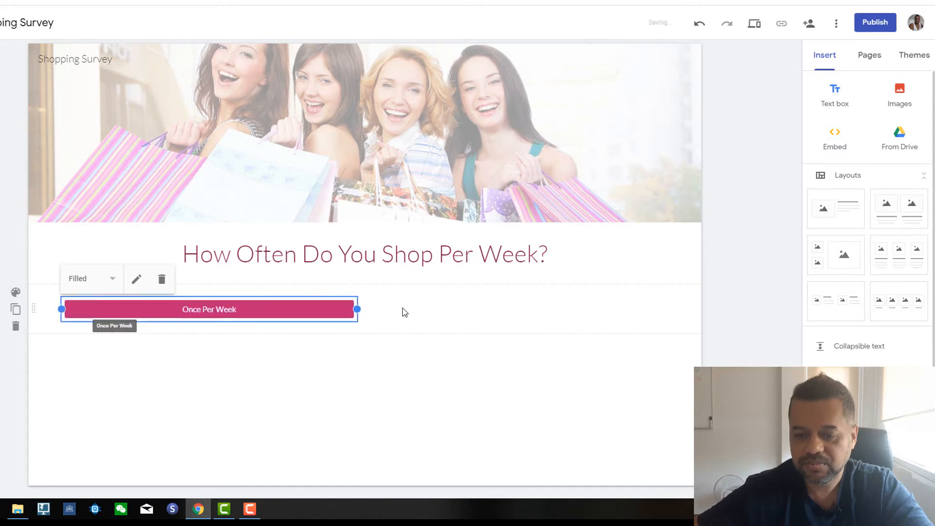
left_click(674, 382)
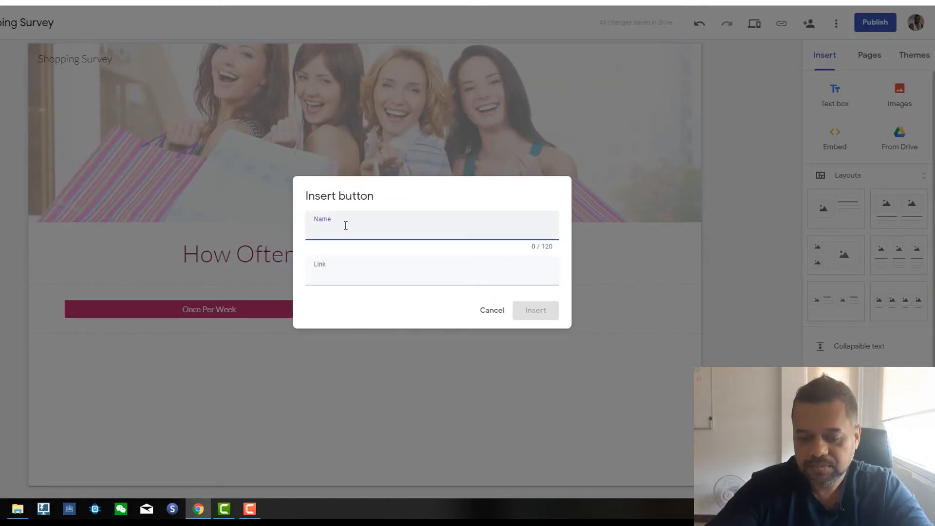
- Insert a '3-4 Times Per Week' button linking to google.com beside the first
type("3-4 Ti")
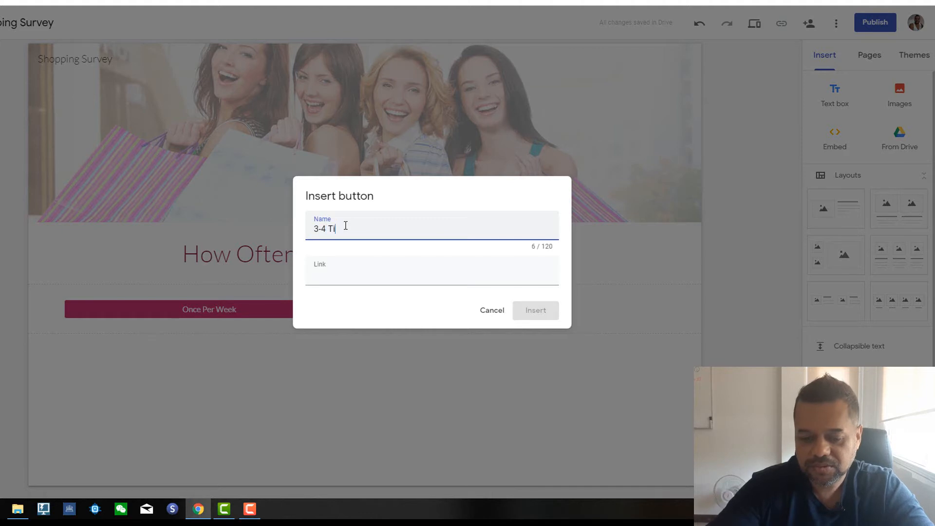
type("mes Per week")
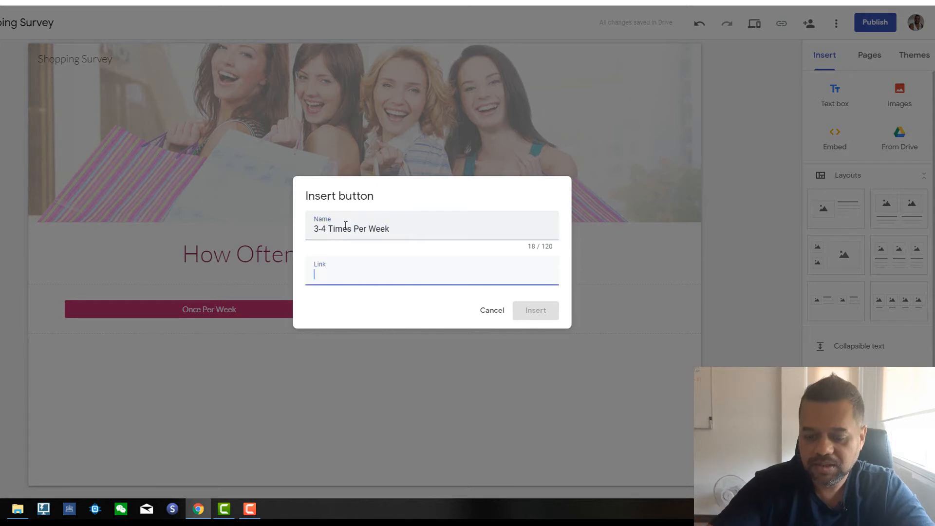
type("google.com")
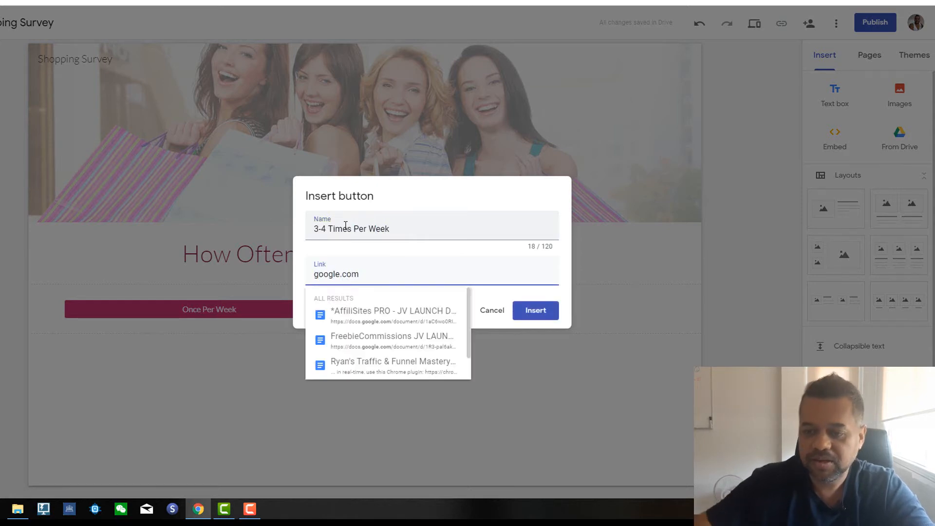
left_click(535, 310)
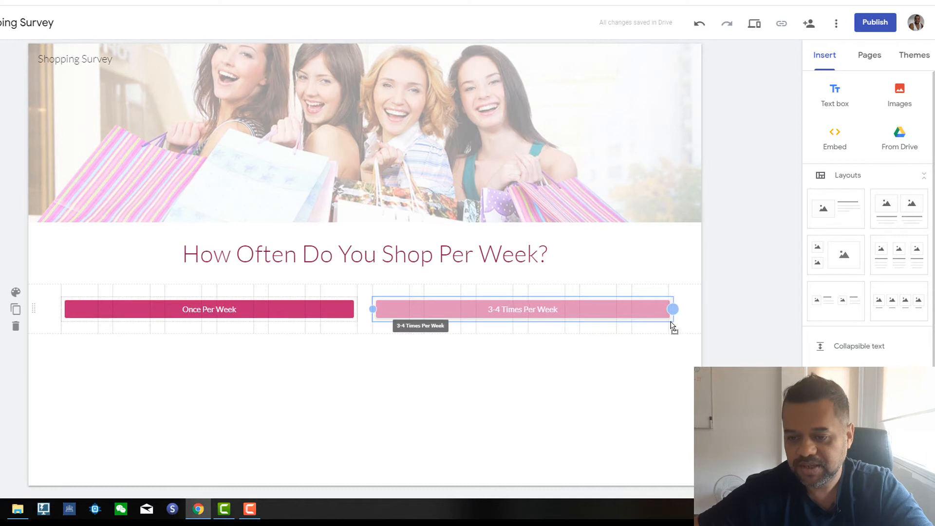
left_click(188, 123)
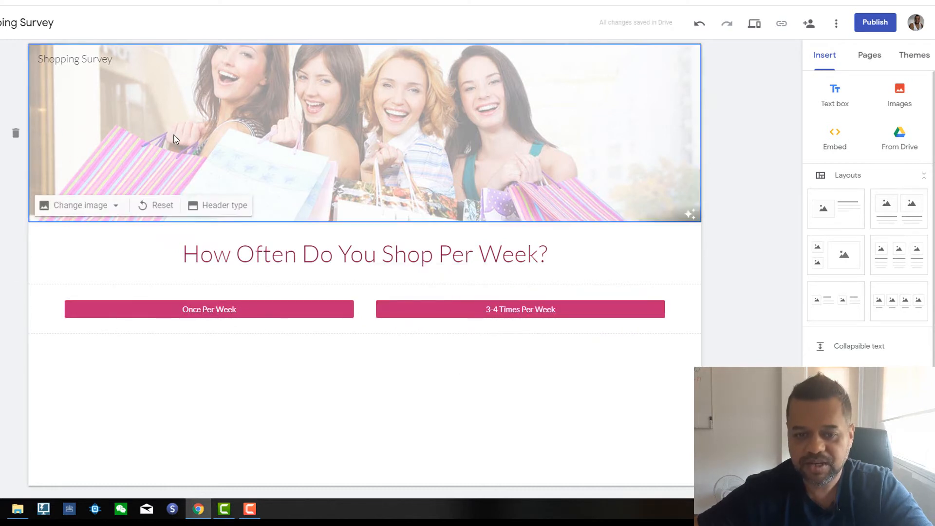
mouse_move(663, 142)
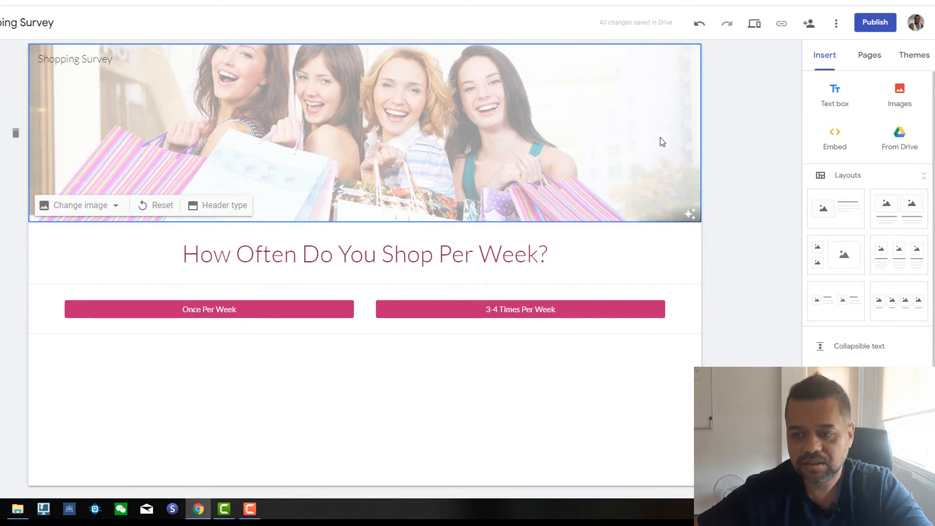
- Upload the bar1 progress bar image from the computer onto the page
left_click(364, 254)
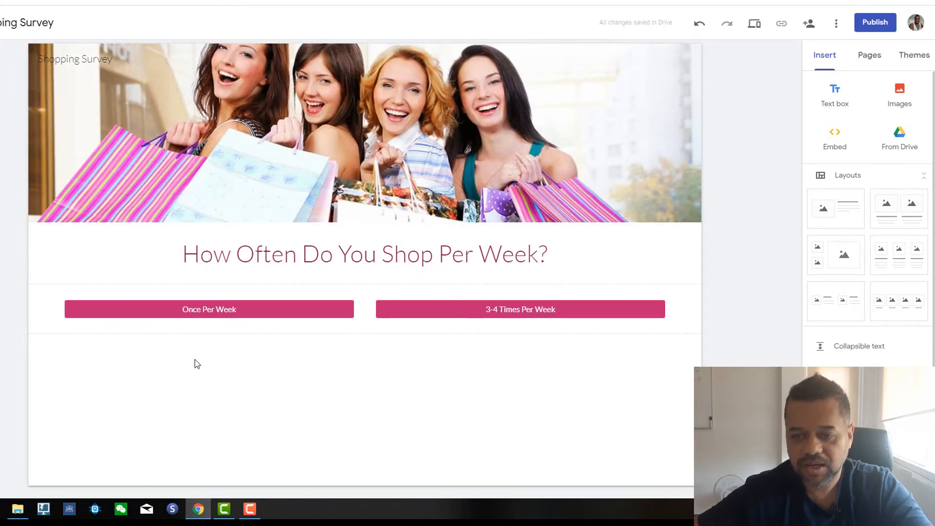
mouse_move(789, 310)
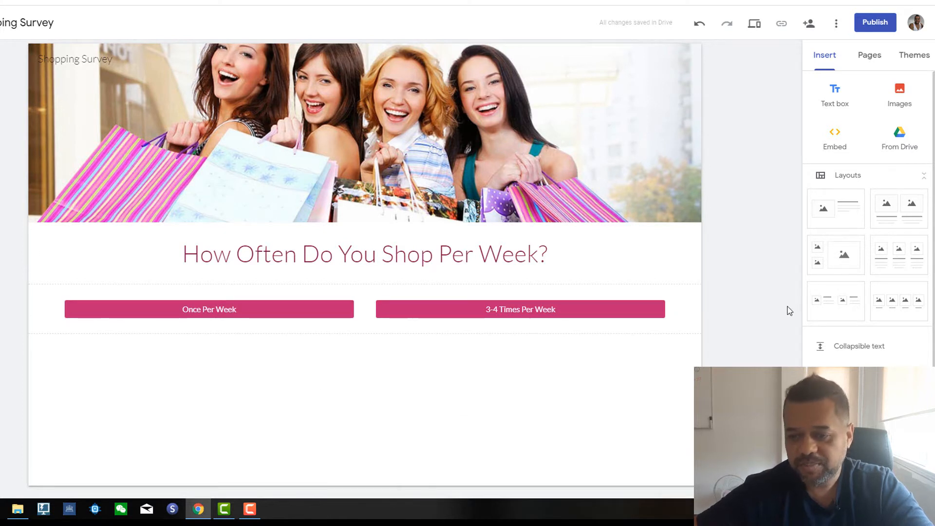
mouse_move(751, 238)
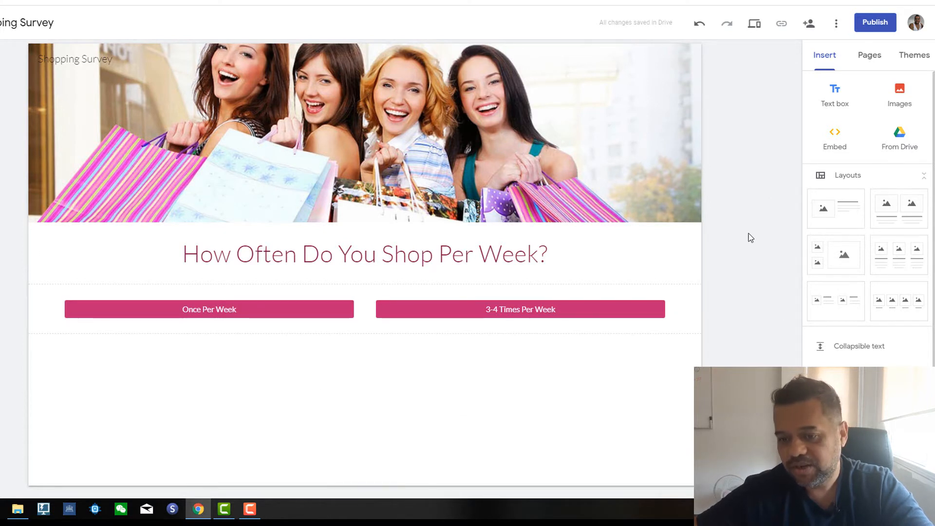
mouse_move(332, 369)
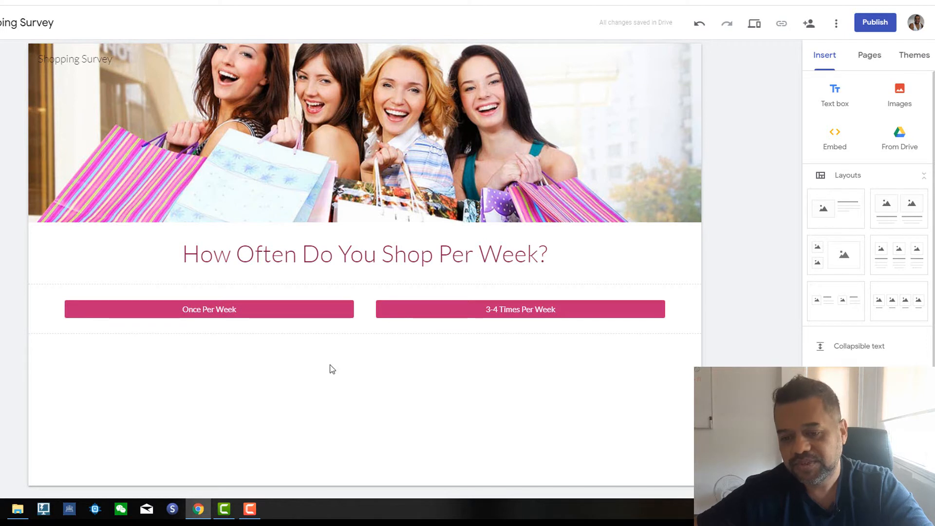
mouse_move(344, 373)
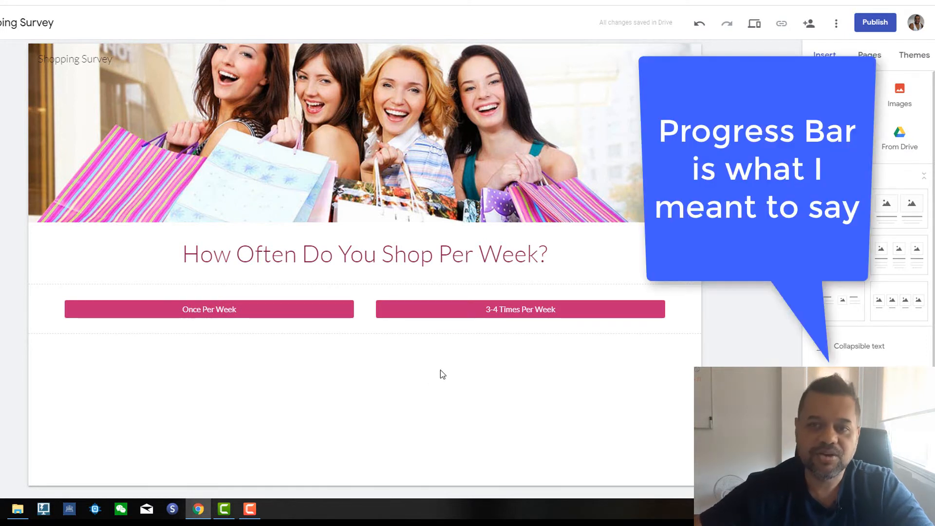
mouse_move(743, 282)
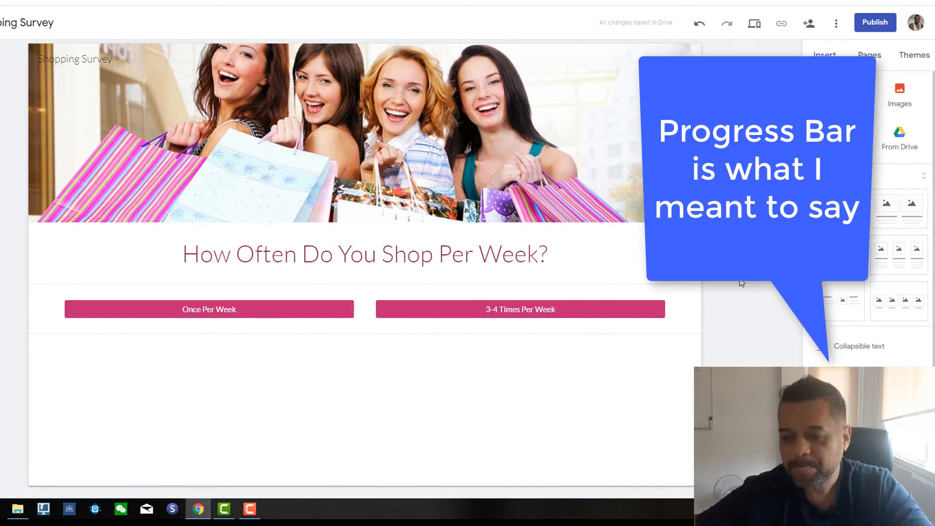
mouse_move(905, 99)
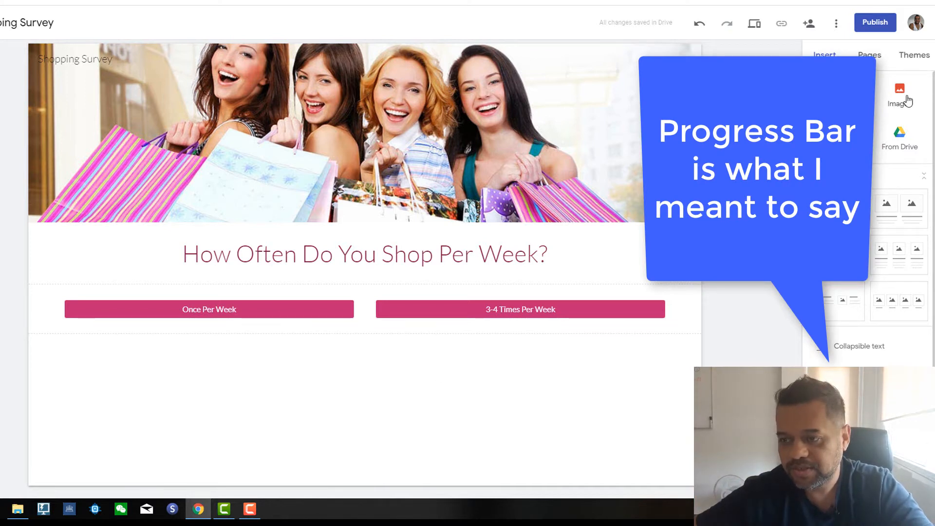
mouse_move(585, 272)
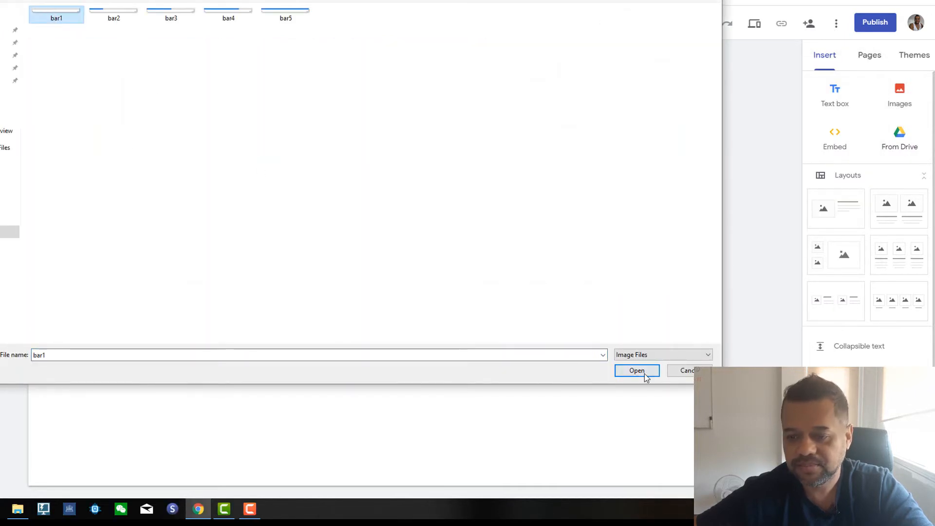
left_click(637, 371)
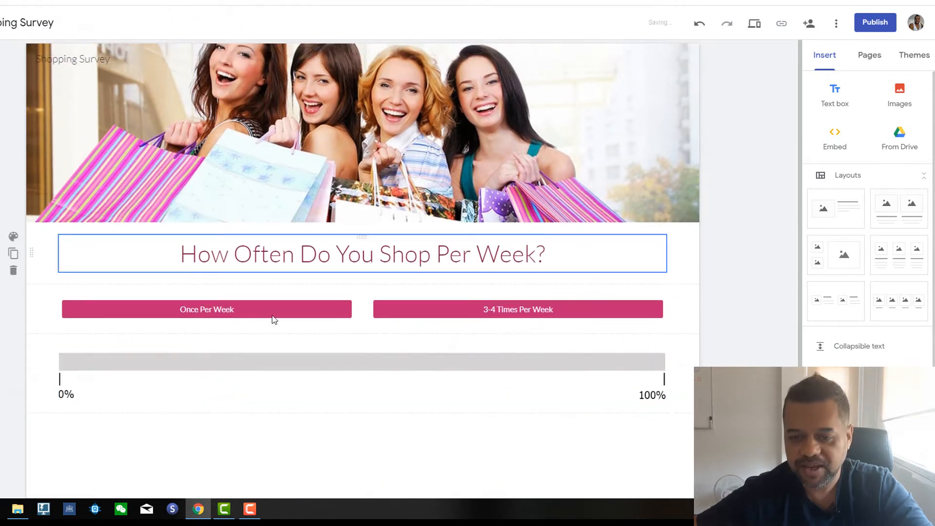
- Check the 0%-100% progress bar below the buttons, then view the site's page list
left_click(362, 361)
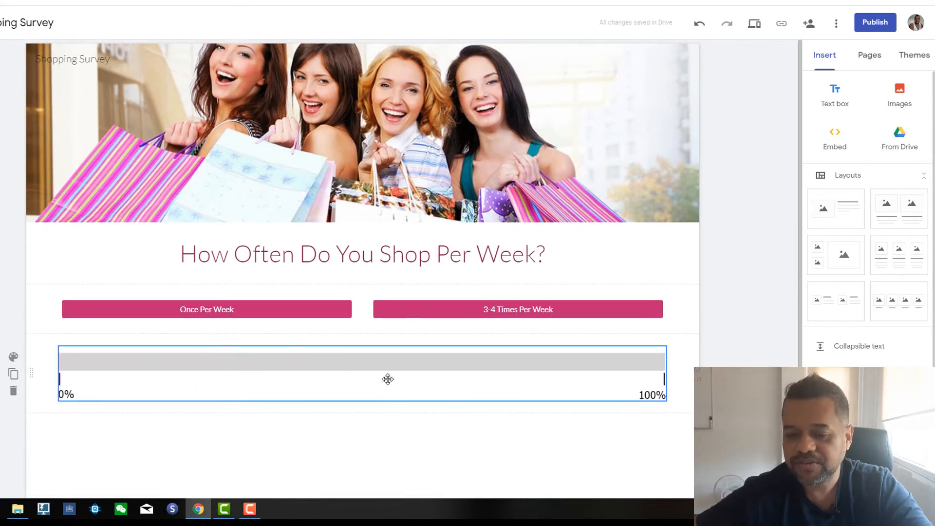
left_click(735, 269)
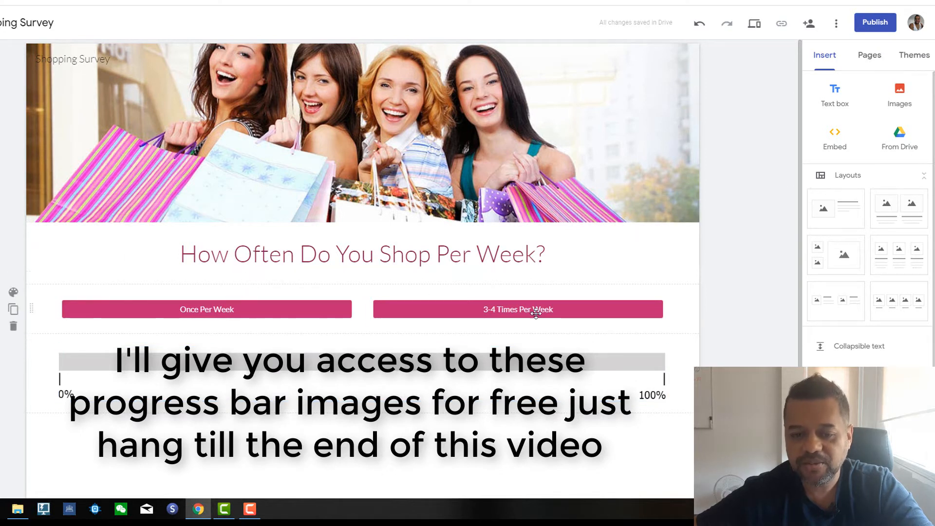
left_click(869, 54)
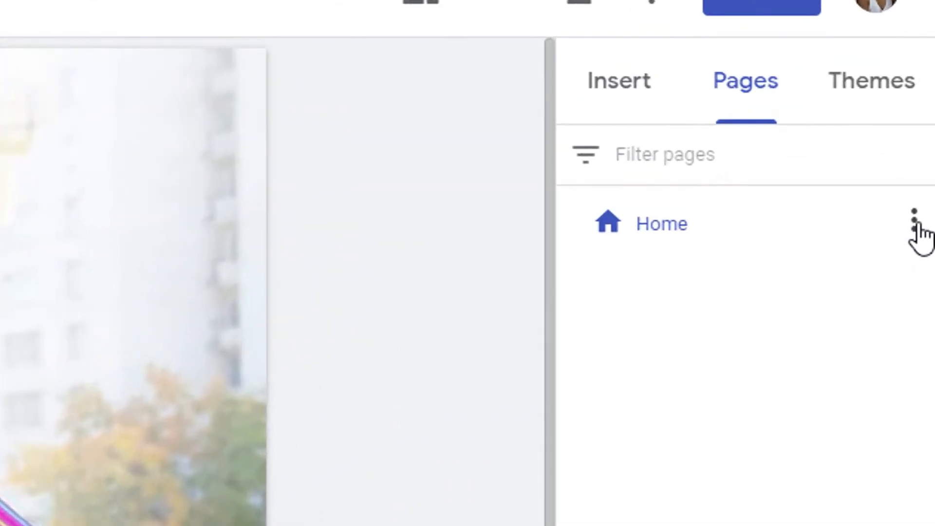
- Duplicate the Home survey page as a new page named 2 and open it for editing
left_click(913, 222)
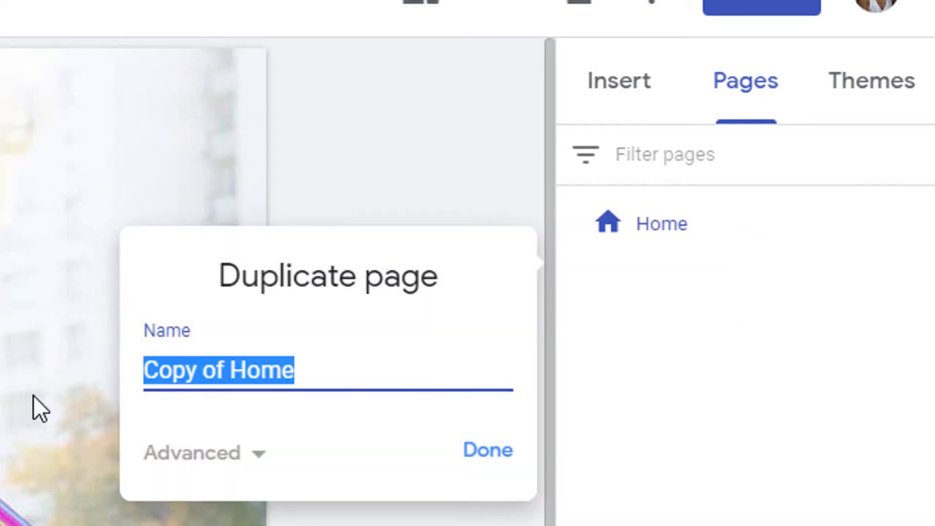
mouse_move(47, 408)
type("2")
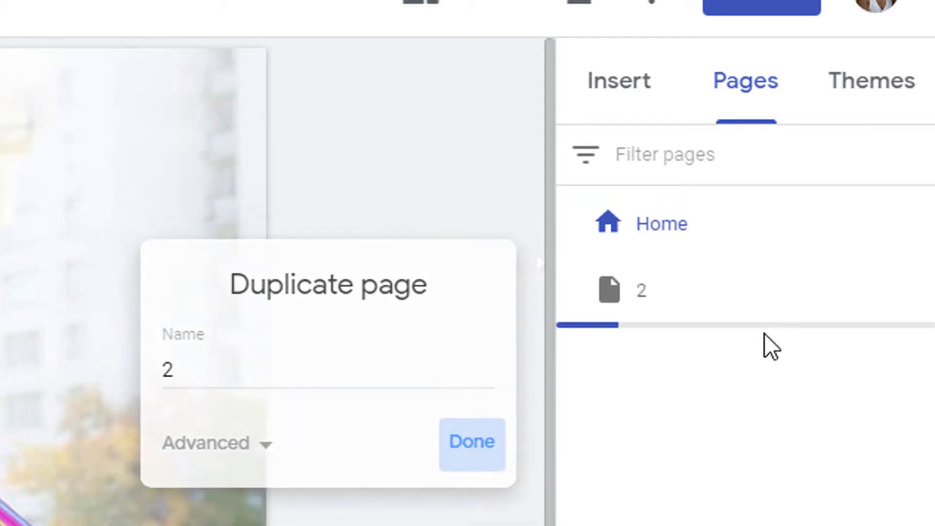
left_click(471, 443)
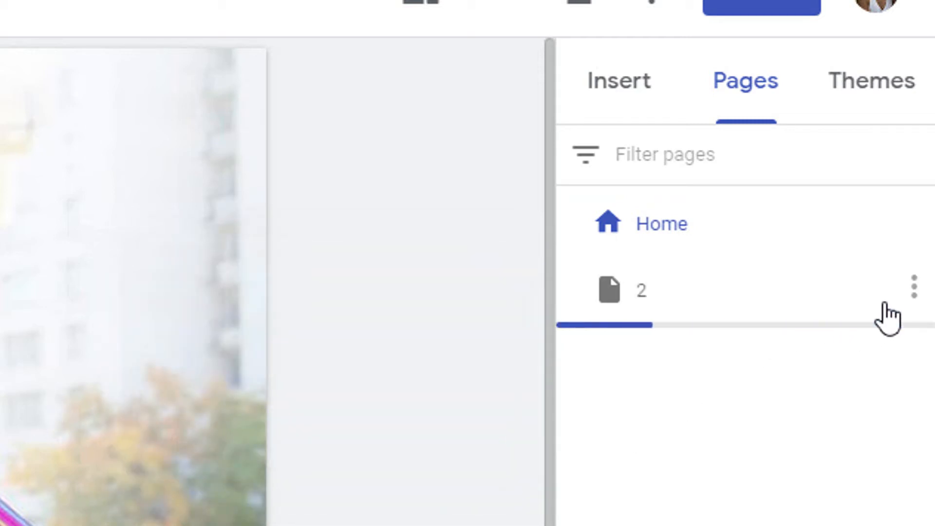
mouse_move(919, 310)
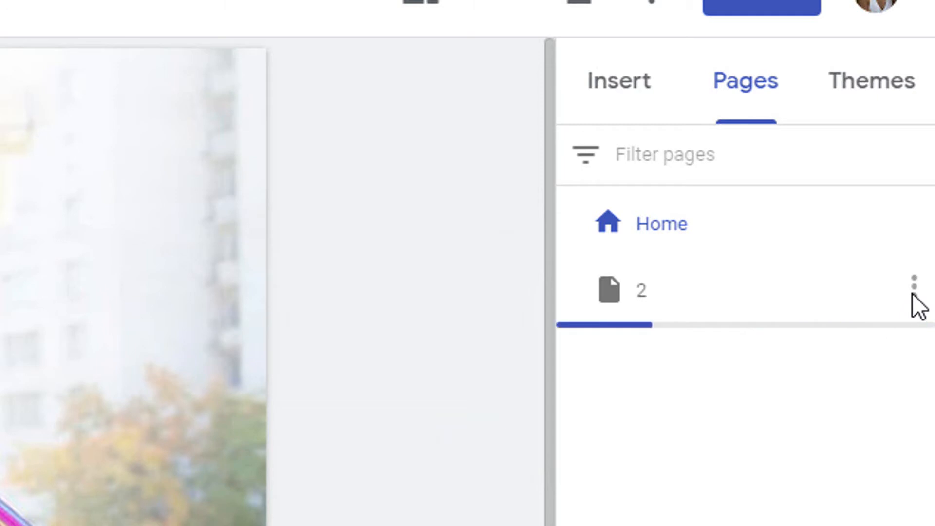
left_click(641, 292)
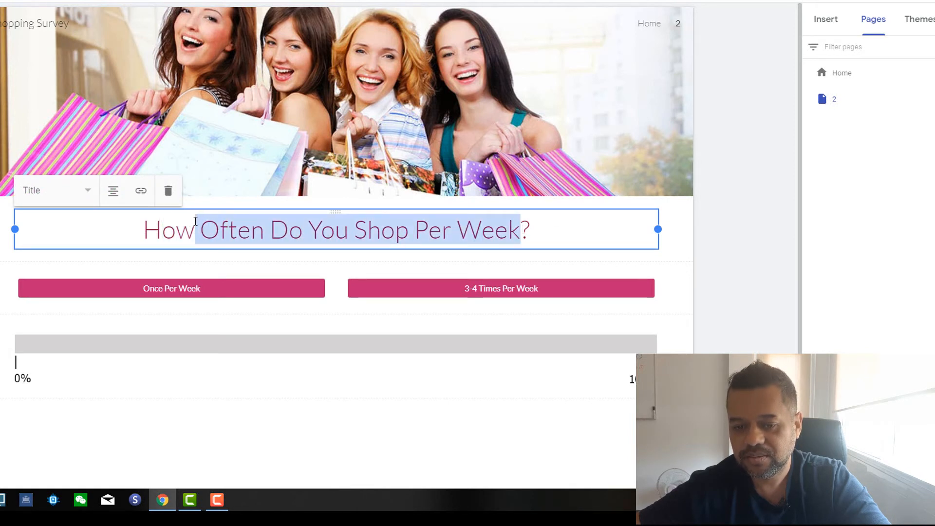
- Replace the heading with "Typically How Much Do you spend each Time You Shop?"
type("Ty?")
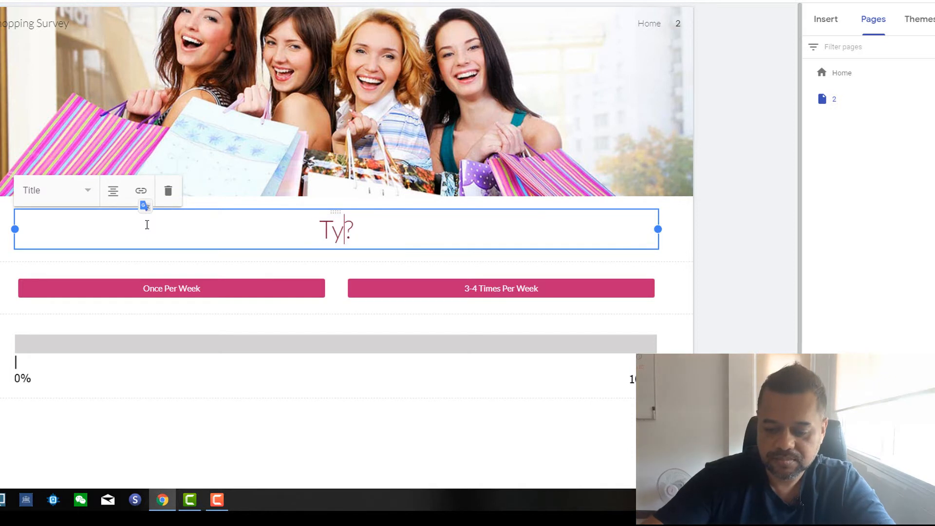
type("pically")
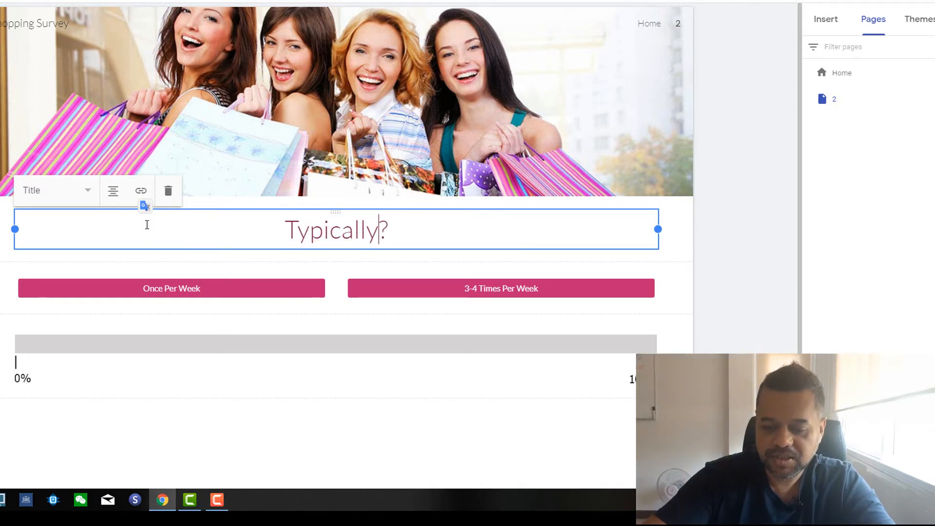
type("How m")
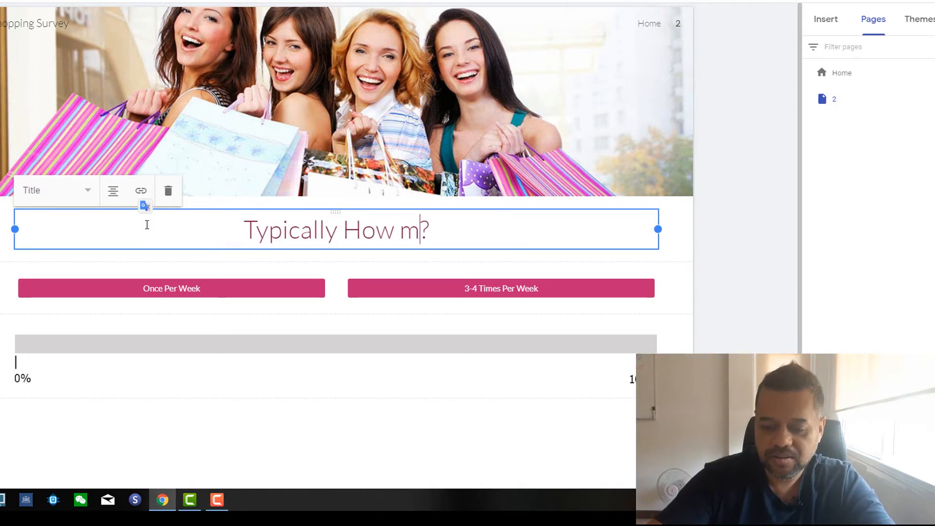
type("uch Do")
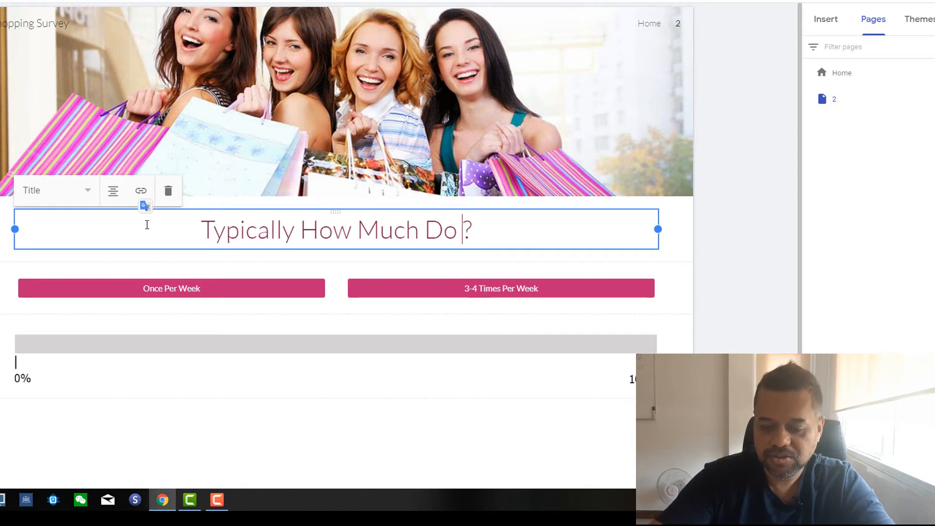
type("you spend")
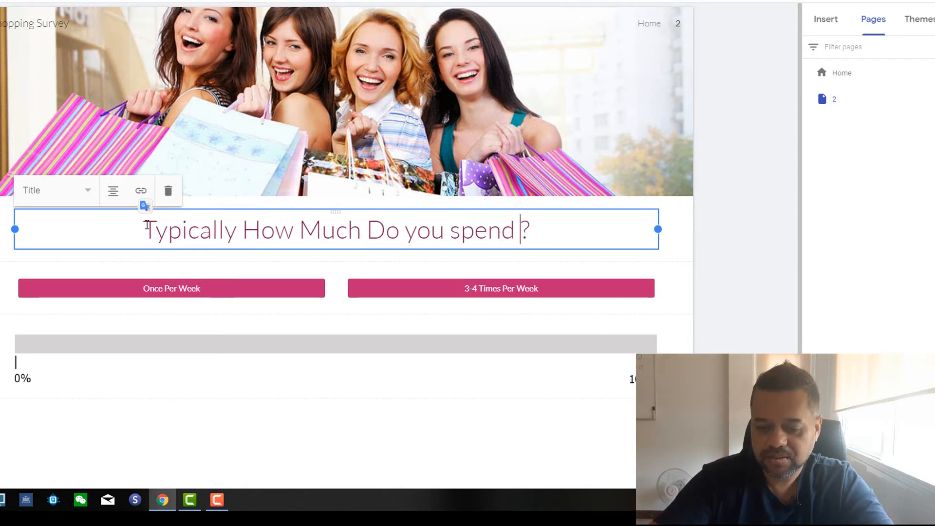
type("each Sho")
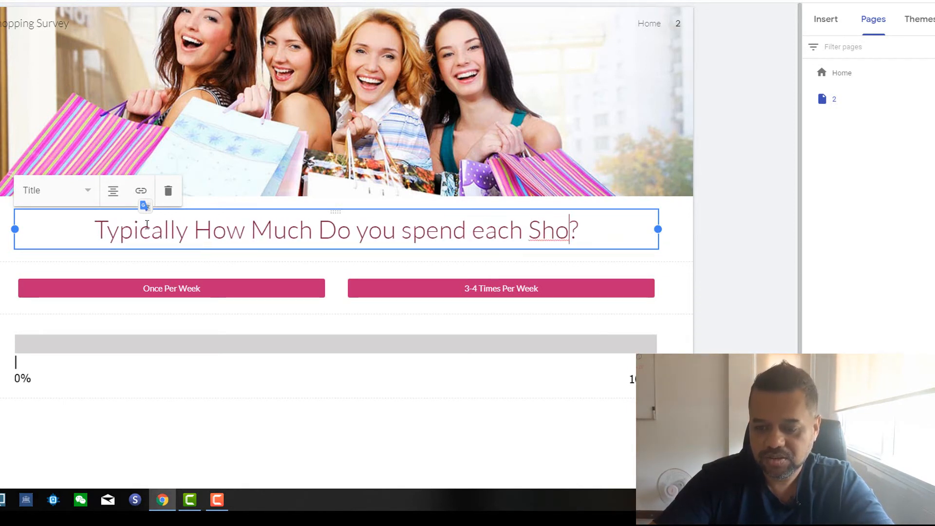
type("pping")
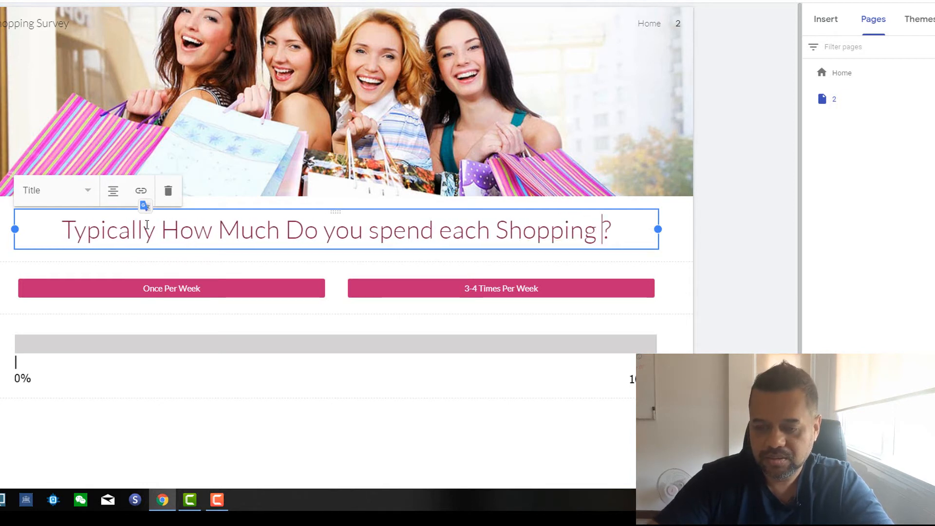
left_click(439, 230)
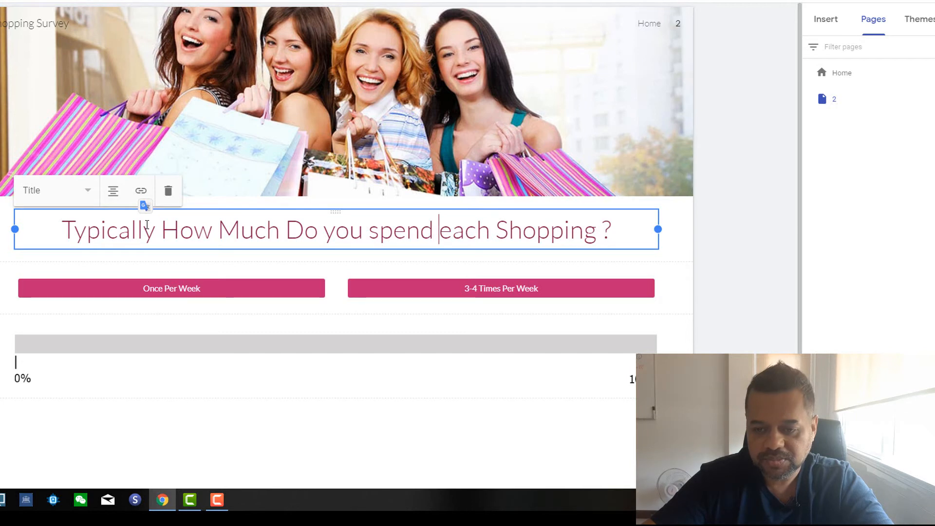
key("Backspace")
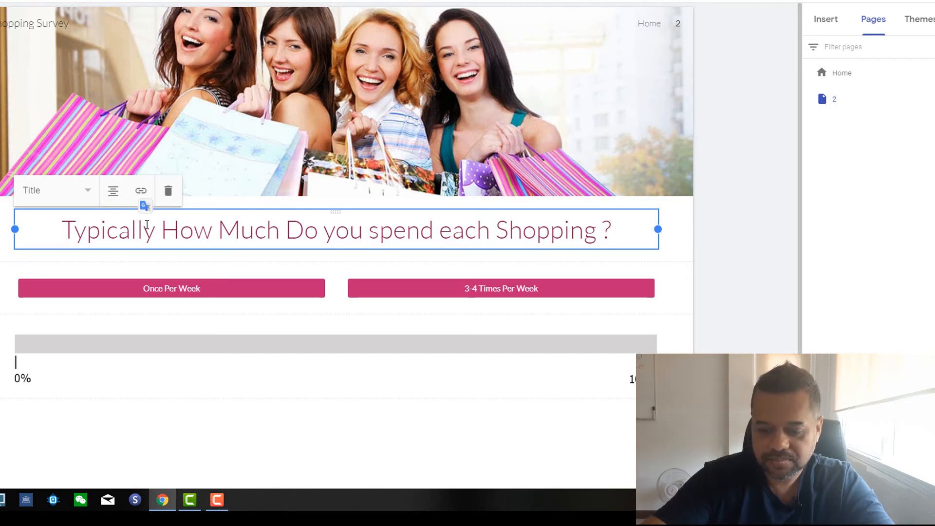
type("Time You")
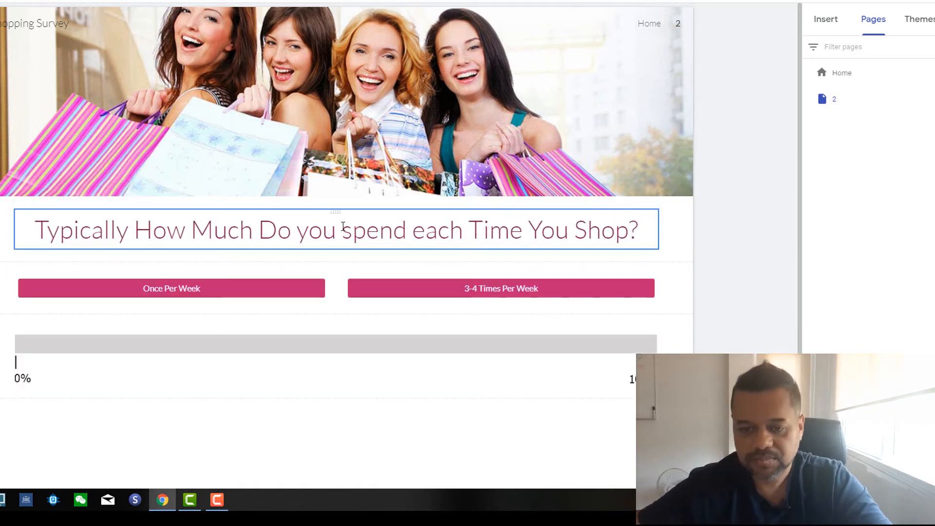
left_click(346, 101)
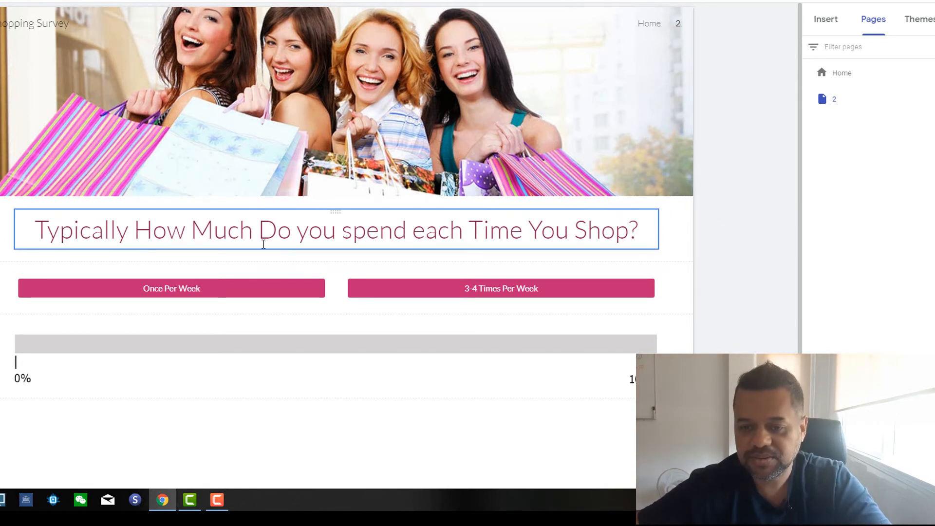
- Relabel the first answer button as Under $100
left_click(172, 288)
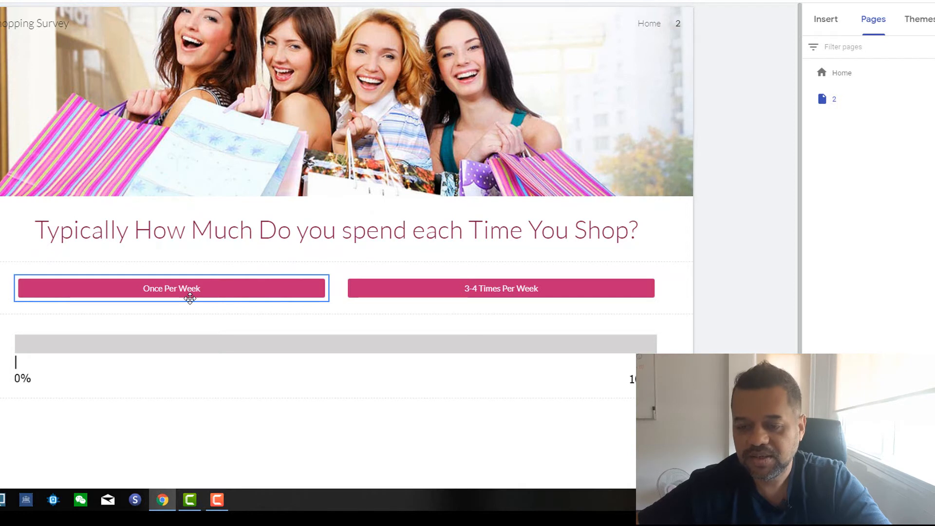
left_click(172, 288)
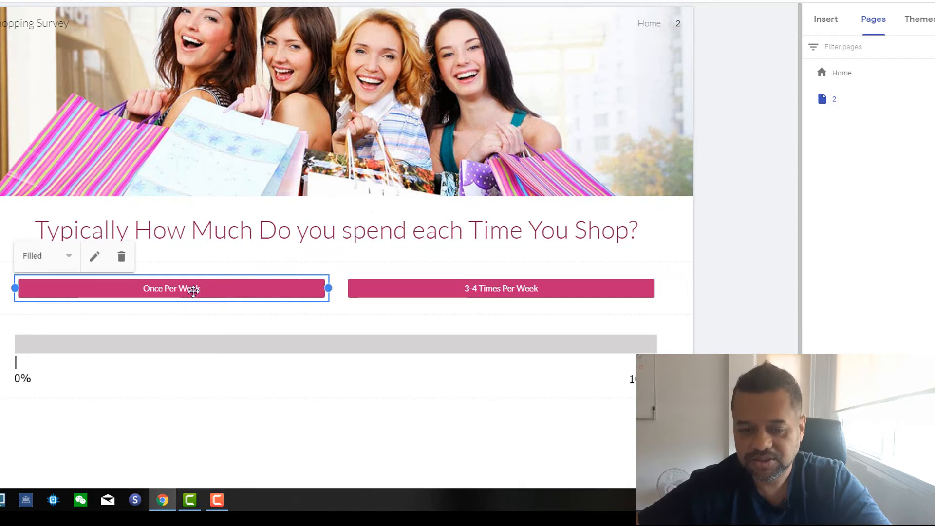
mouse_move(94, 257)
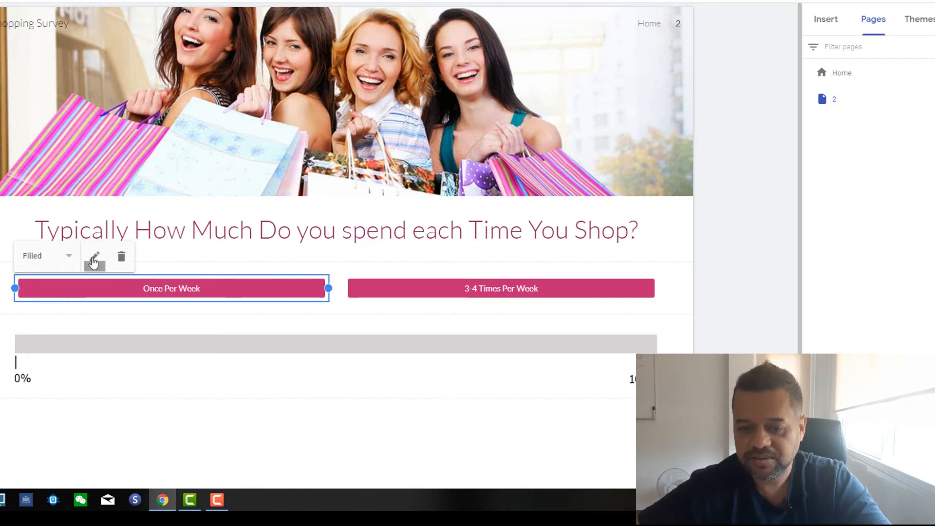
mouse_move(123, 261)
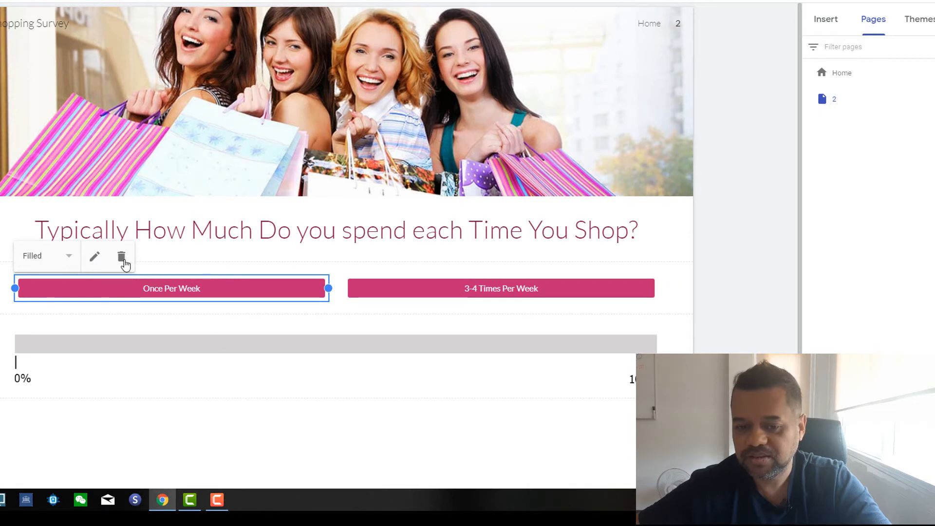
left_click(94, 256)
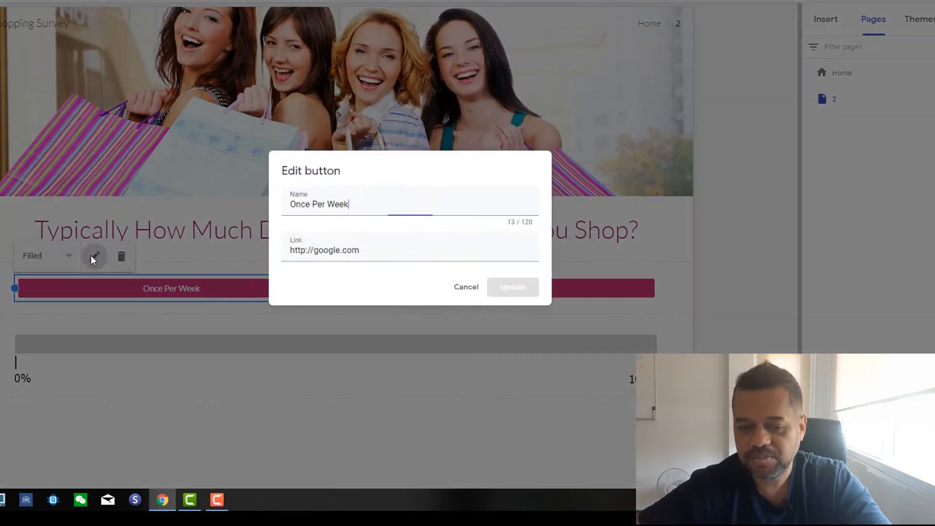
triple_click(318, 204)
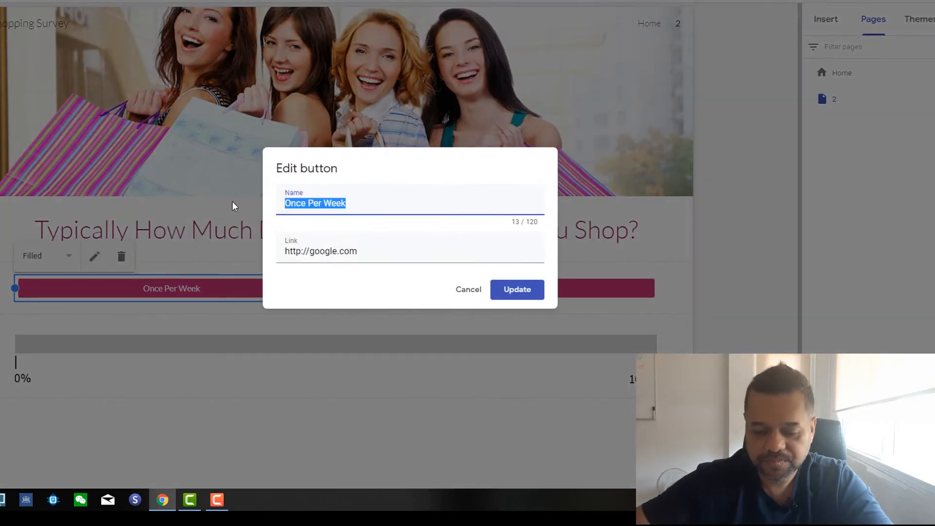
type("Under")
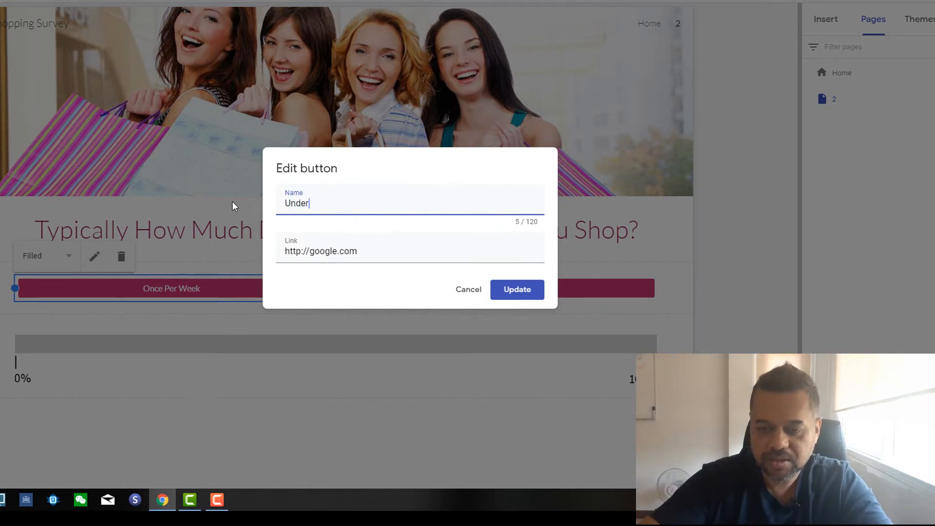
type("$100")
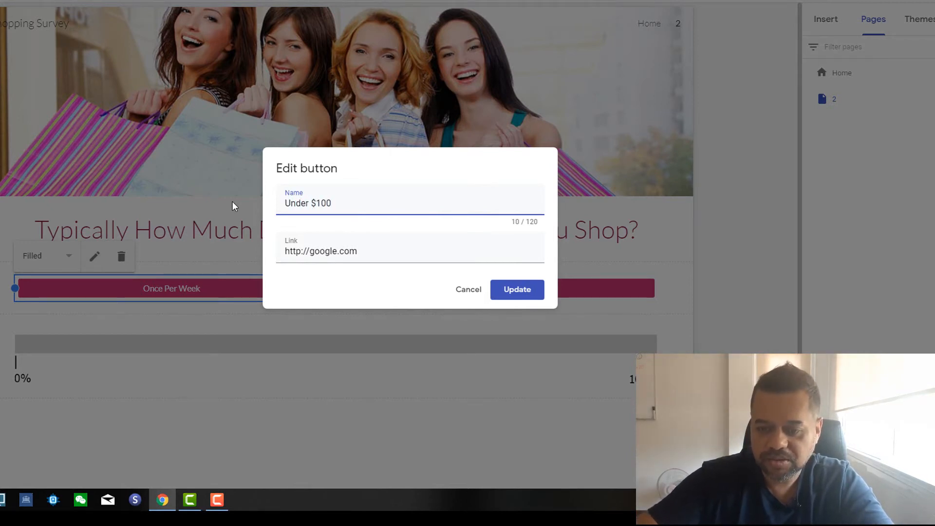
left_click(517, 289)
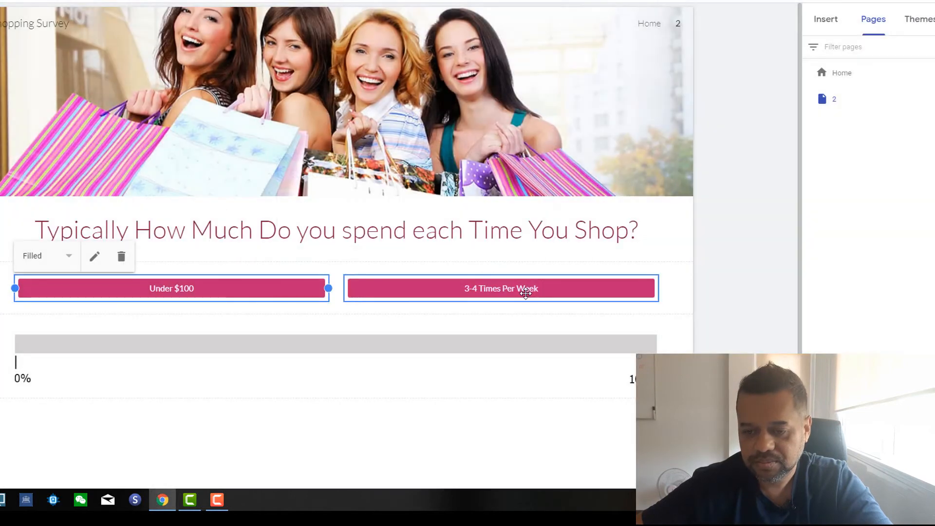
- Relabel the second answer button as $100-$500
left_click(95, 256)
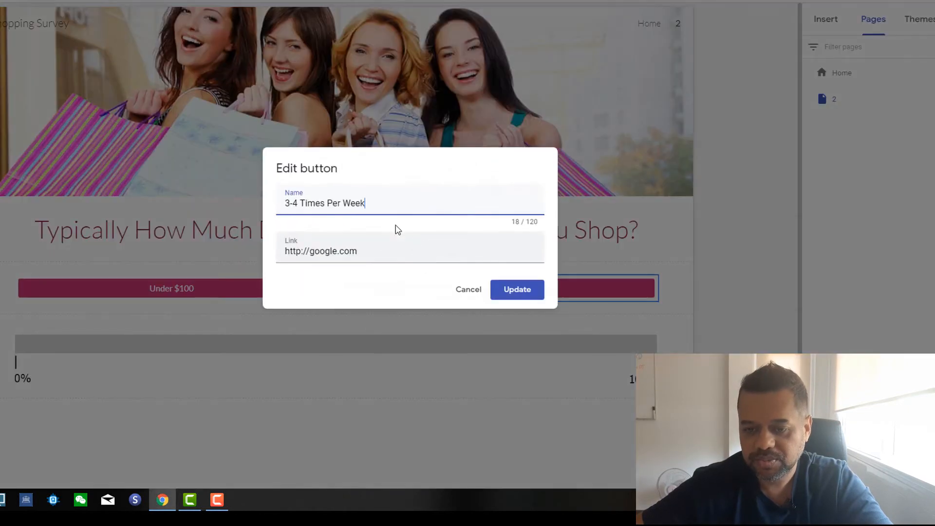
triple_click(324, 202)
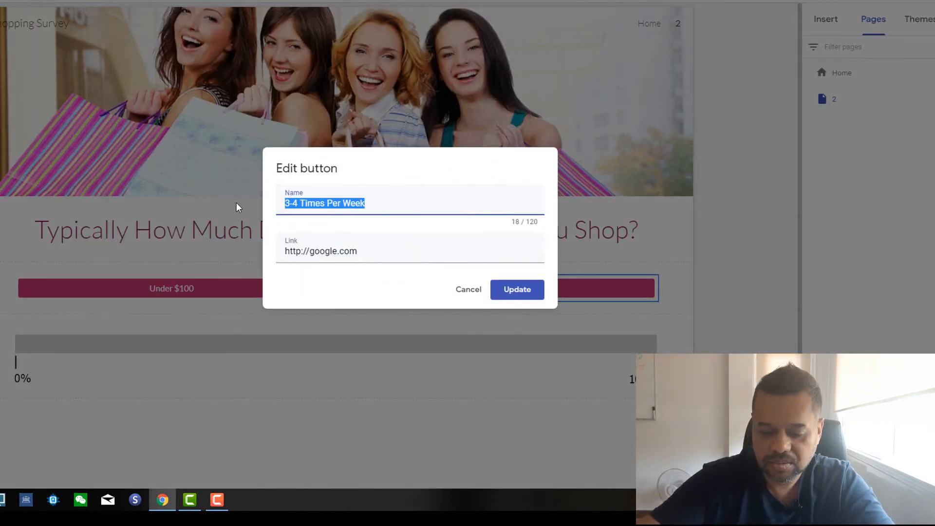
type("$")
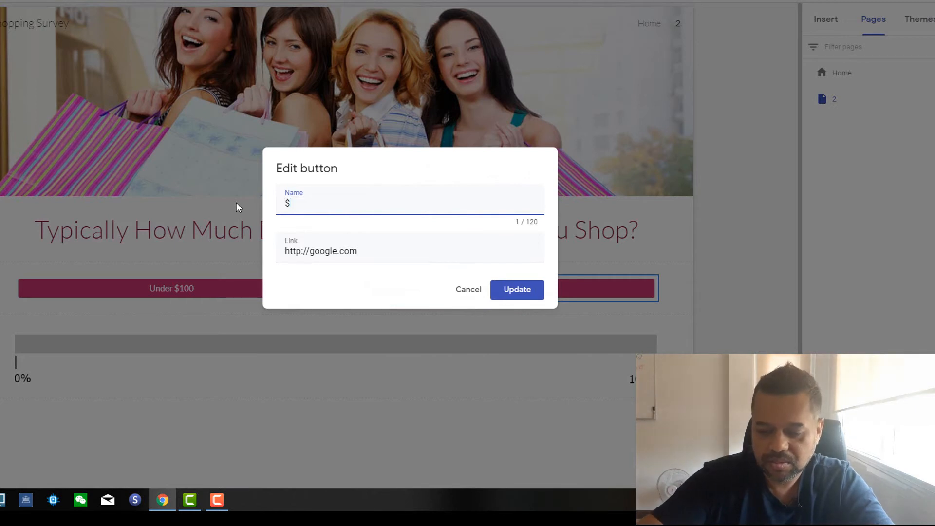
type("100-$")
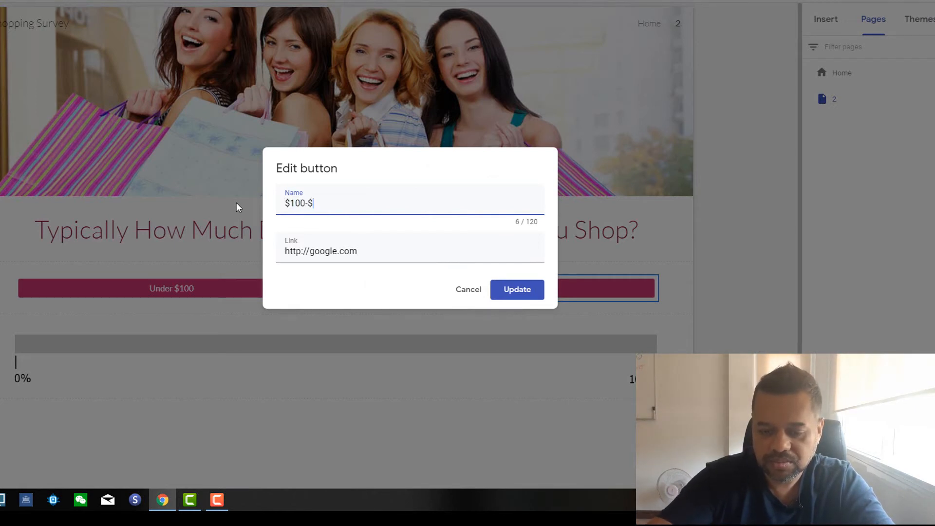
type("500")
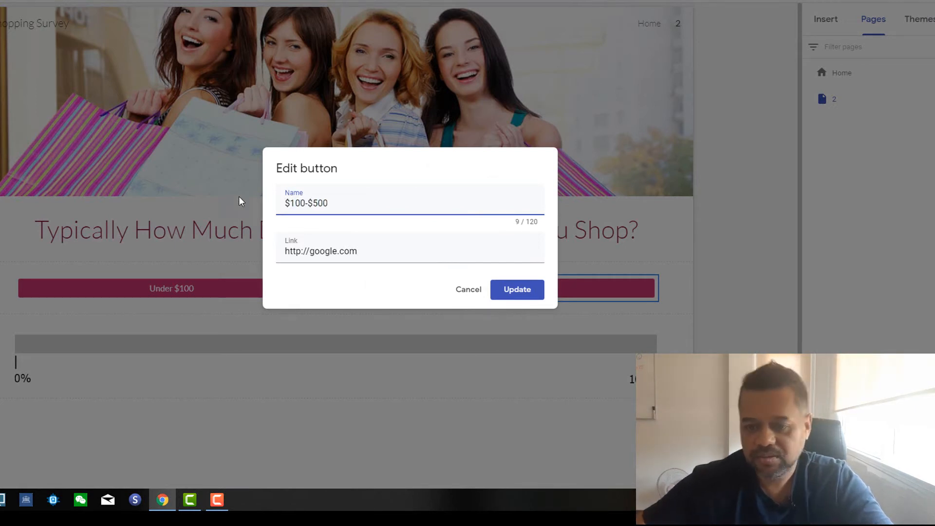
left_click(516, 290)
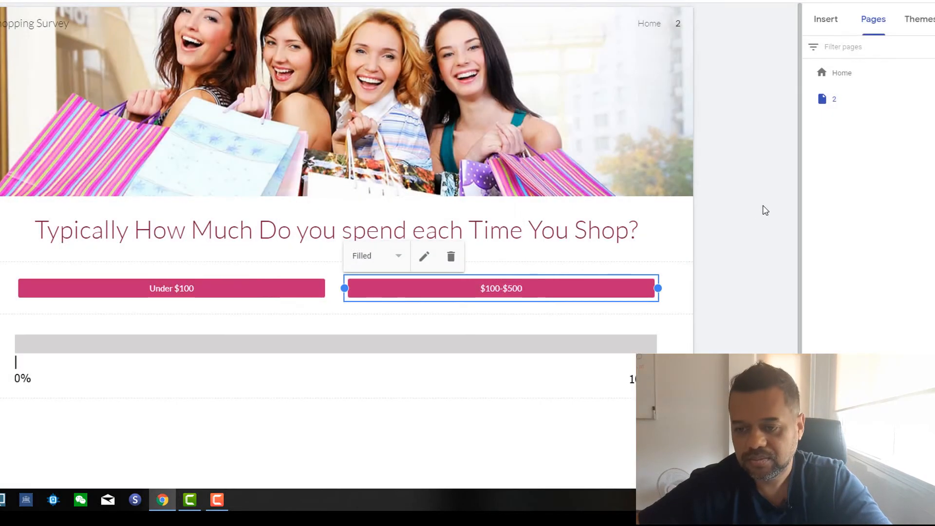
- Upload the partly filled progress bar image below the answer buttons on page 2
left_click(334, 343)
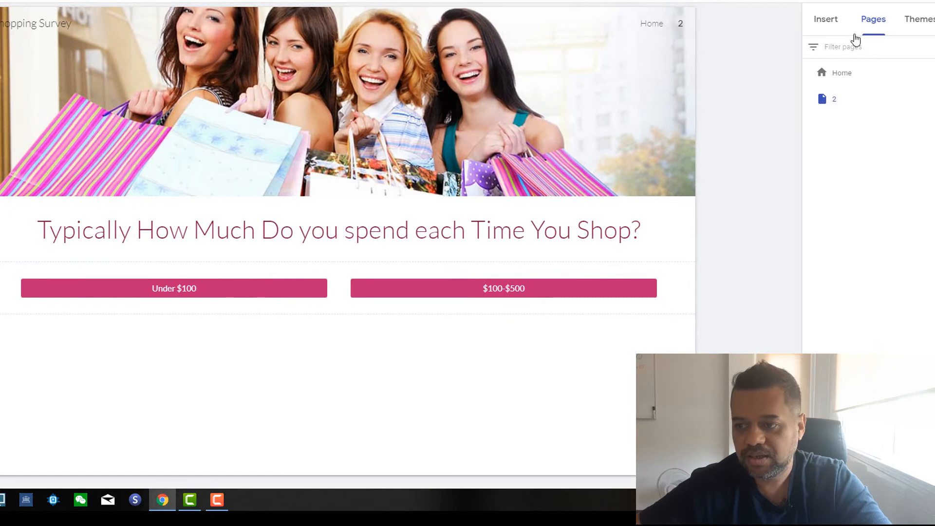
left_click(826, 19)
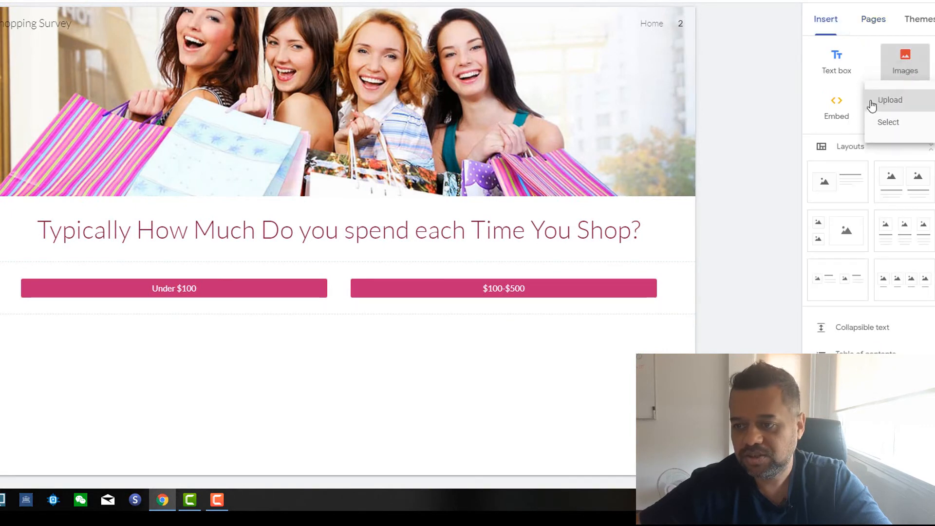
left_click(889, 99)
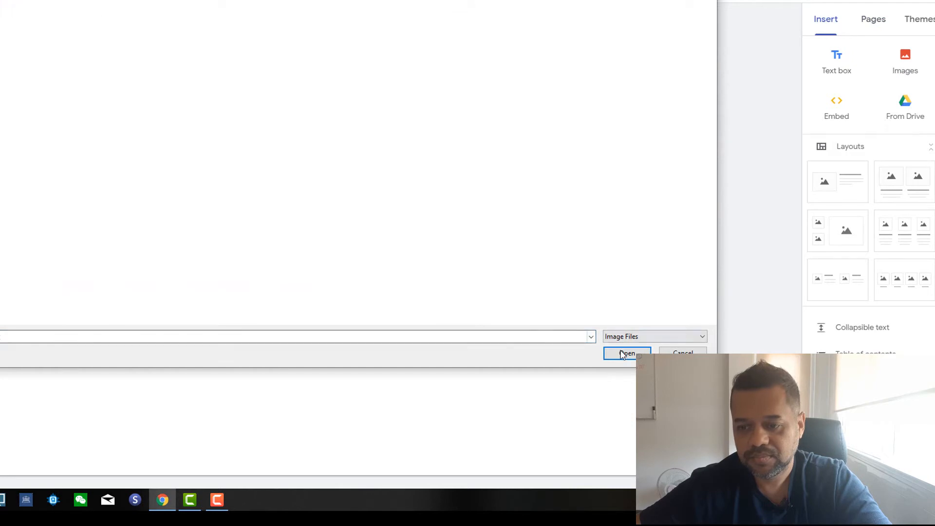
left_click(627, 353)
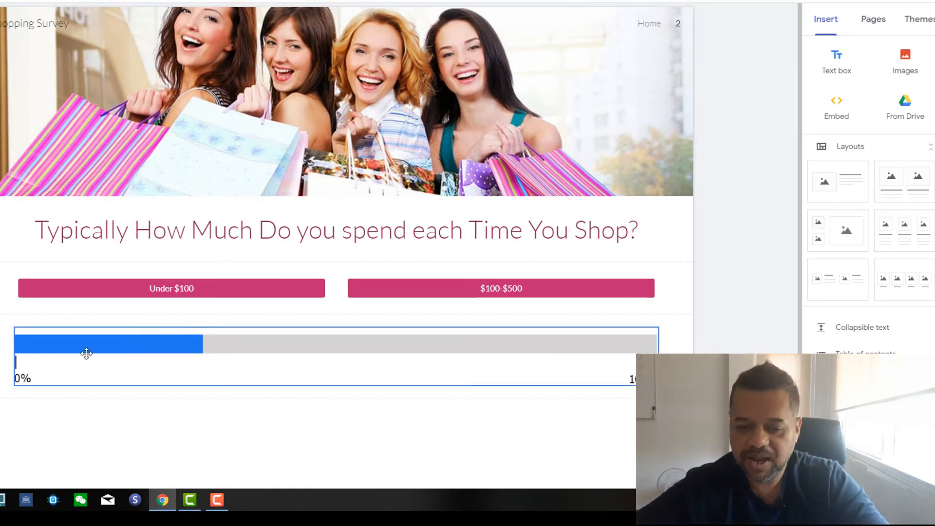
mouse_move(438, 357)
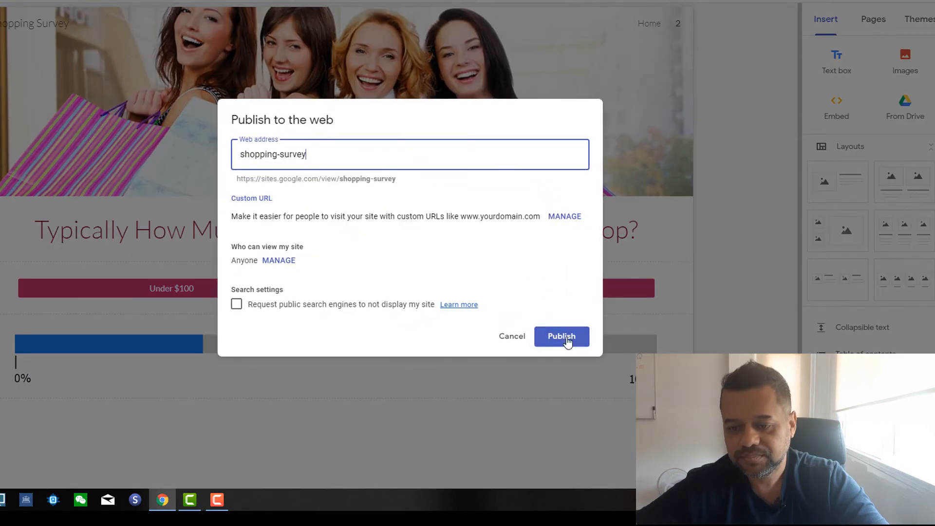
- Publish the survey site under the web address shopping-survey
left_click(561, 336)
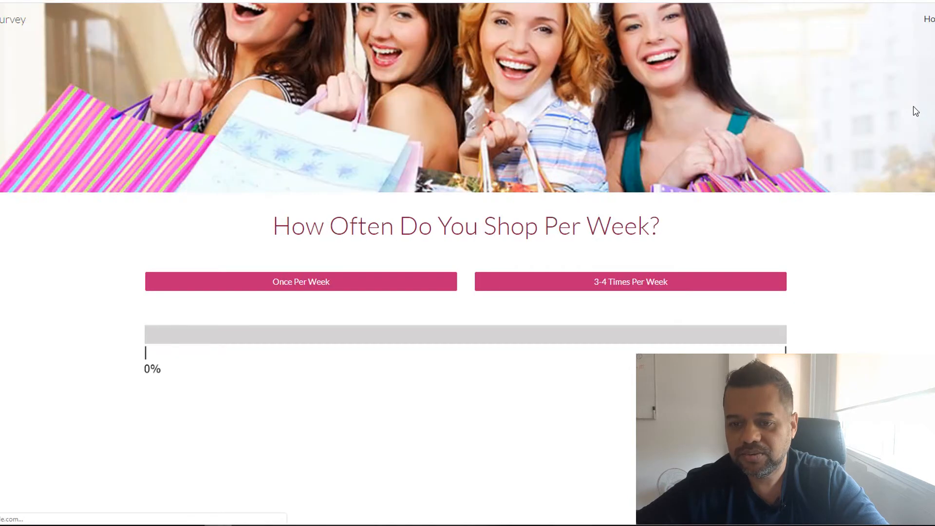
mouse_move(426, 384)
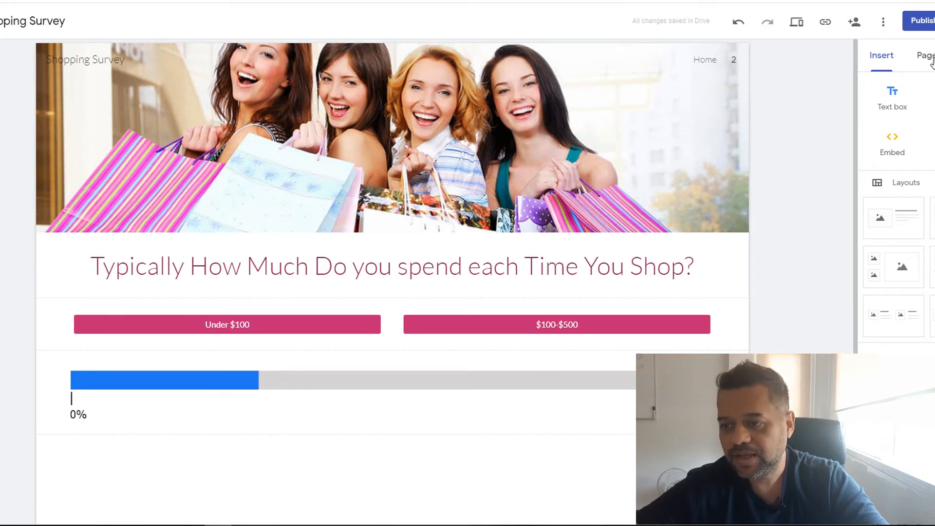
- Return to the Home page and bring up the Once Per Week button's edit dialog
left_click(925, 54)
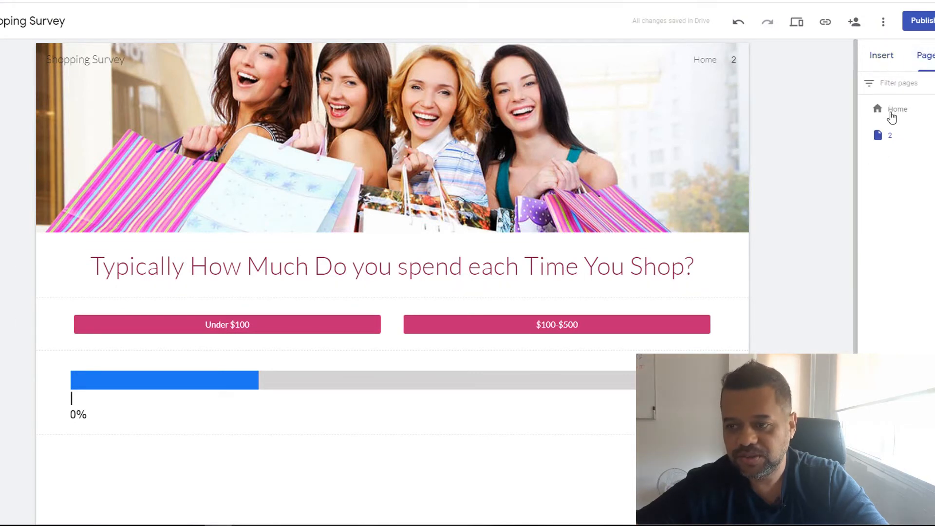
left_click(898, 108)
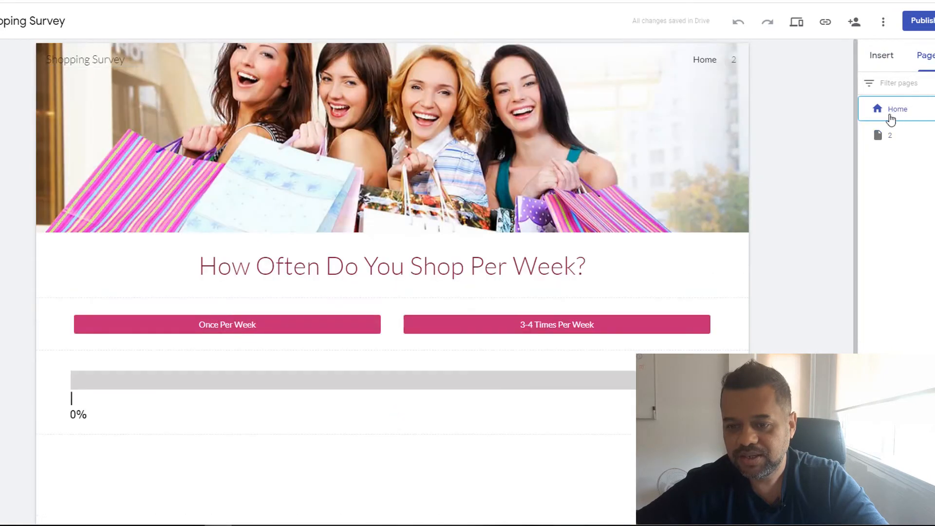
left_click(227, 323)
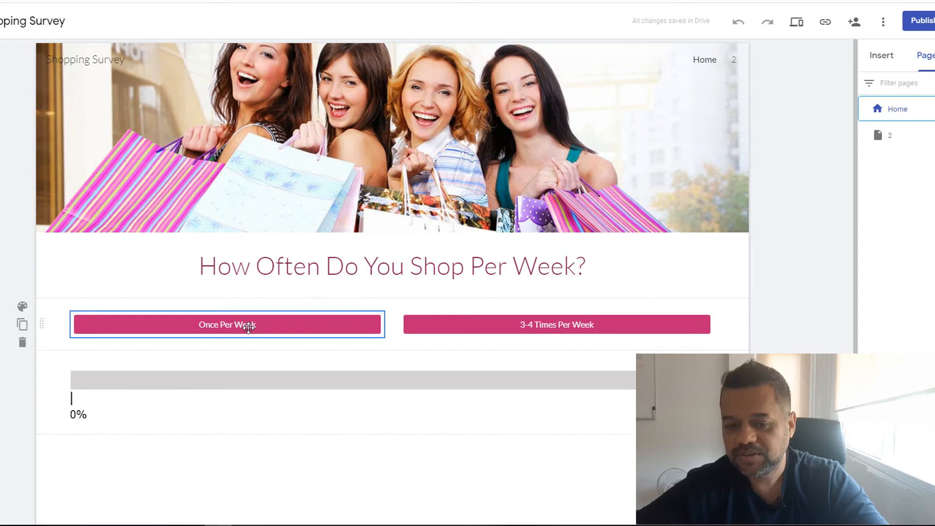
left_click(227, 325)
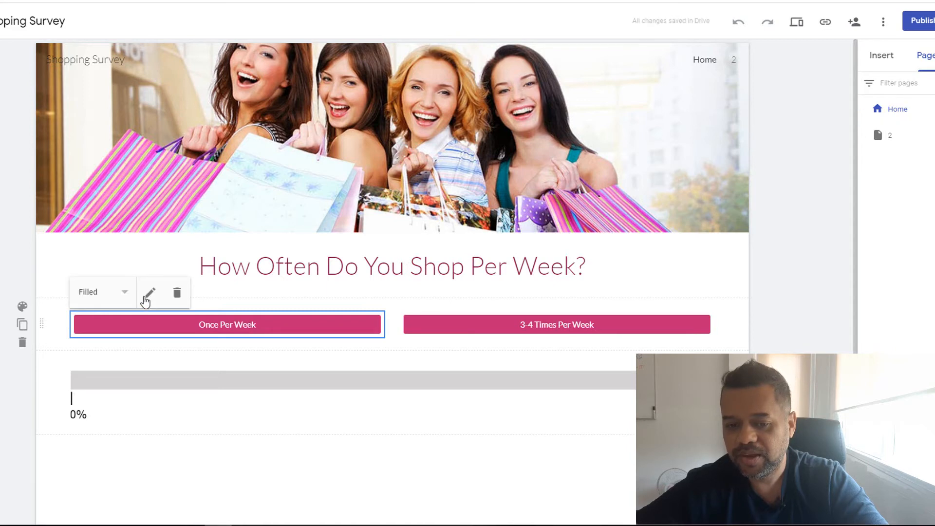
left_click(147, 293)
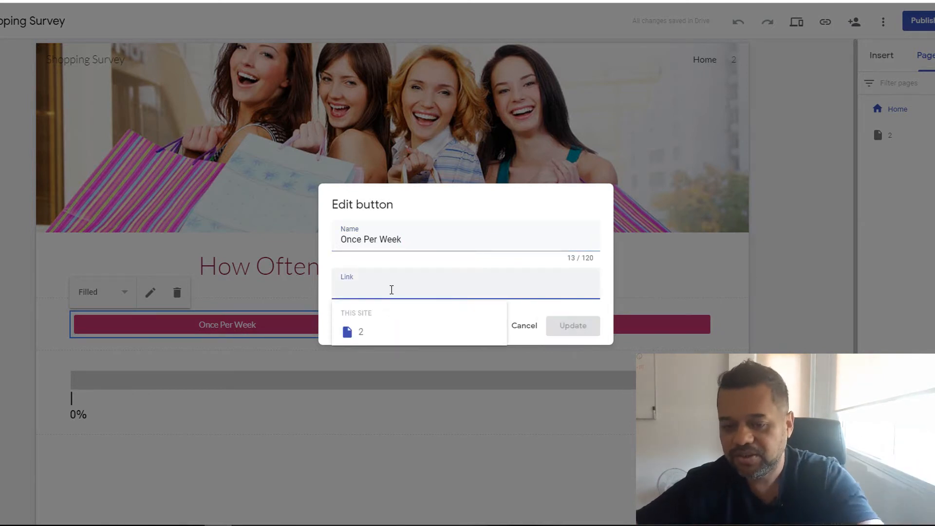
mouse_move(362, 338)
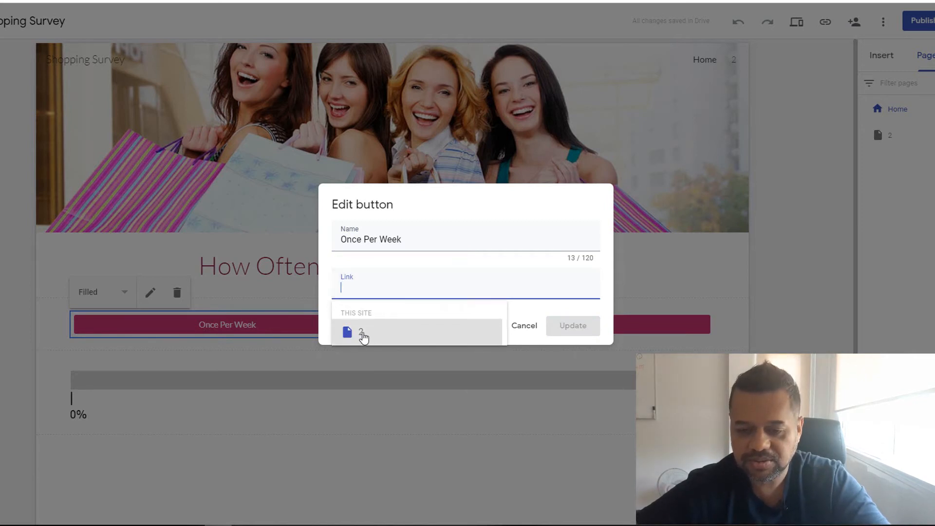
- Link both Once Per Week and 3-4 Times Per Week buttons to page 2
left_click(363, 333)
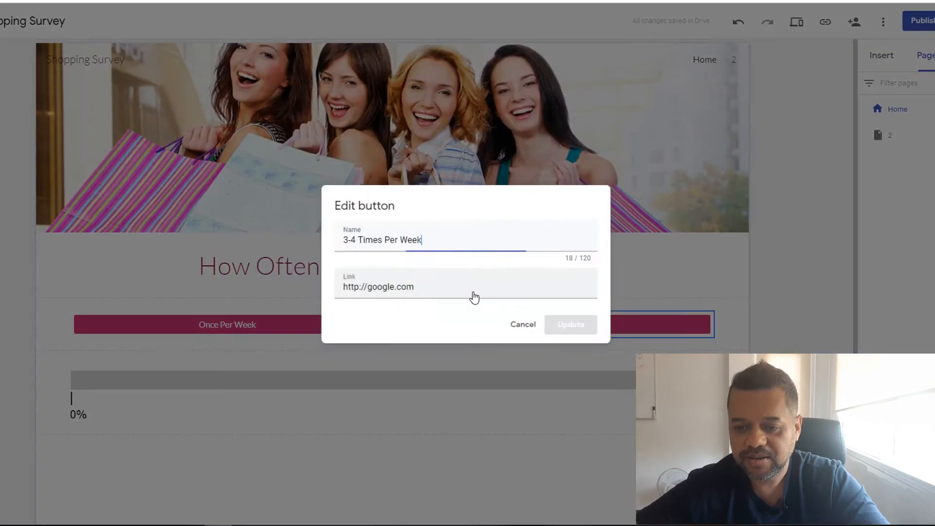
left_click(466, 287)
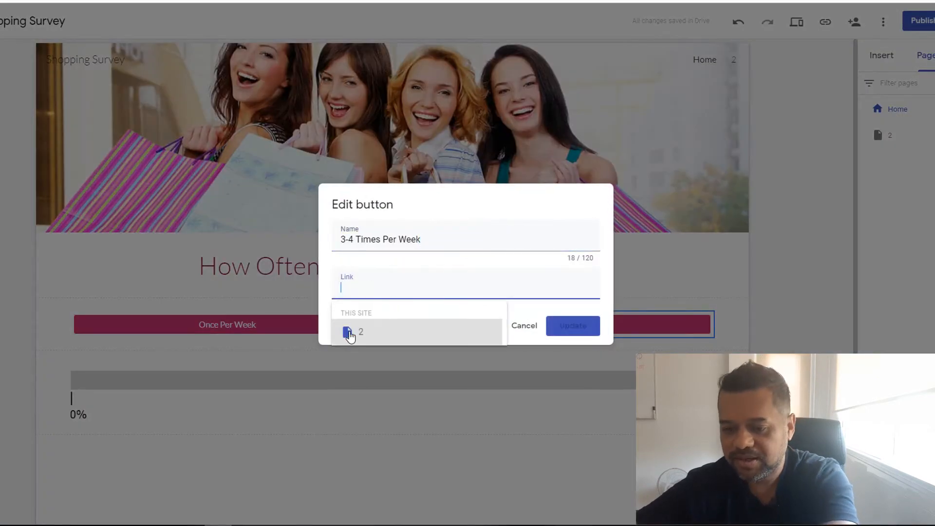
left_click(361, 332)
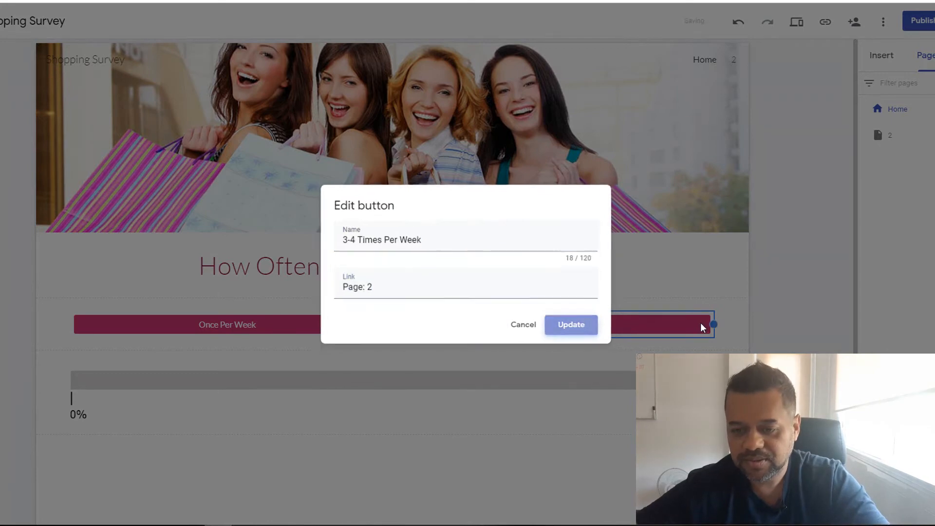
left_click(571, 325)
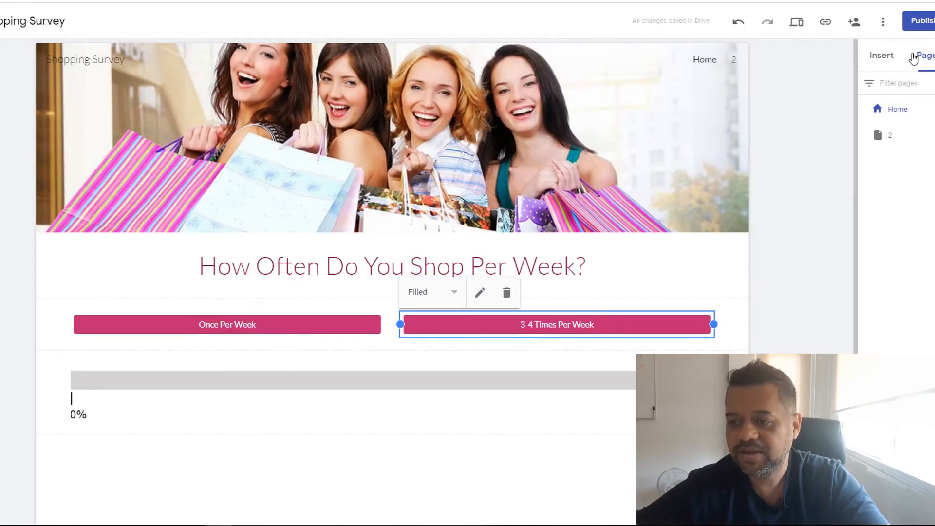
- Republish the site with the new links and view it live
left_click(924, 20)
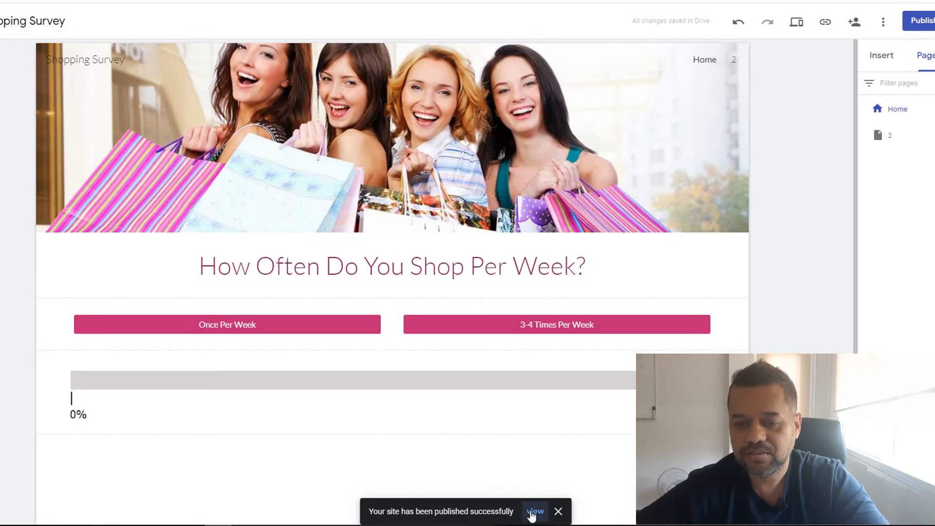
left_click(535, 511)
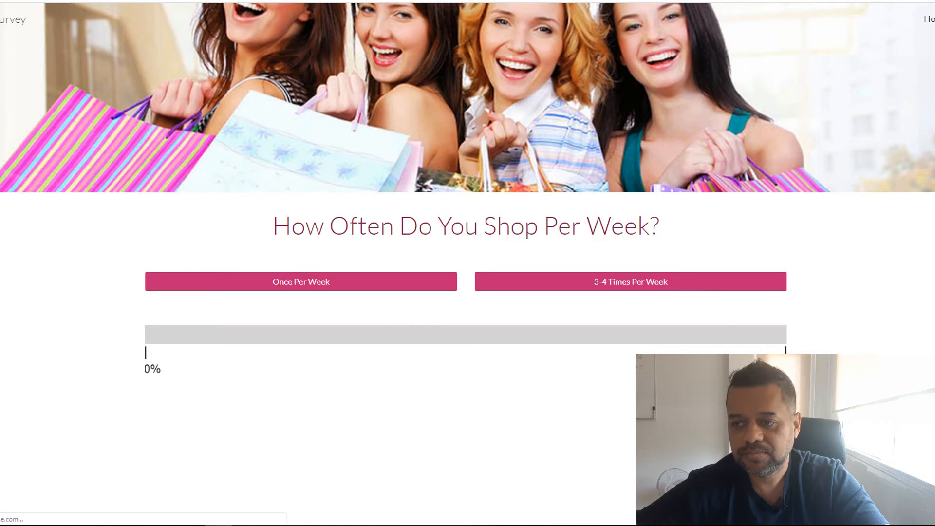
mouse_move(272, 210)
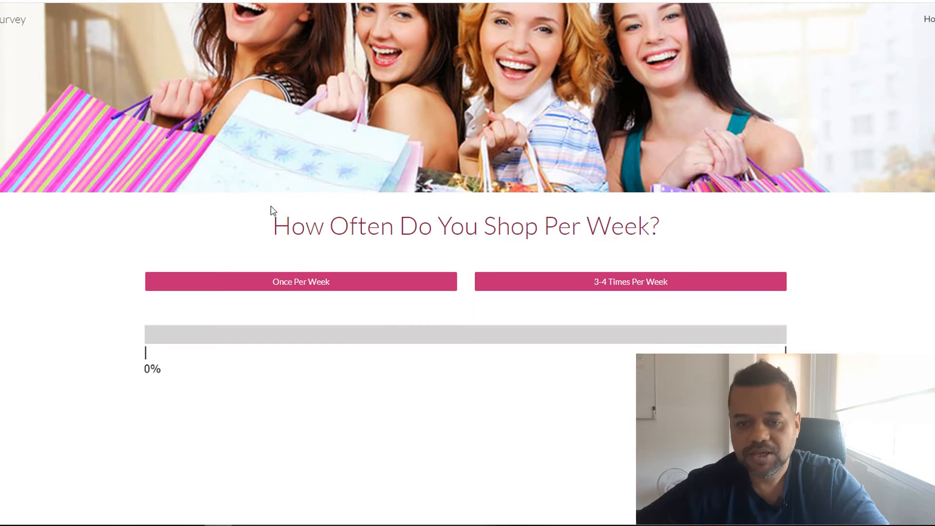
mouse_move(298, 290)
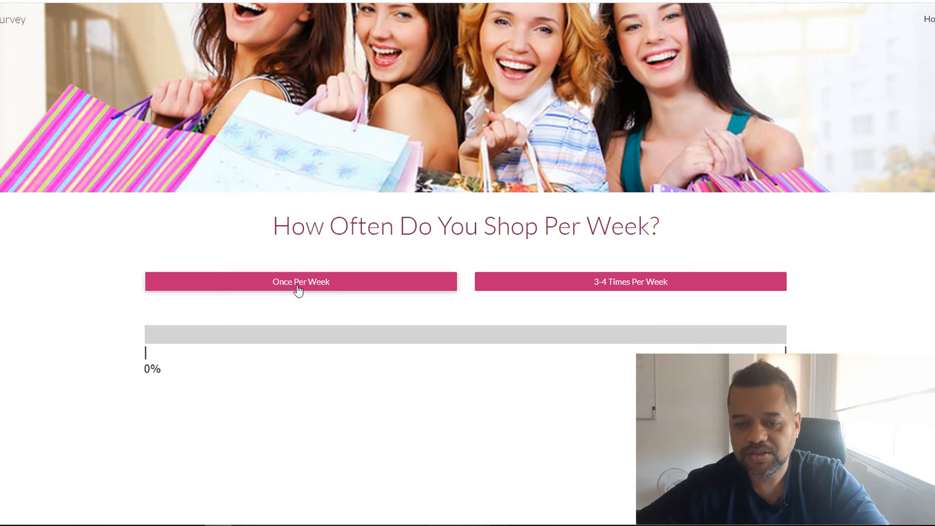
- On the live site, answer Once Per Week to check it leads to the spending question page
left_click(301, 281)
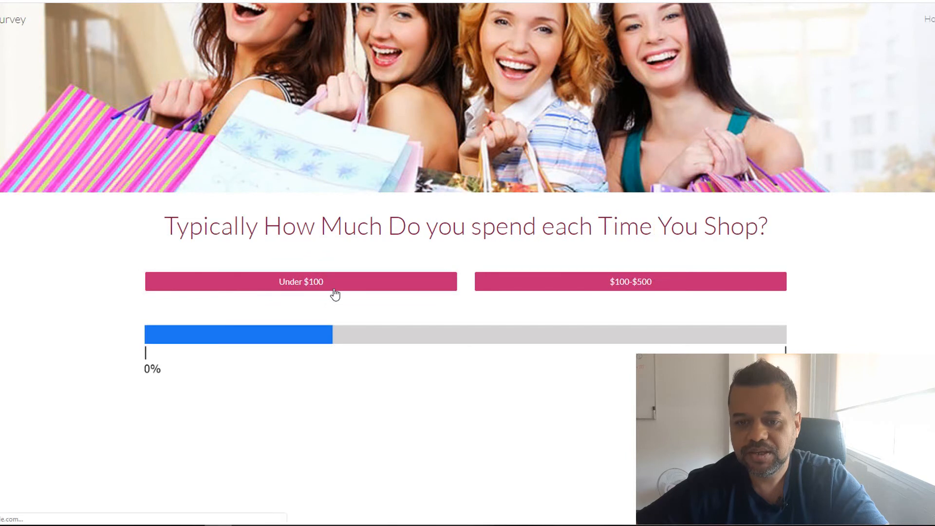
mouse_move(246, 238)
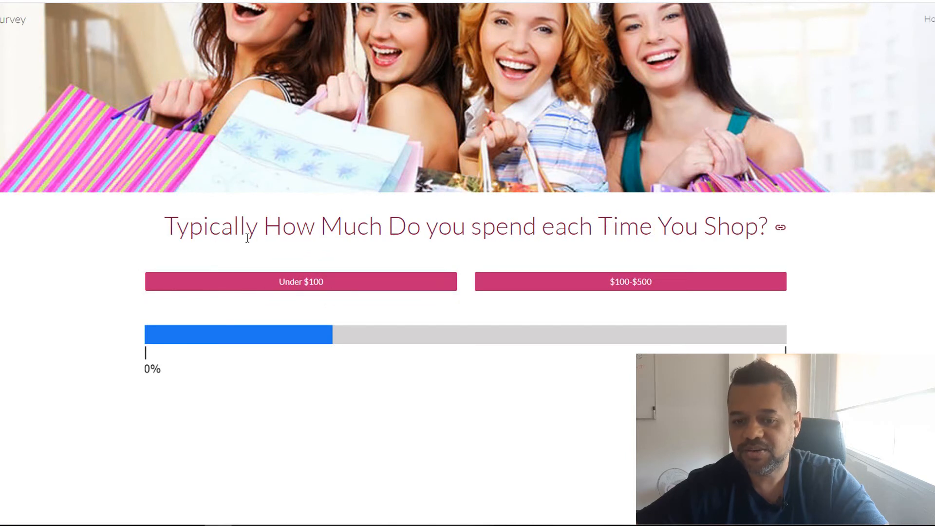
mouse_move(685, 246)
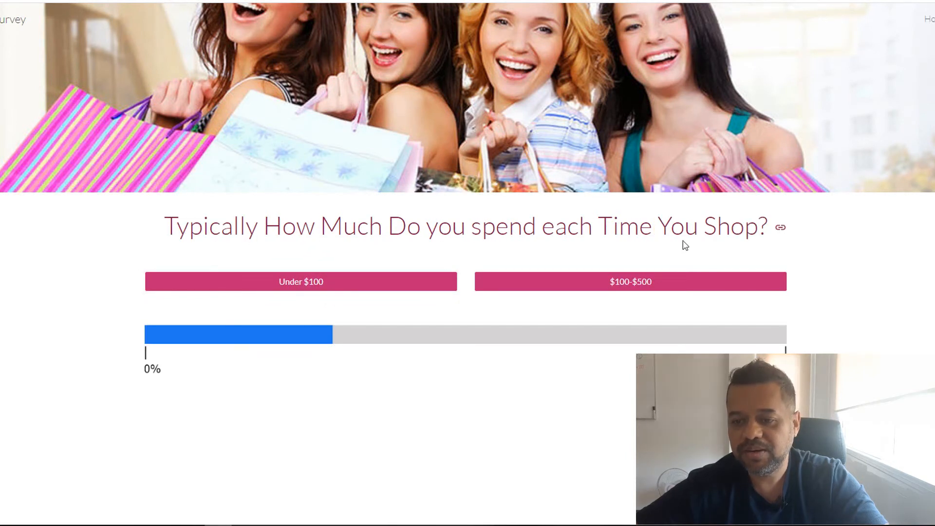
mouse_move(253, 349)
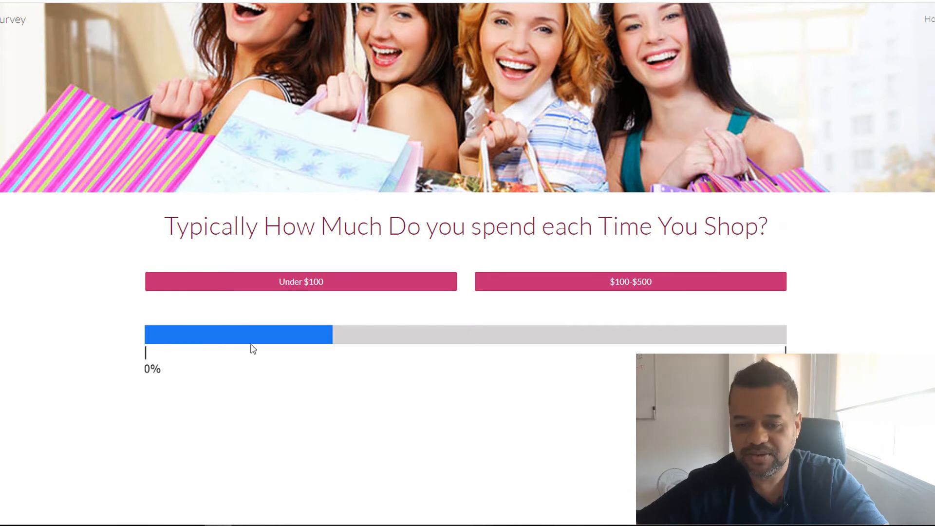
mouse_move(370, 347)
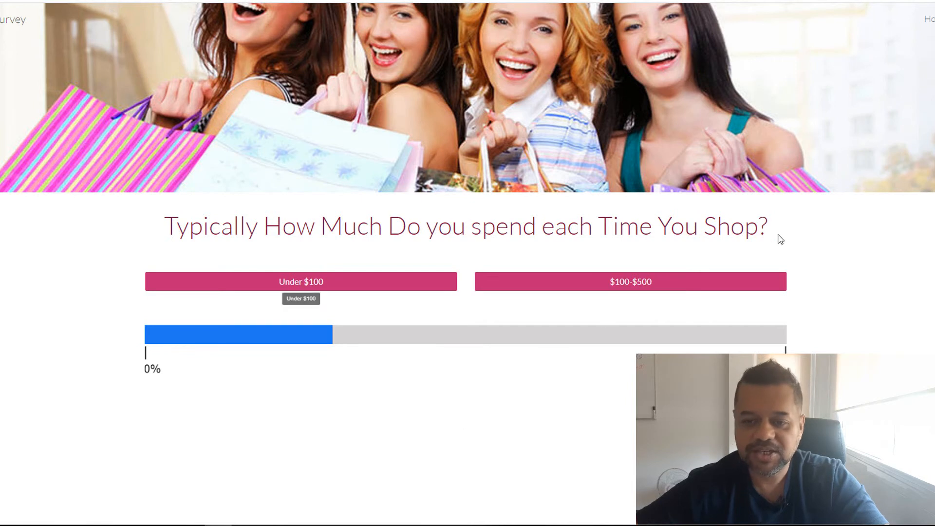
mouse_move(459, 206)
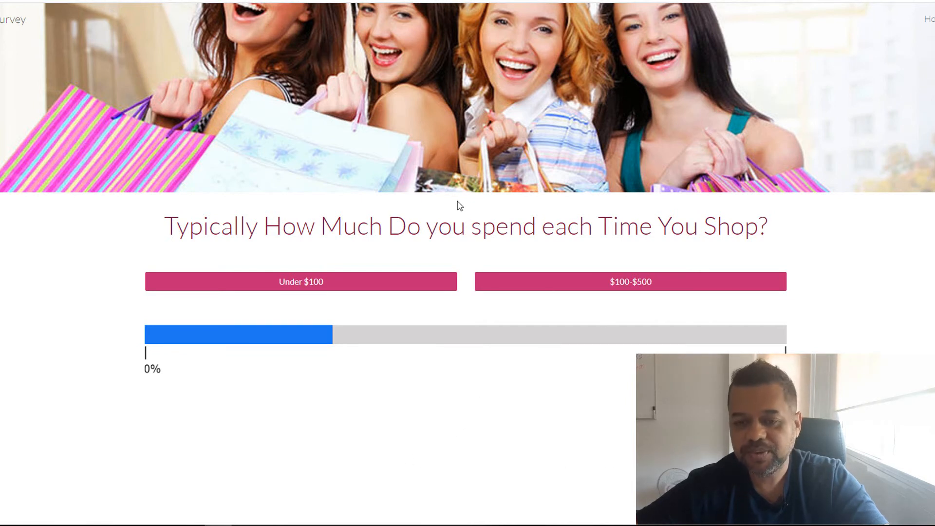
mouse_move(502, 365)
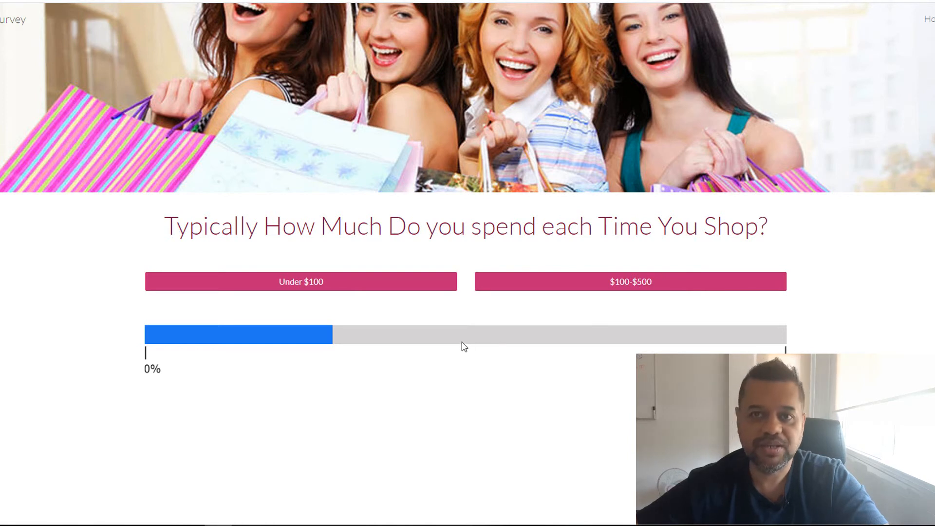
mouse_move(881, 92)
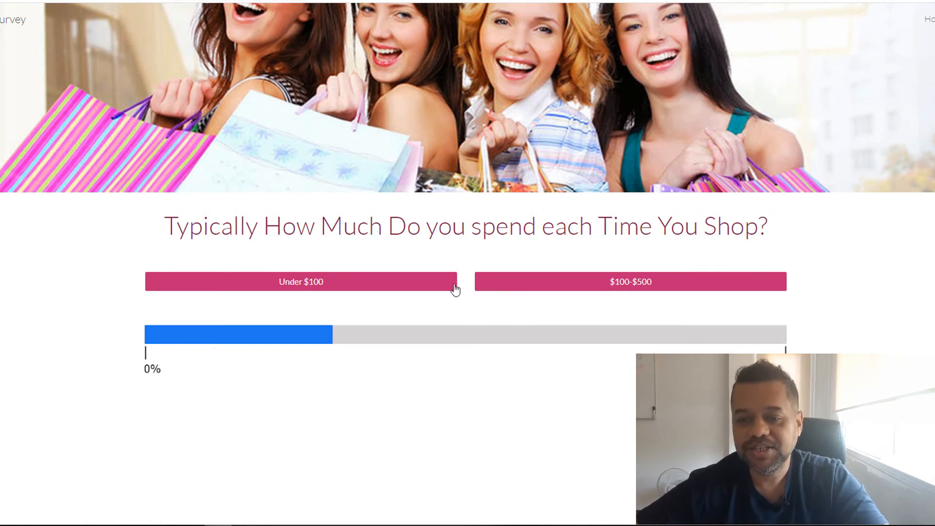
mouse_move(315, 107)
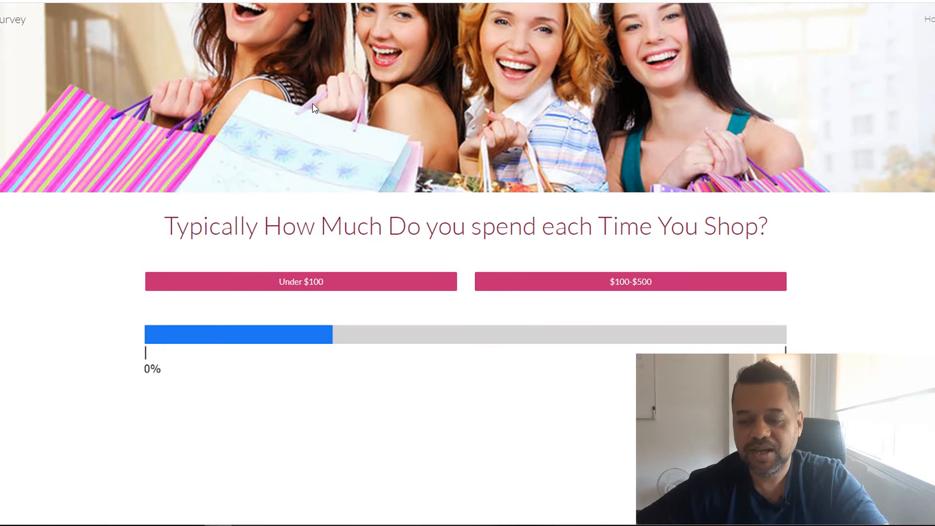
mouse_move(590, 140)
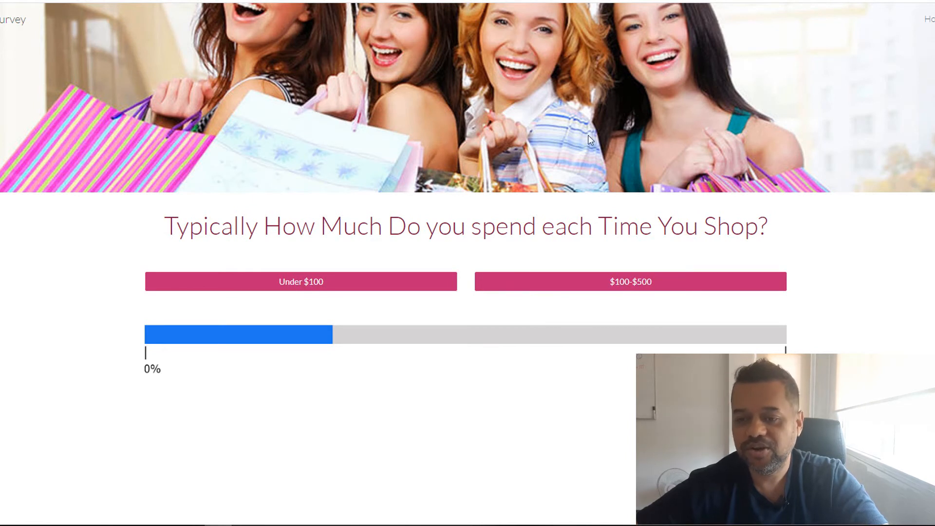
mouse_move(337, 183)
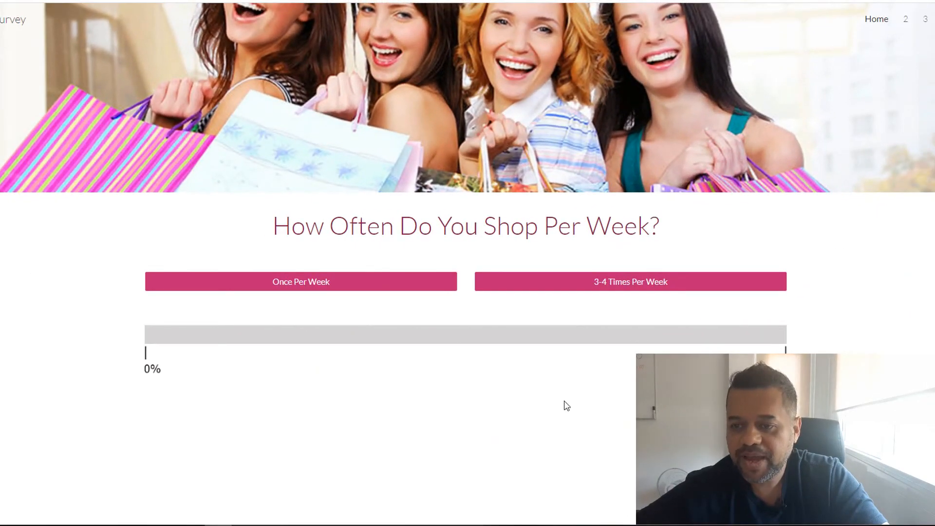
mouse_move(301, 282)
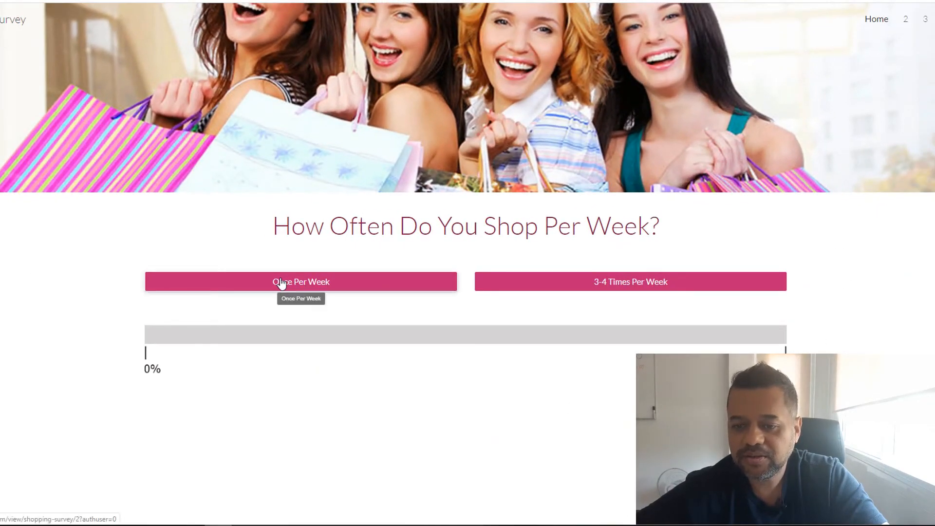
mouse_move(300, 244)
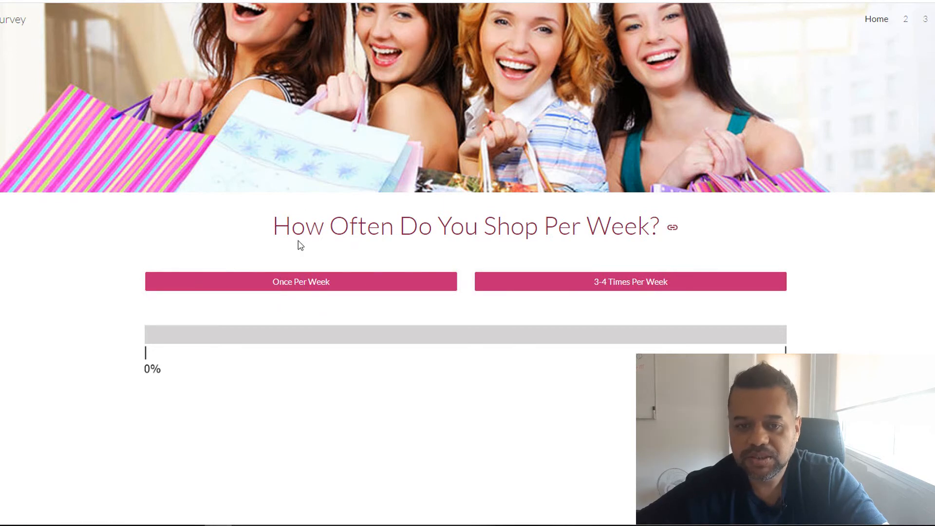
mouse_move(310, 101)
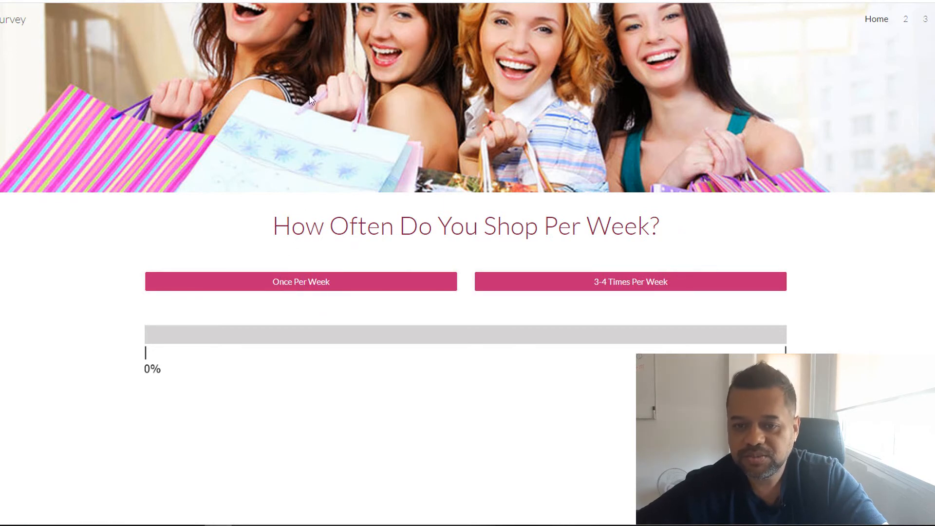
mouse_move(631, 282)
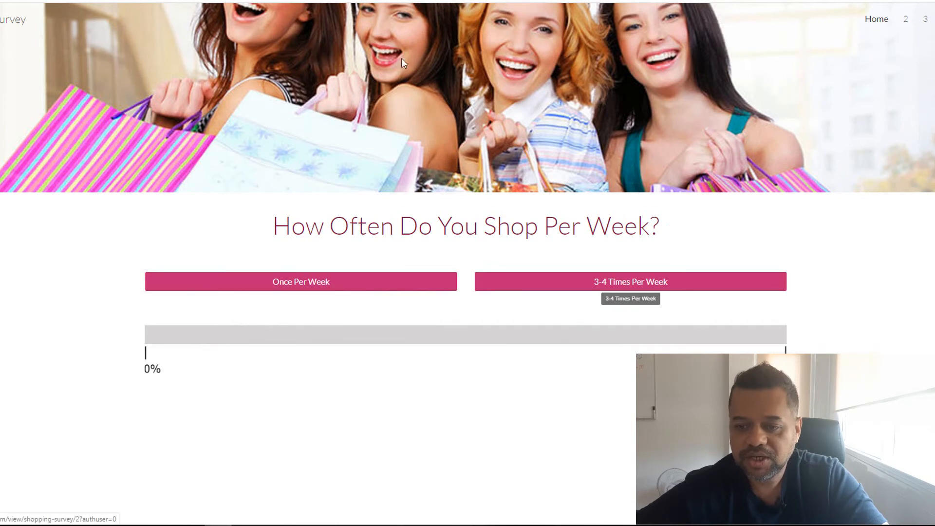
mouse_move(285, 301)
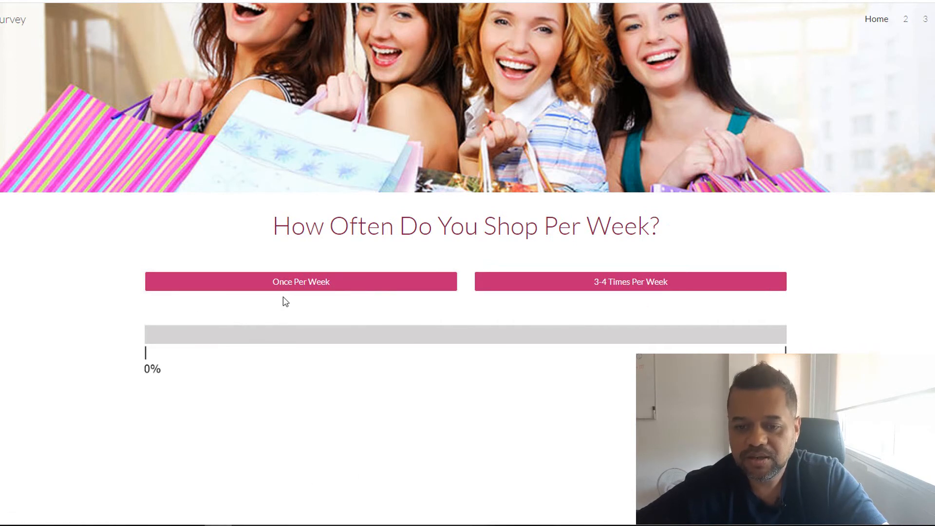
mouse_move(310, 300)
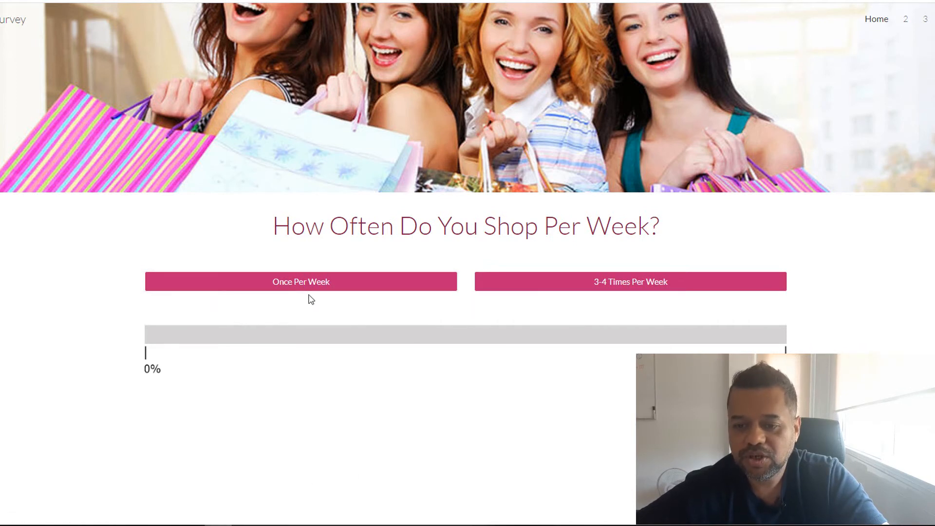
- Answer Once Per Week, $100-$500 and With Friend/s, then follow the CLAIM NOW link
left_click(301, 281)
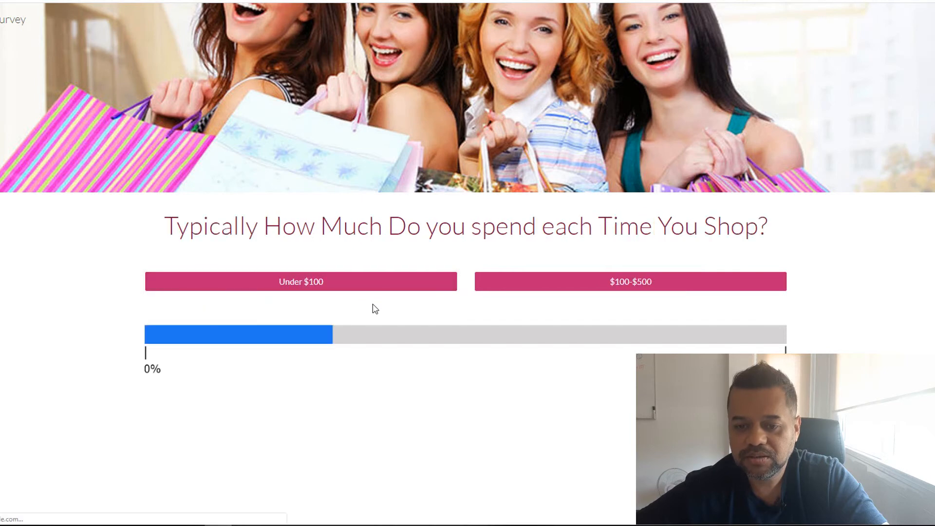
mouse_move(328, 283)
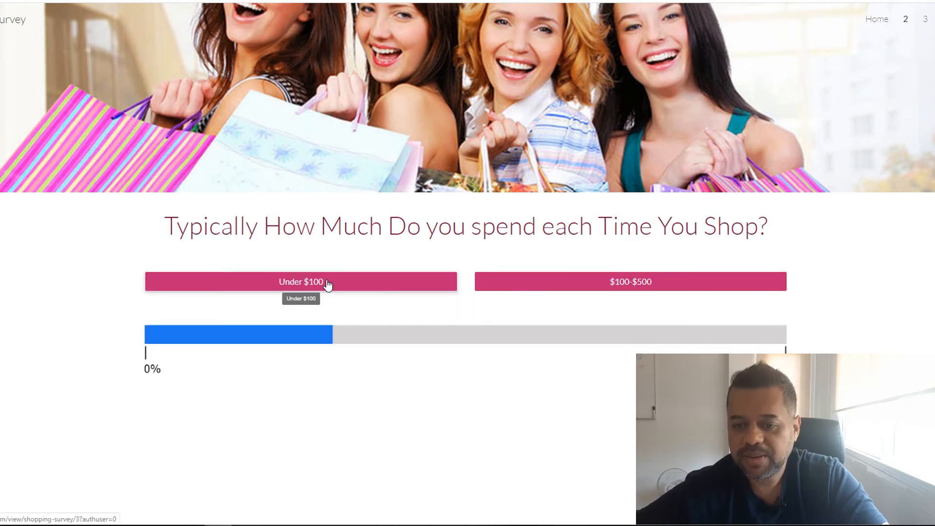
mouse_move(605, 296)
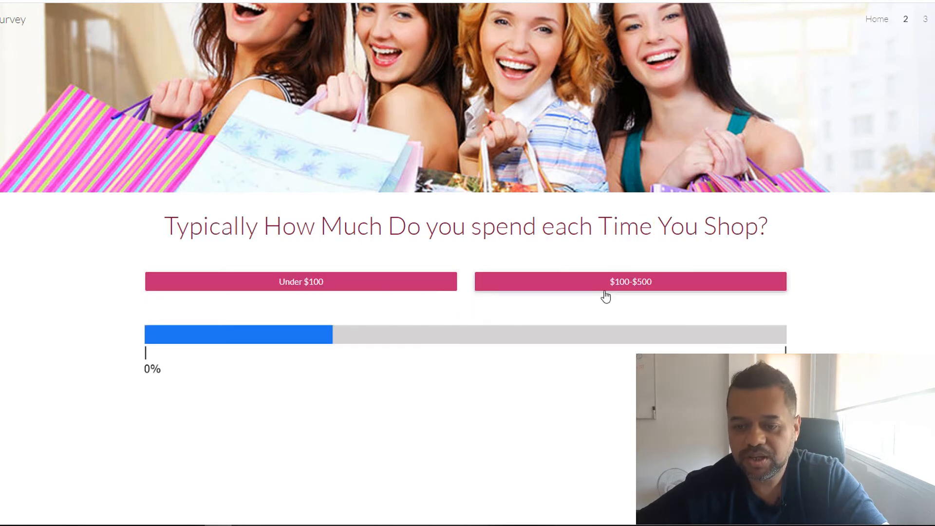
left_click(631, 281)
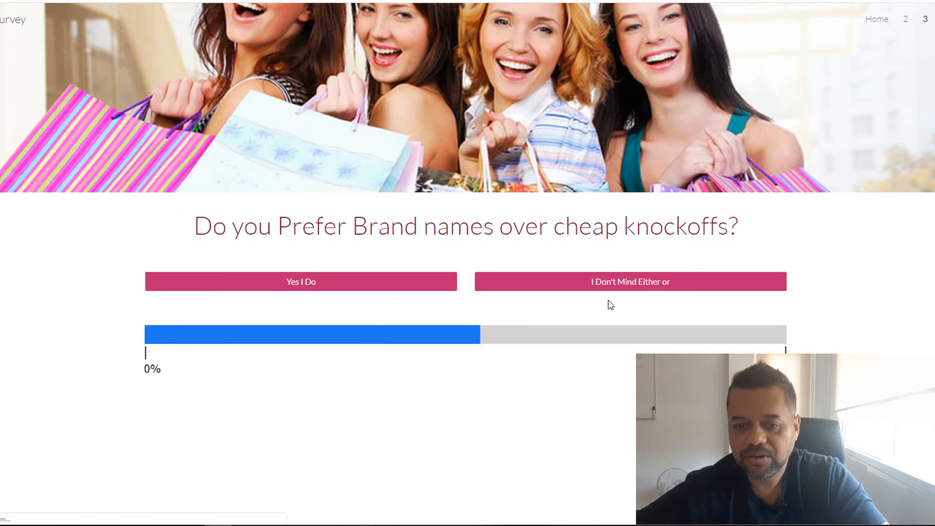
mouse_move(420, 333)
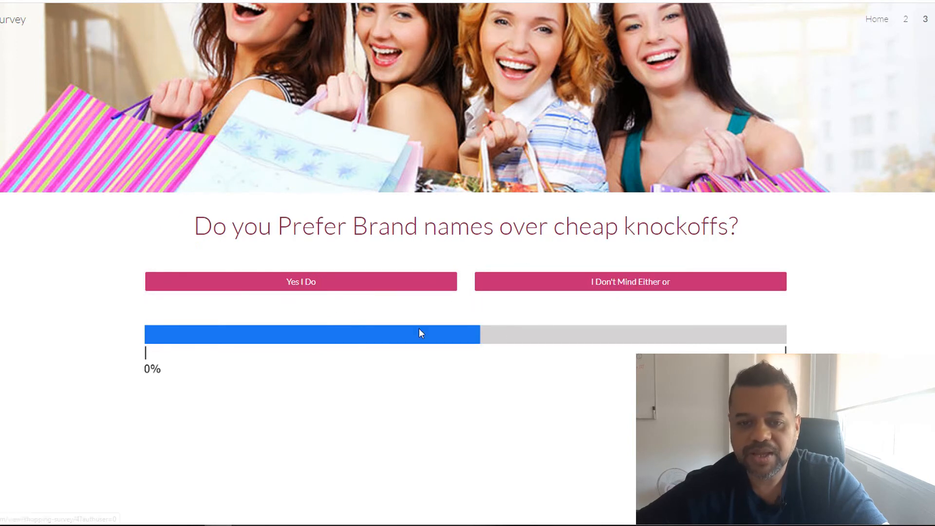
mouse_move(586, 322)
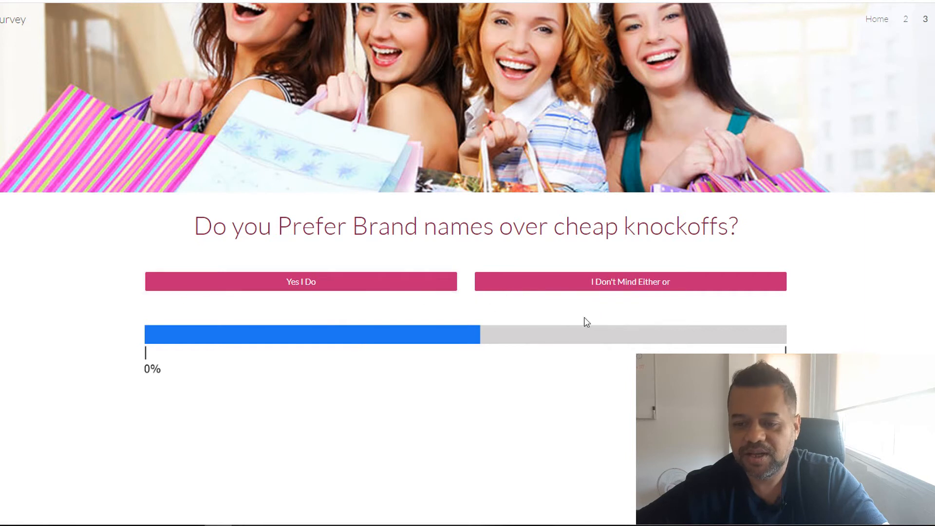
mouse_move(412, 292)
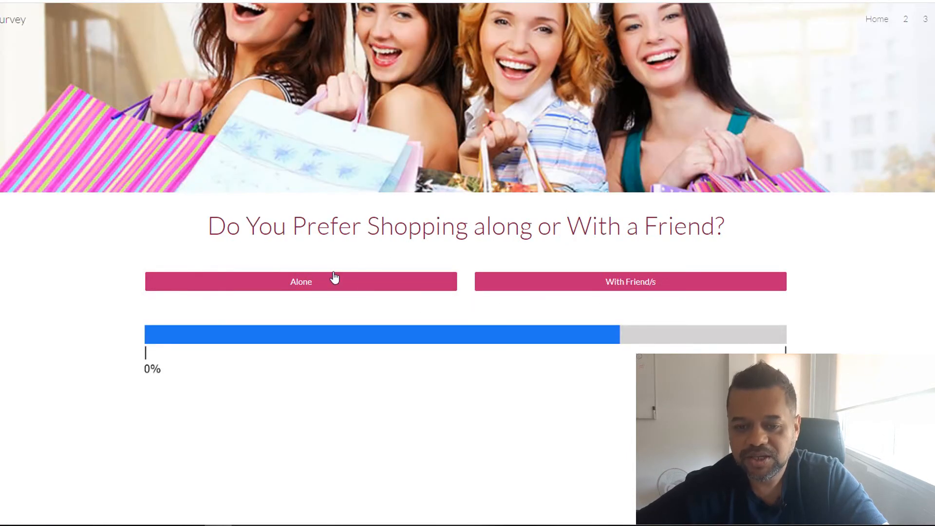
mouse_move(547, 286)
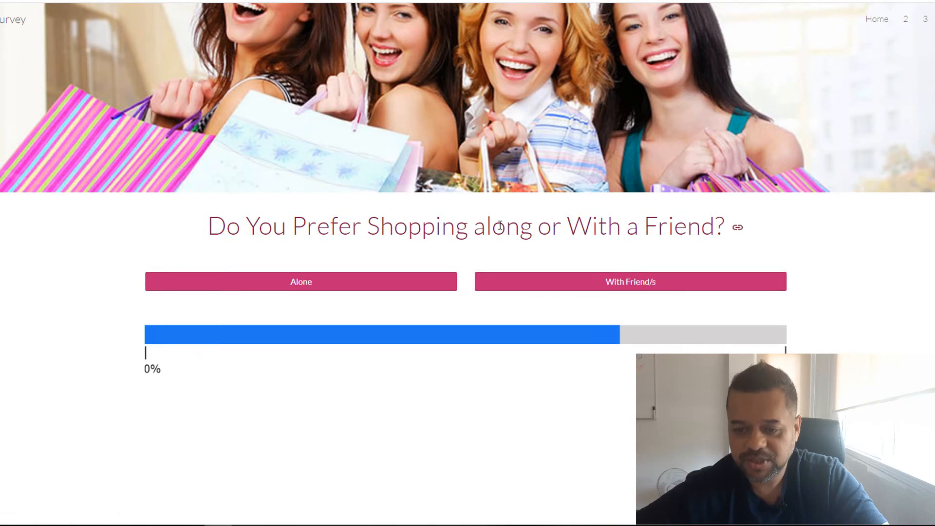
mouse_move(503, 287)
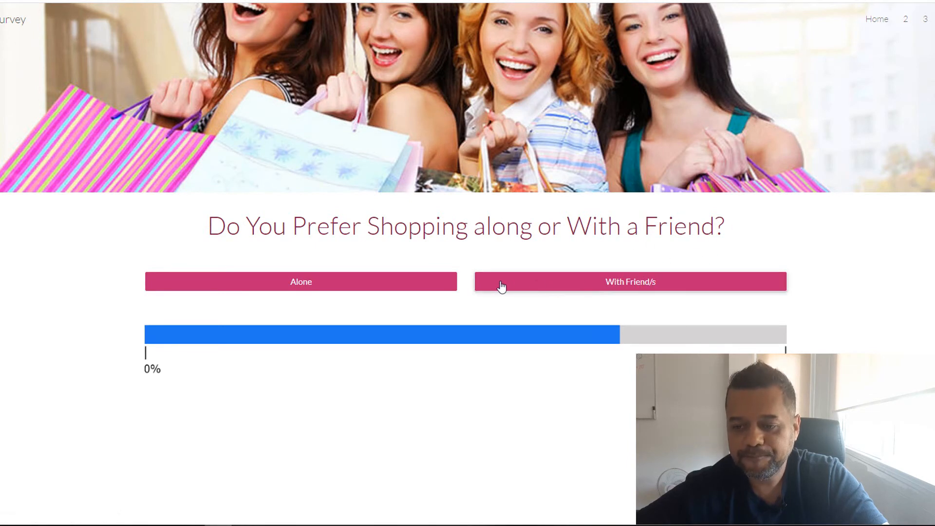
left_click(630, 282)
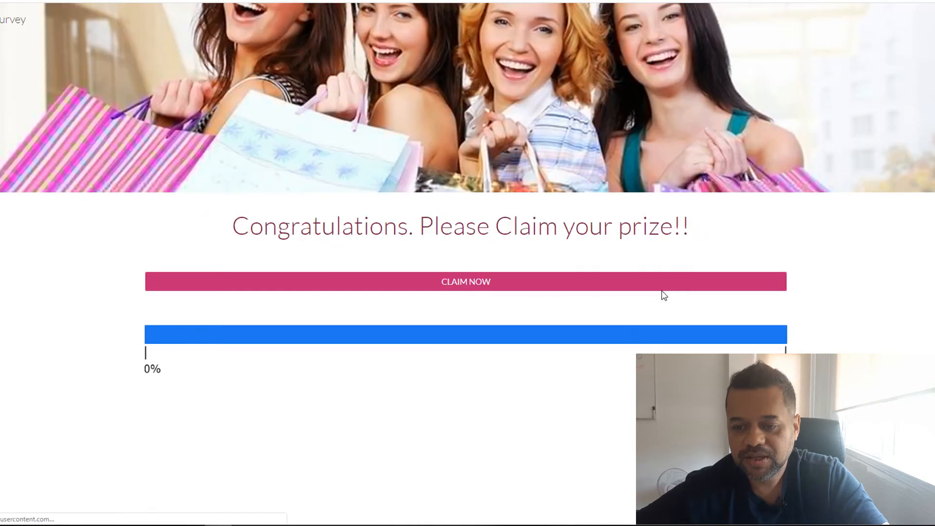
mouse_move(444, 296)
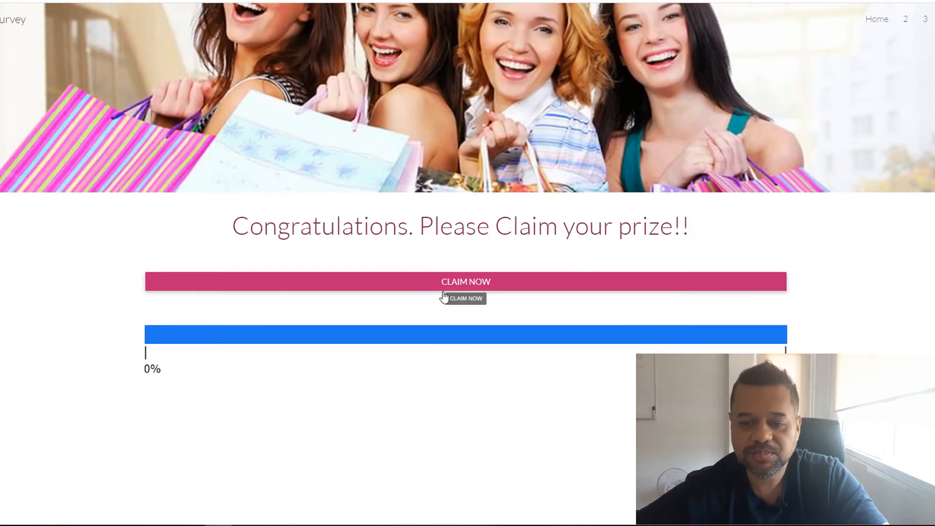
mouse_move(466, 286)
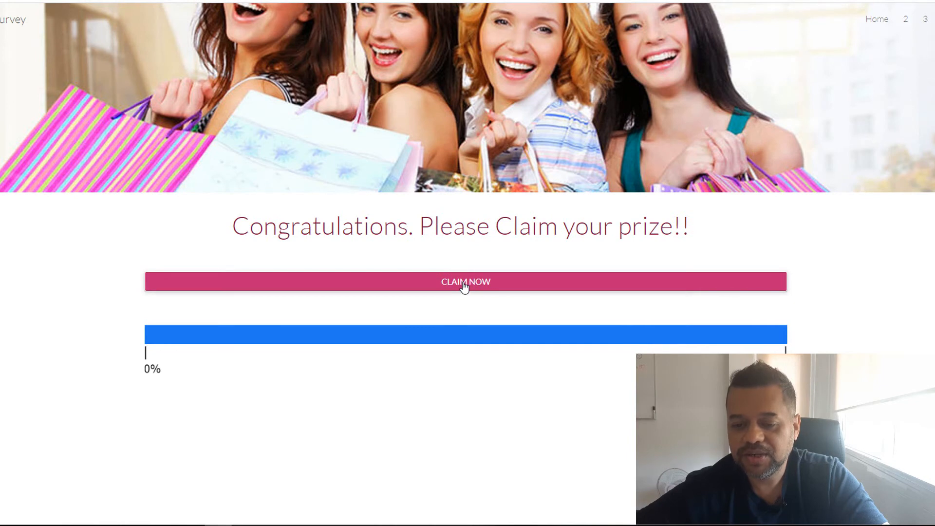
left_click(465, 280)
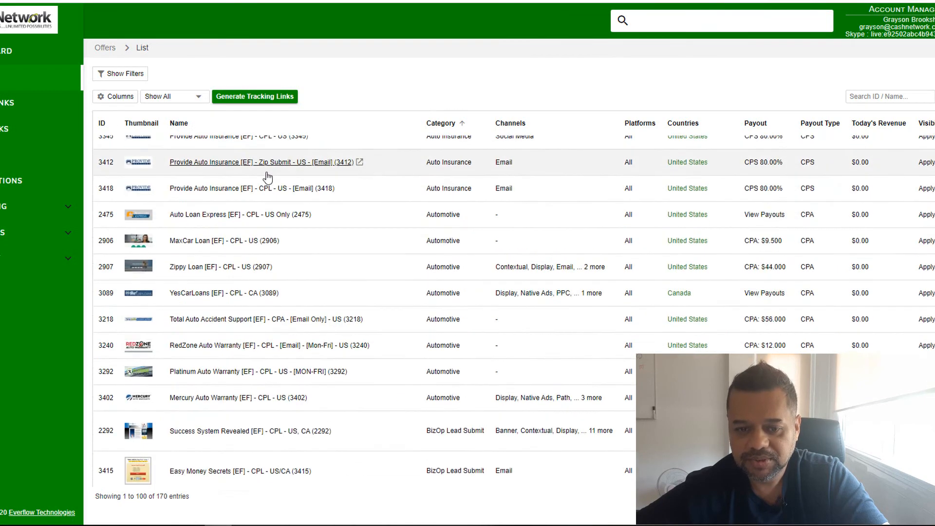
- Scroll through the CashNetwork offer list past the Provide Auto Insurance entries
scroll("up", 3)
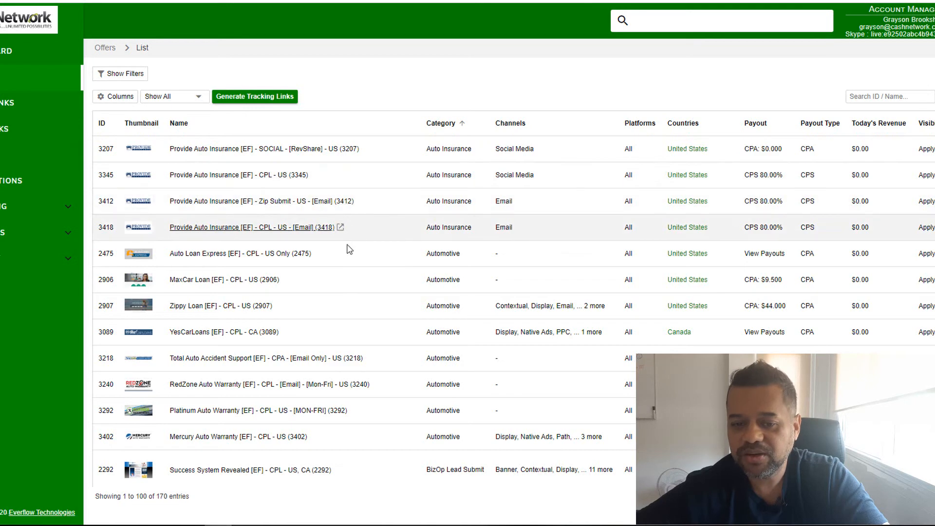
scroll("down", 3)
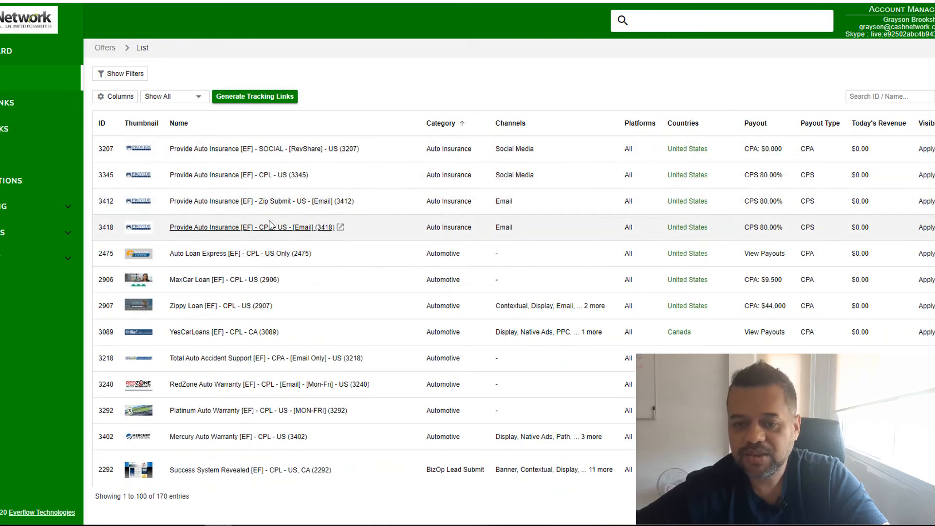
mouse_move(684, 3)
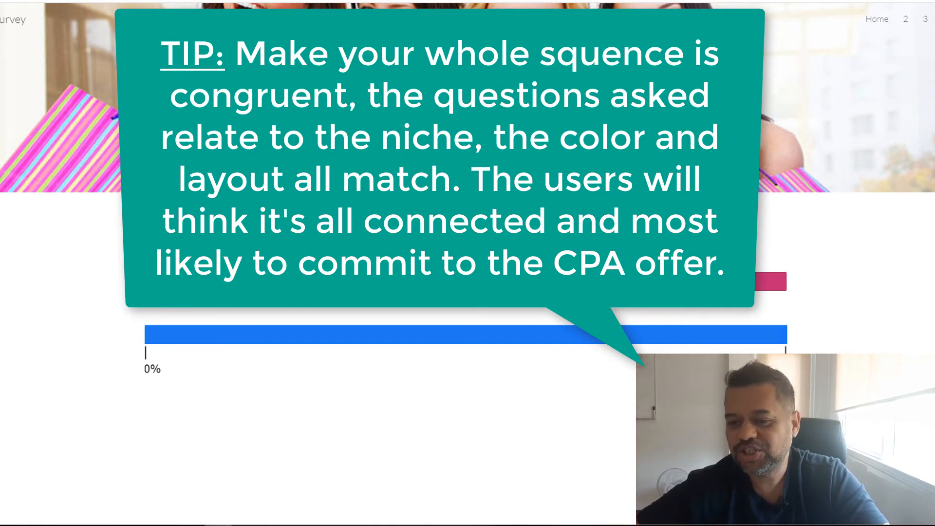
mouse_move(119, 352)
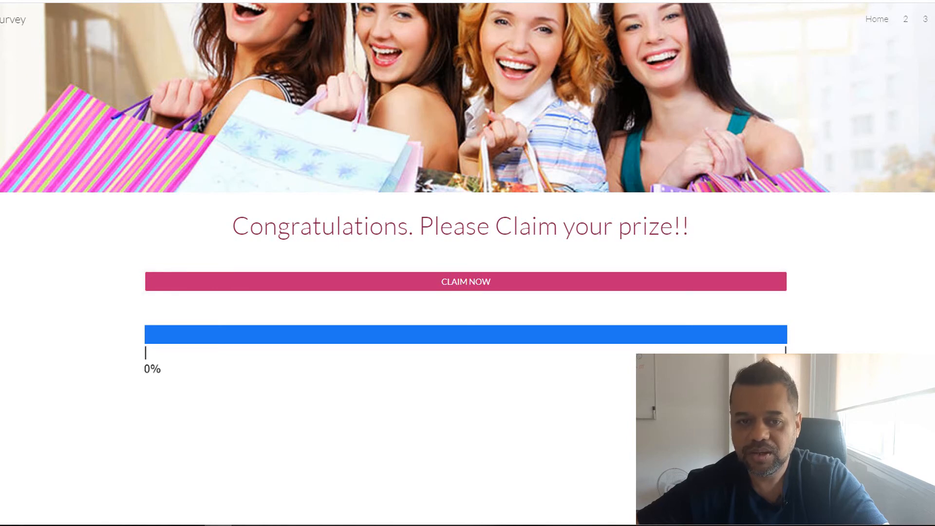
- Select the CLAIM NOW button on page 5 (Congratulations) and edit its link settings
left_click(888, 214)
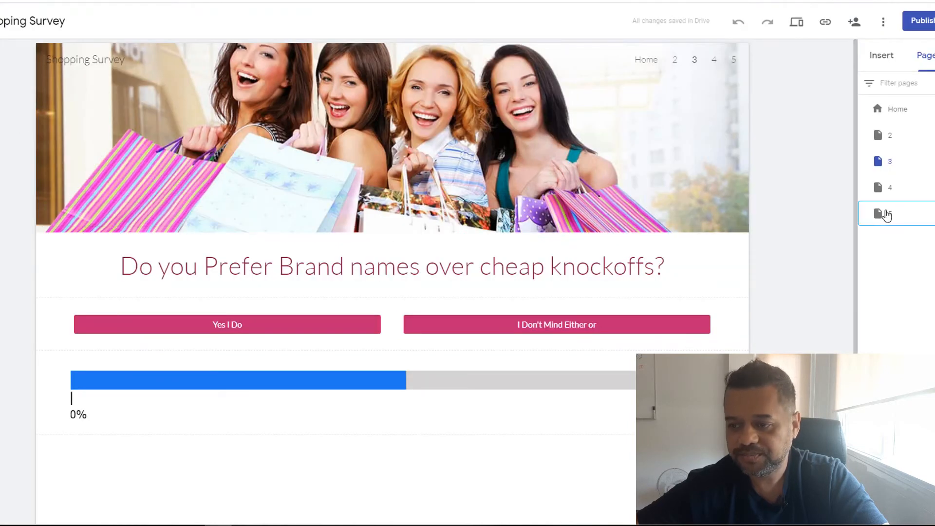
left_click(888, 213)
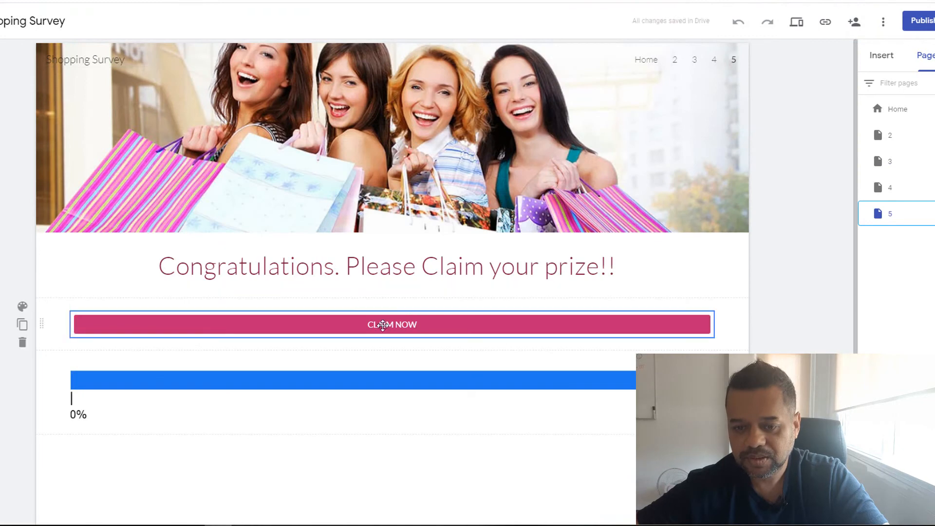
left_click(392, 325)
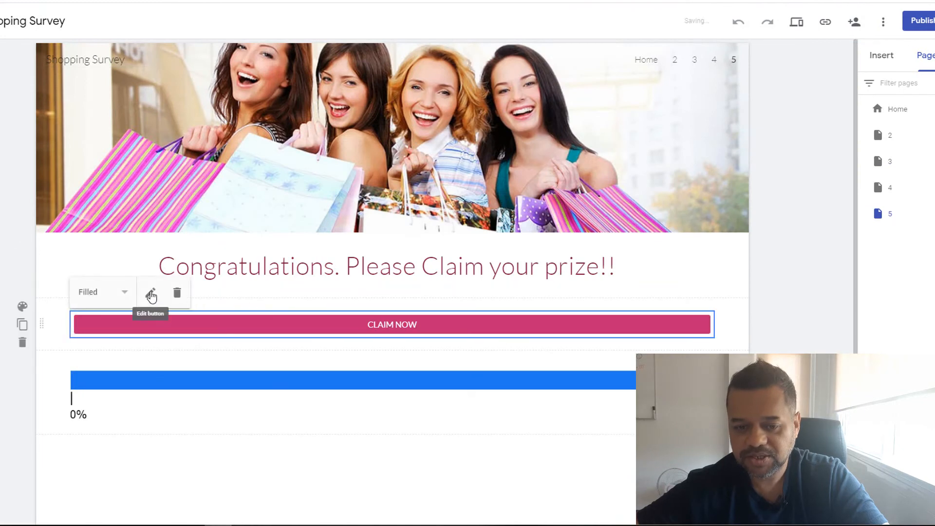
left_click(150, 293)
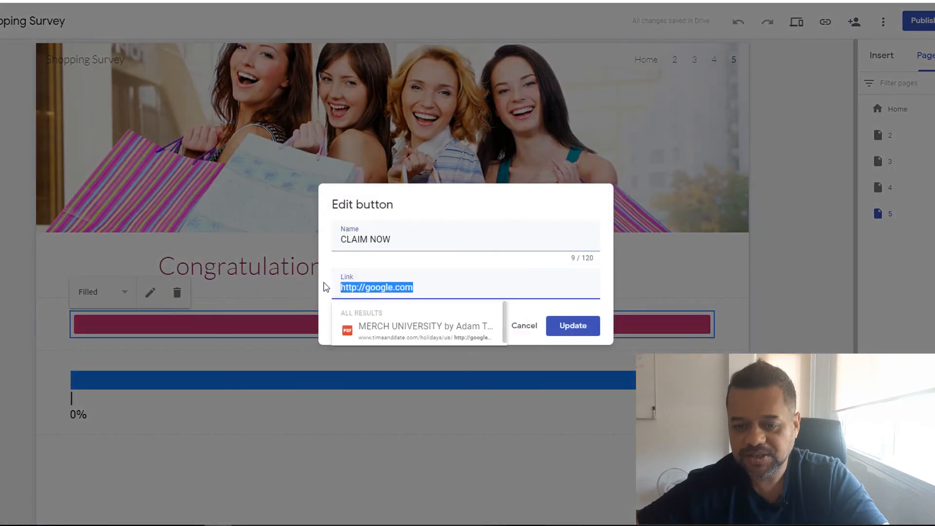
- Set the button link to the placeholder cpaofferlinkurlk.com and update it
type("cpa")
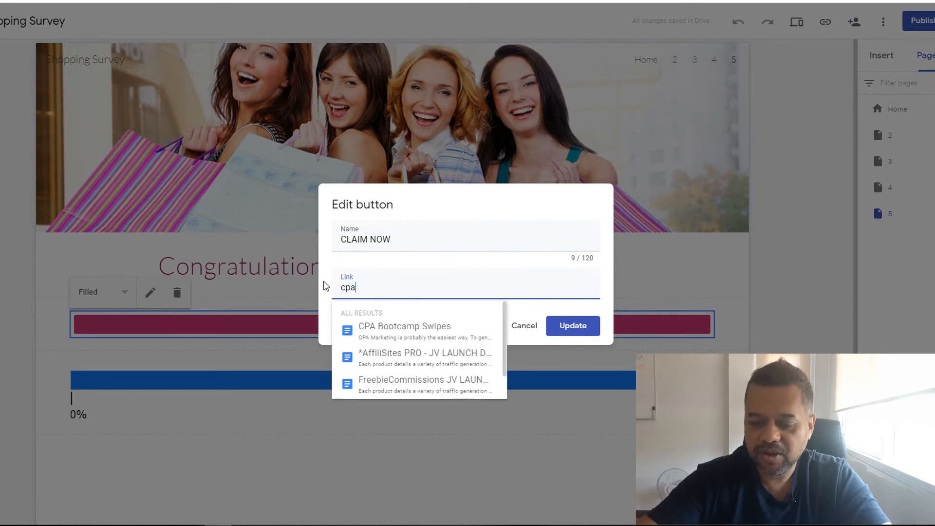
type("offerlink")
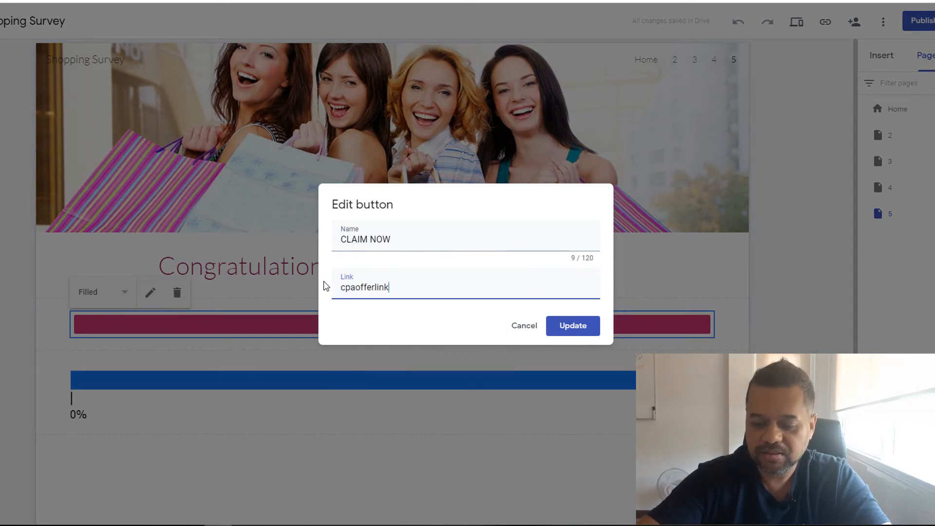
type("urlk.com")
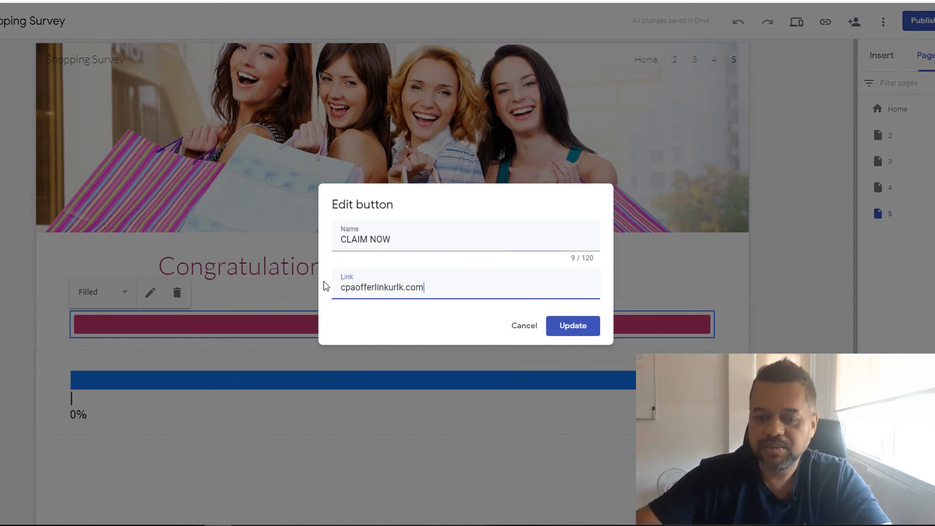
left_click(569, 324)
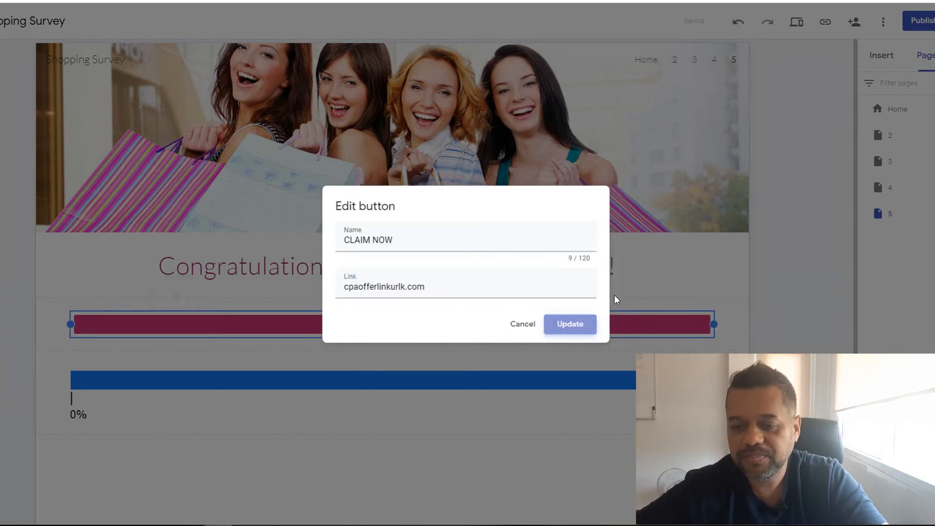
left_click(568, 324)
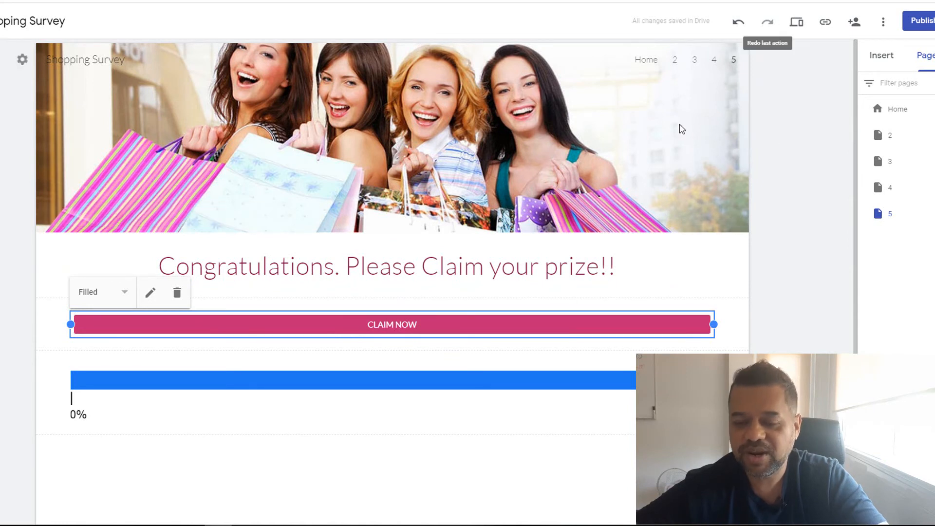
mouse_move(427, 305)
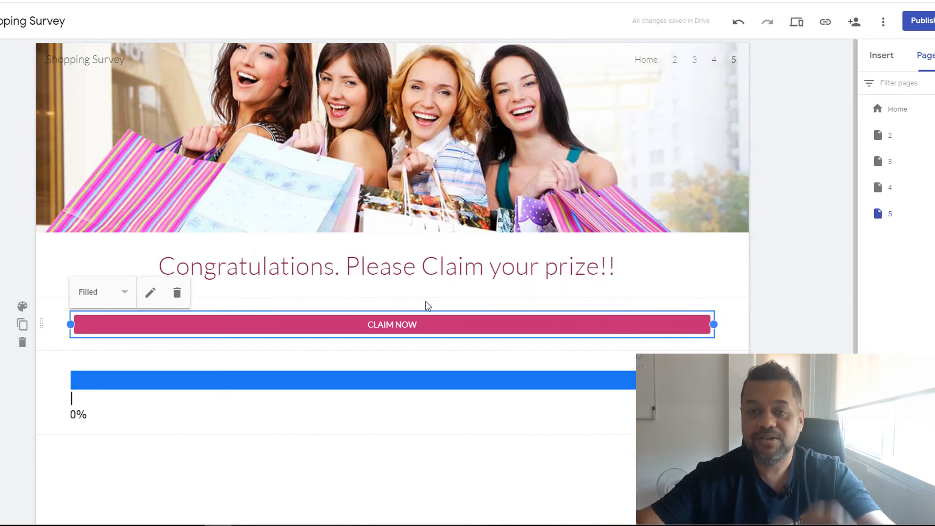
mouse_move(471, 293)
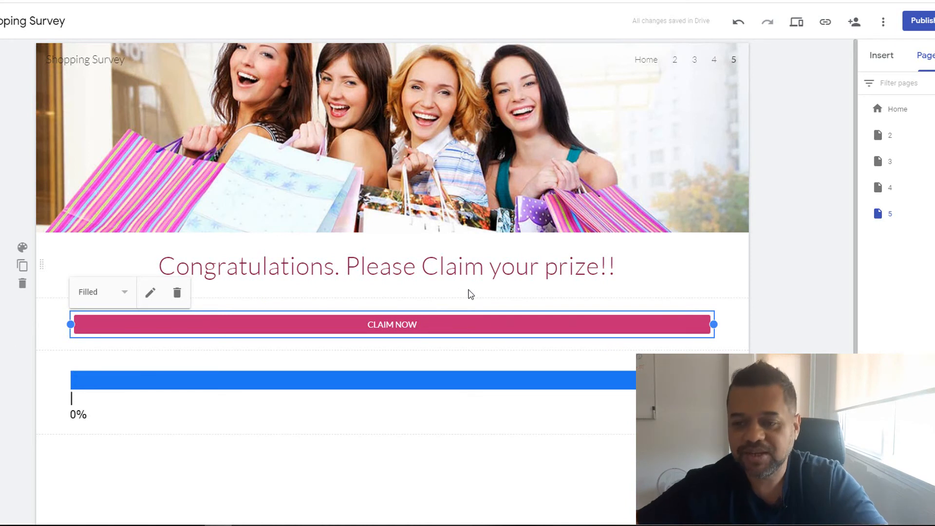
mouse_move(760, 138)
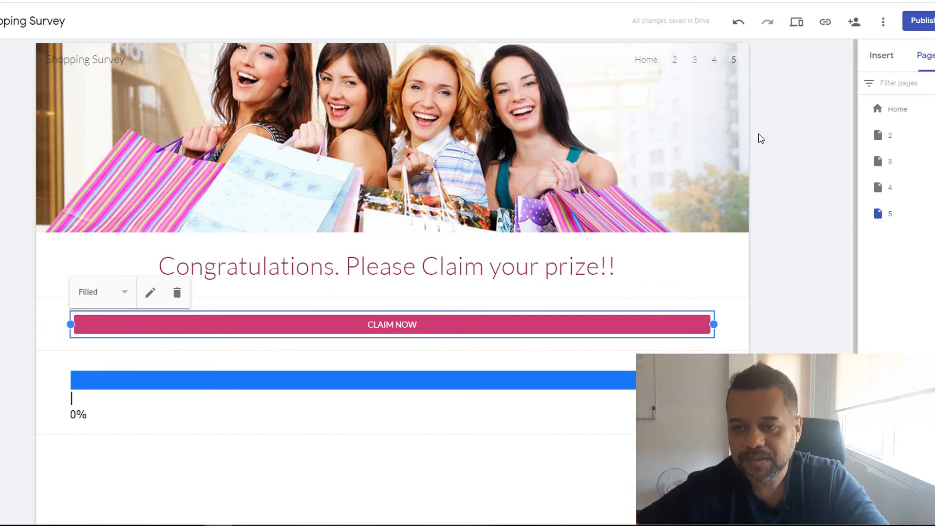
mouse_move(804, 160)
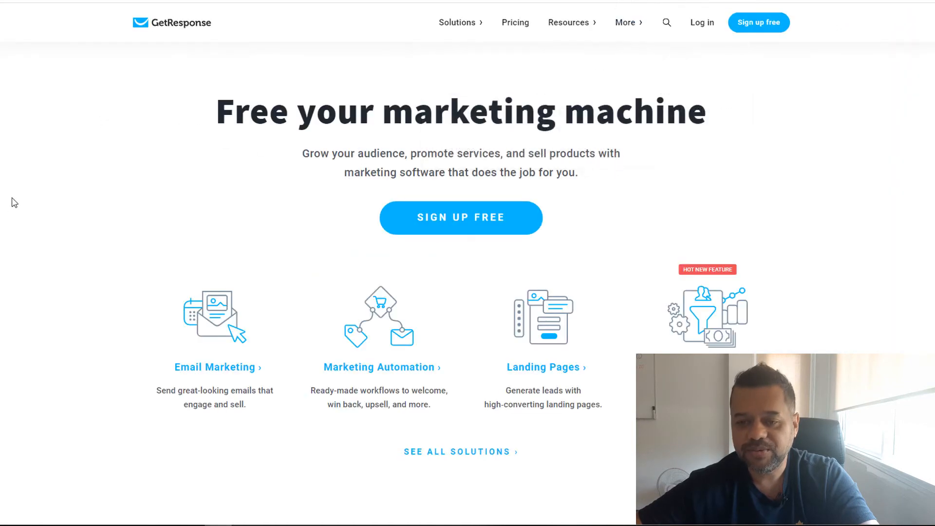
mouse_move(873, 172)
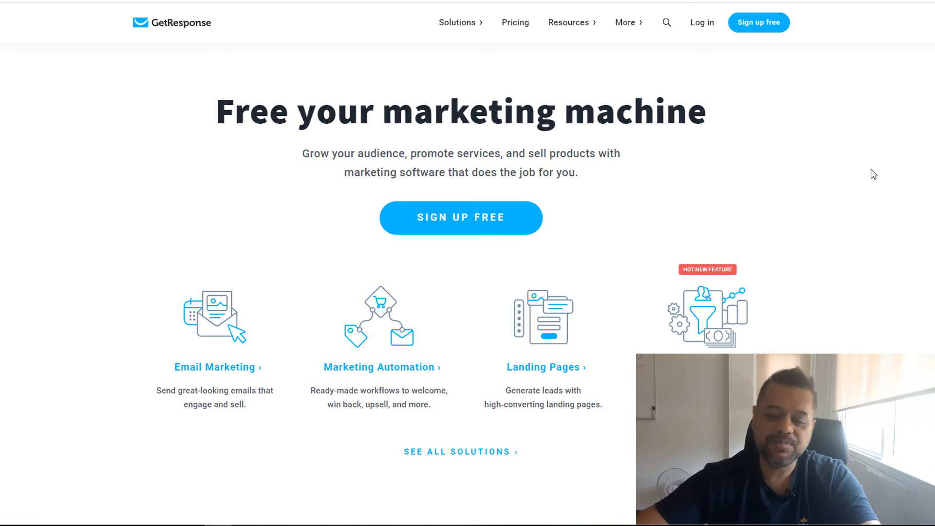
mouse_move(483, 82)
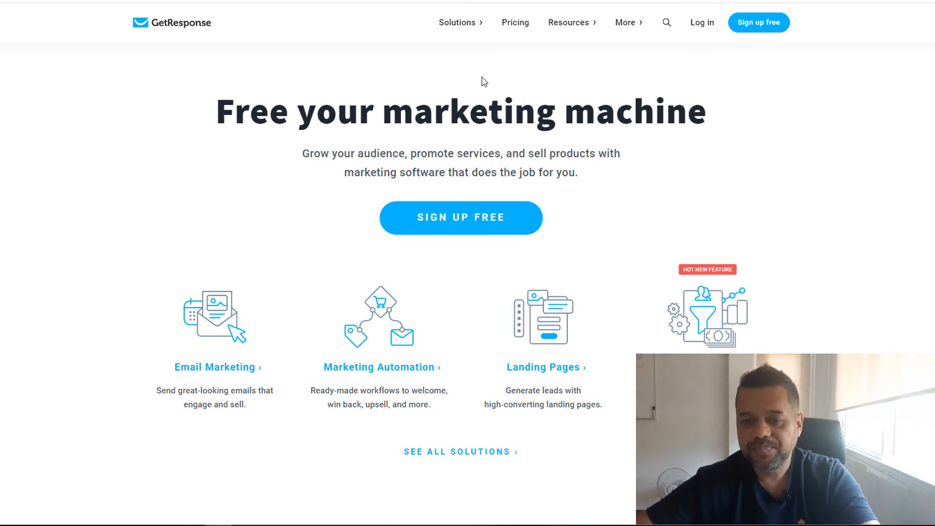
mouse_move(514, 22)
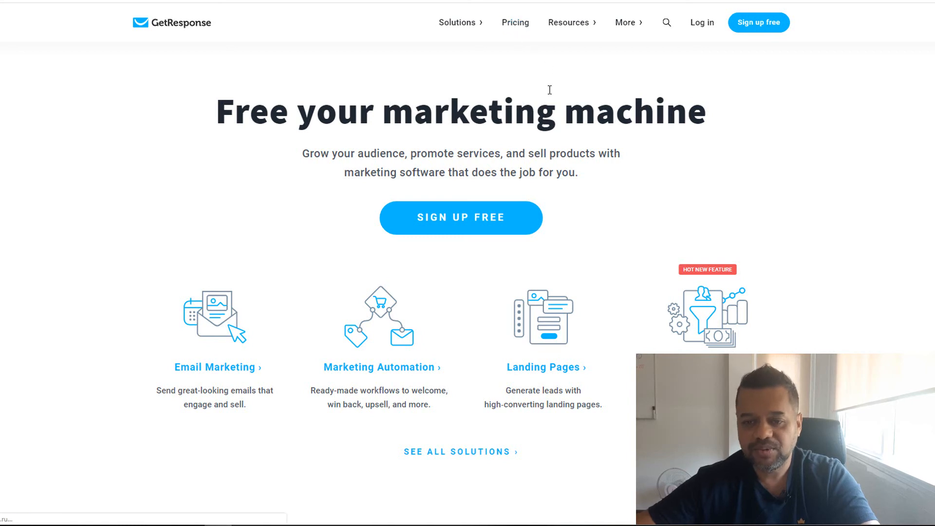
mouse_move(546, 96)
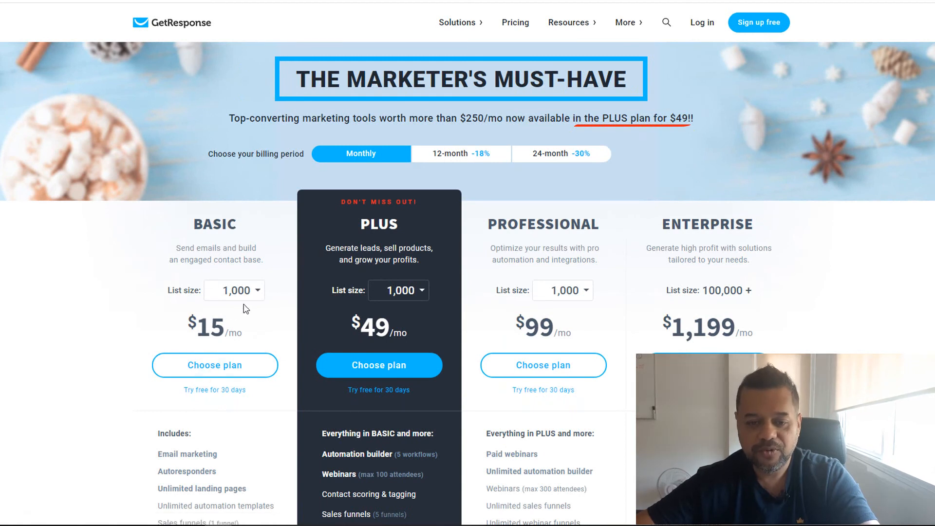
mouse_move(256, 362)
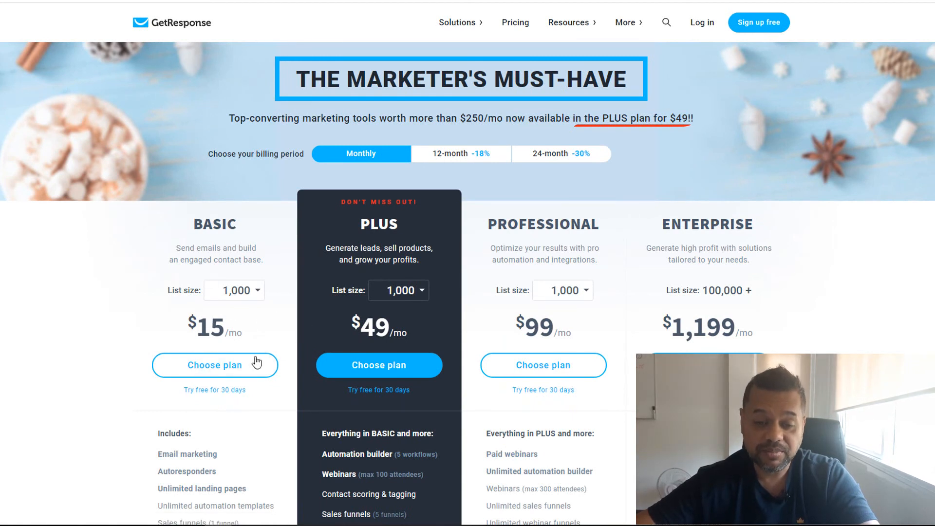
mouse_move(212, 400)
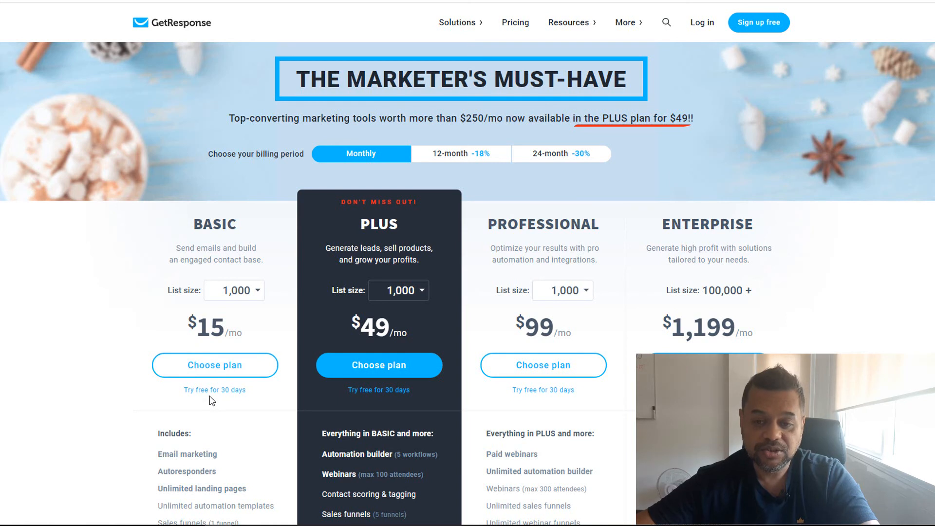
mouse_move(272, 312)
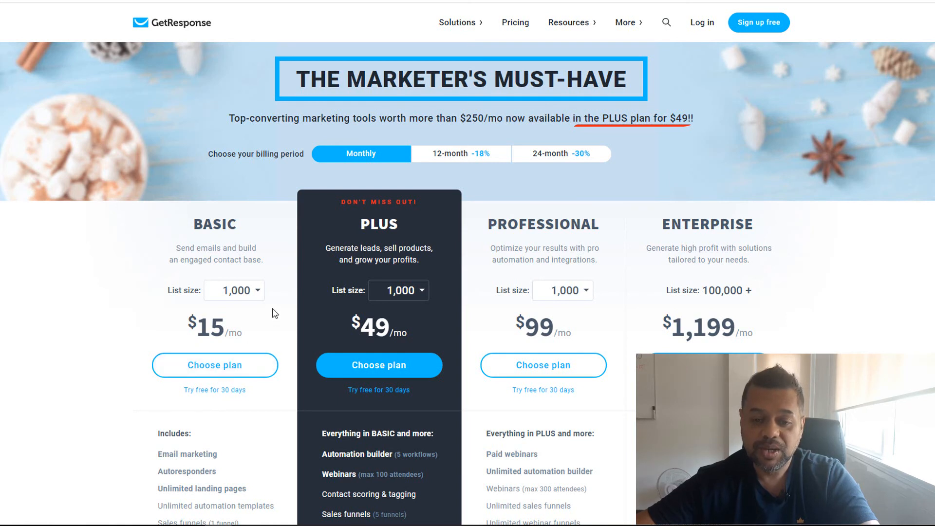
mouse_move(270, 251)
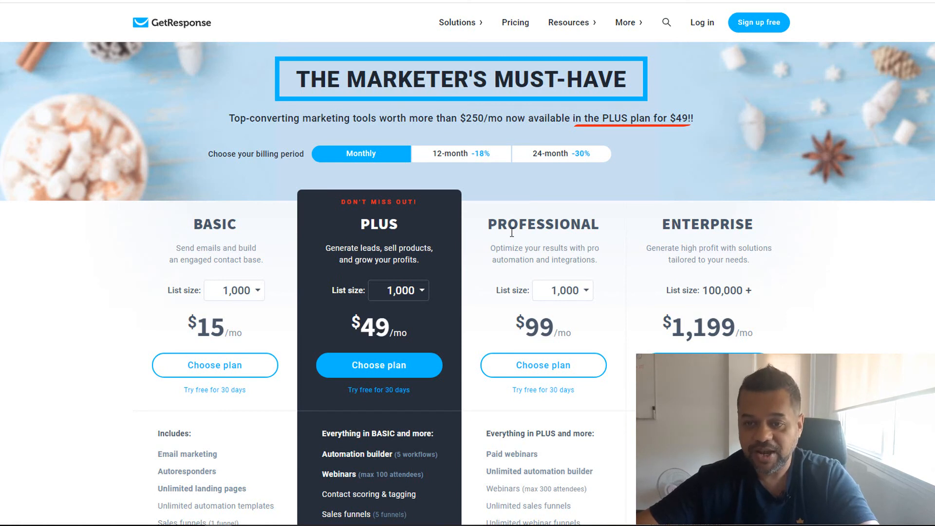
mouse_move(433, 259)
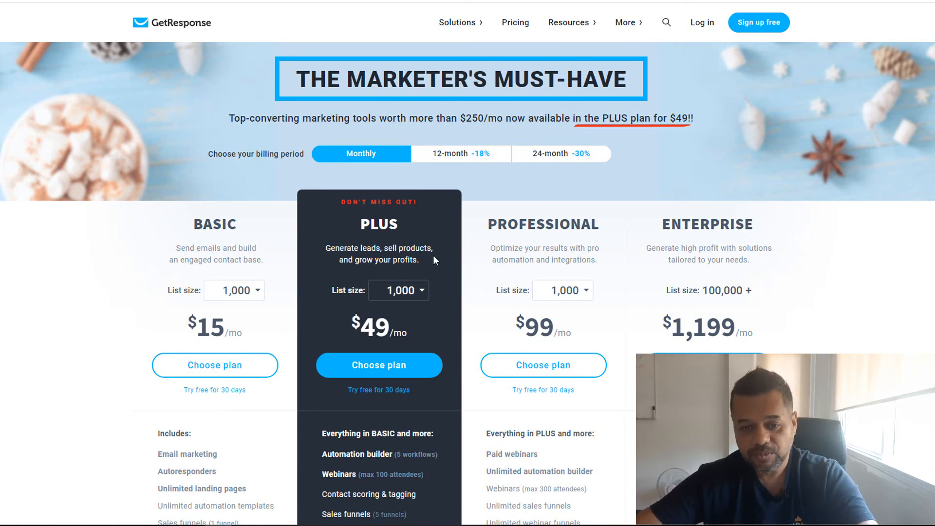
mouse_move(400, 298)
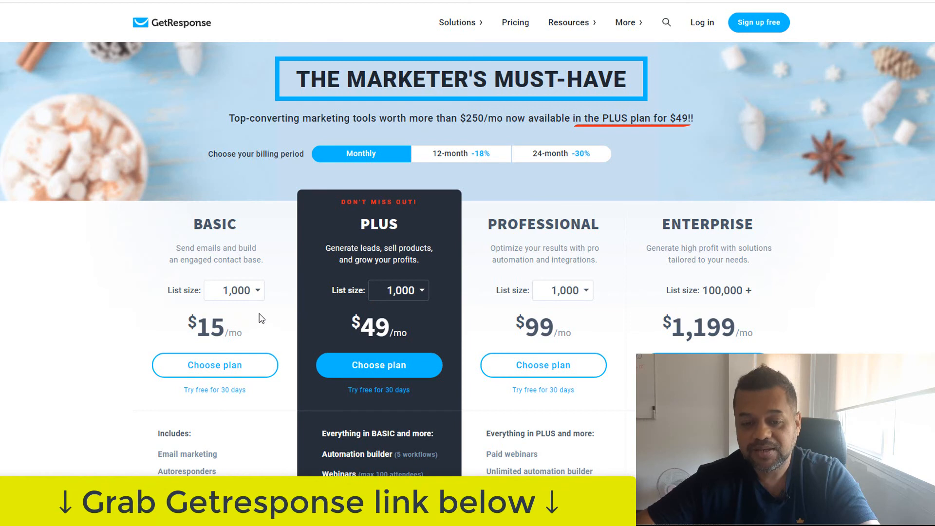
mouse_move(34, 433)
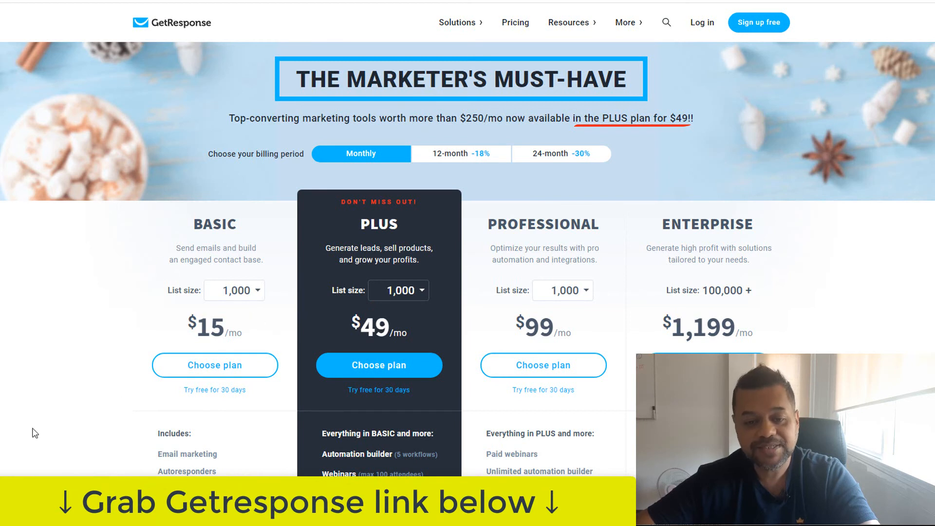
mouse_move(161, 89)
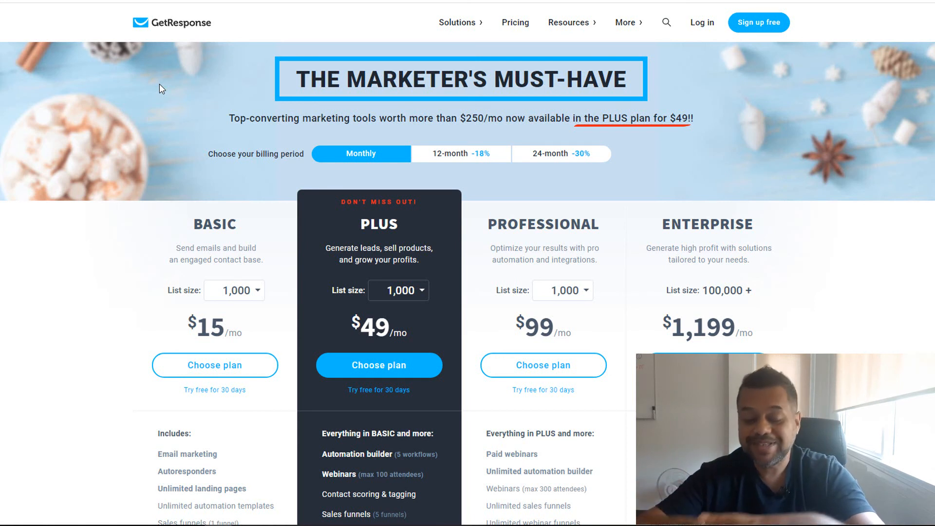
mouse_move(225, 87)
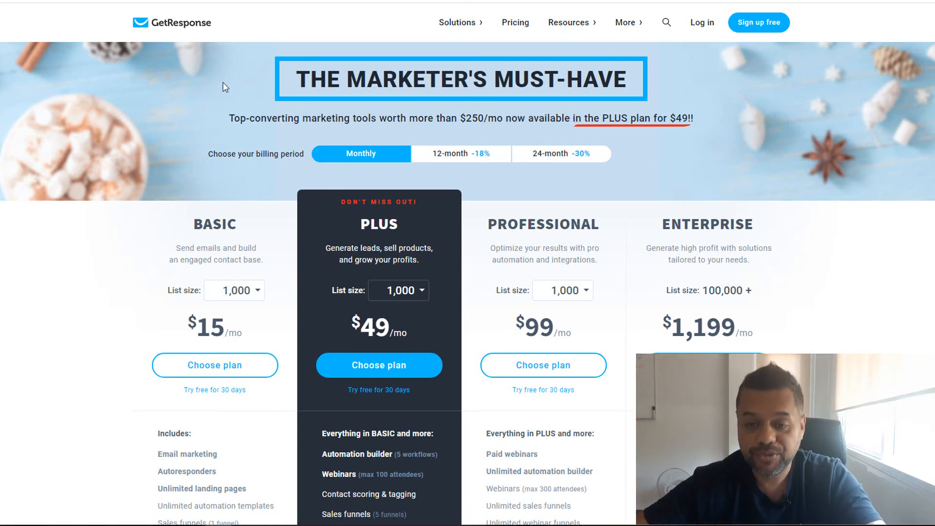
mouse_move(529, 320)
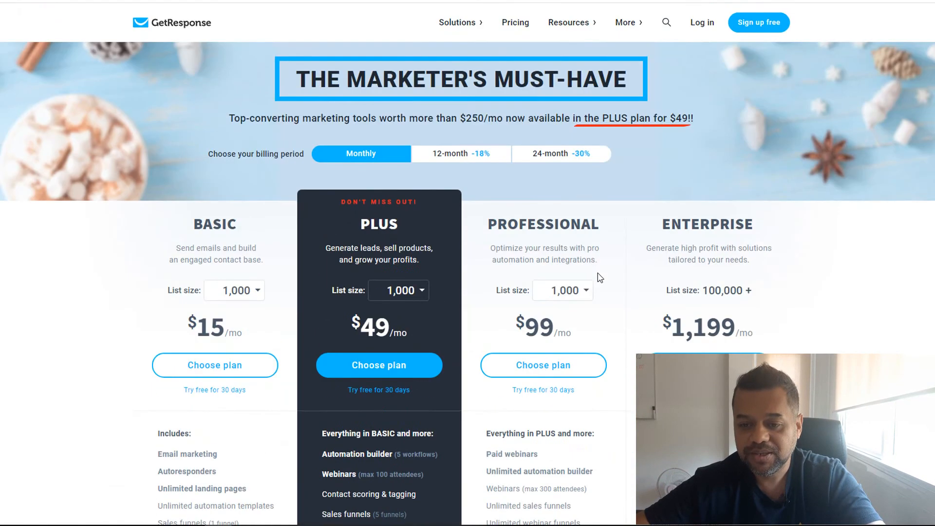
mouse_move(709, 181)
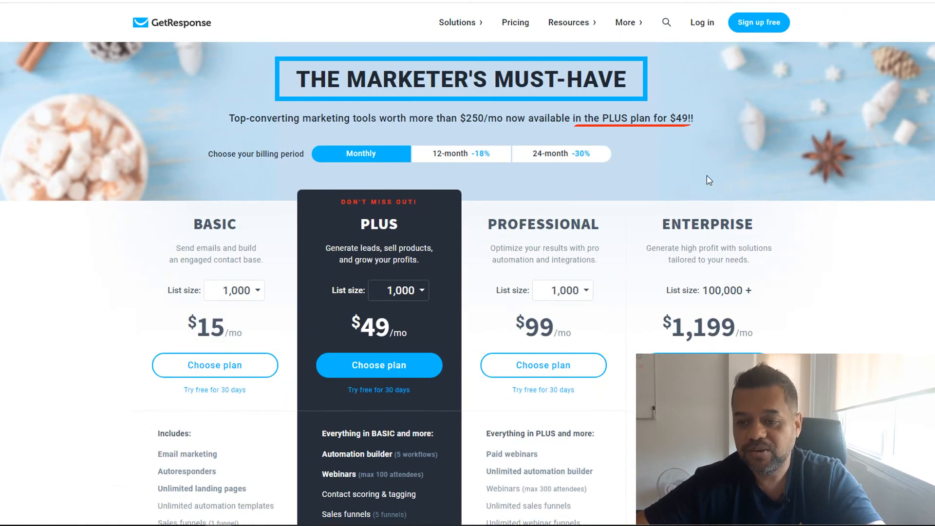